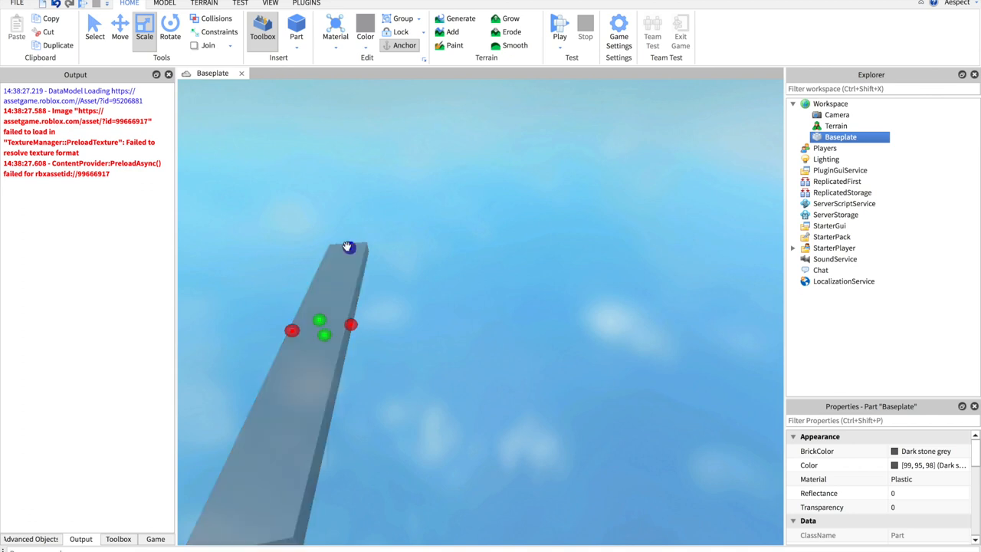
Shrink the baseplate, duplicate it, and size the copy to 4, 1, 4
left_click_drag(349, 247, 315, 464)
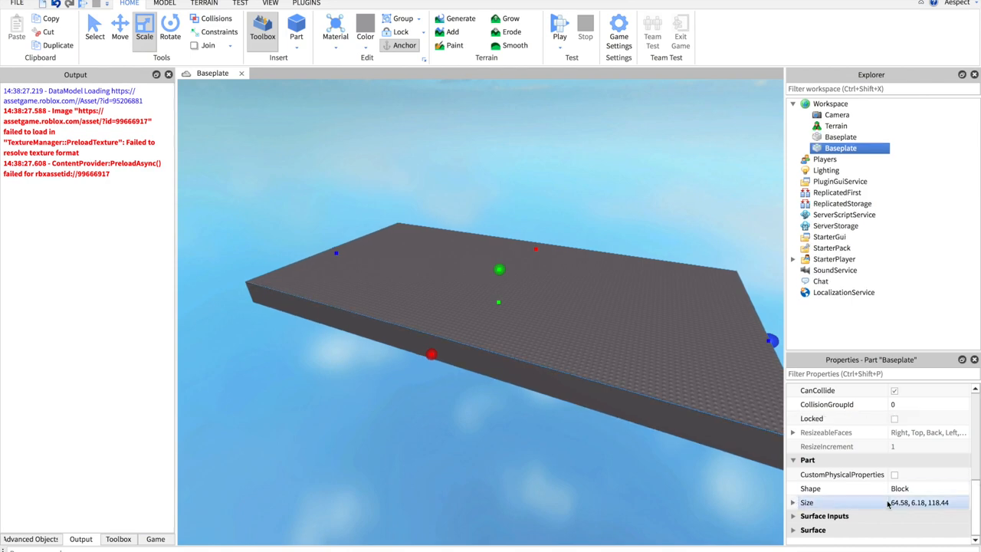
type("4, 1, 4")
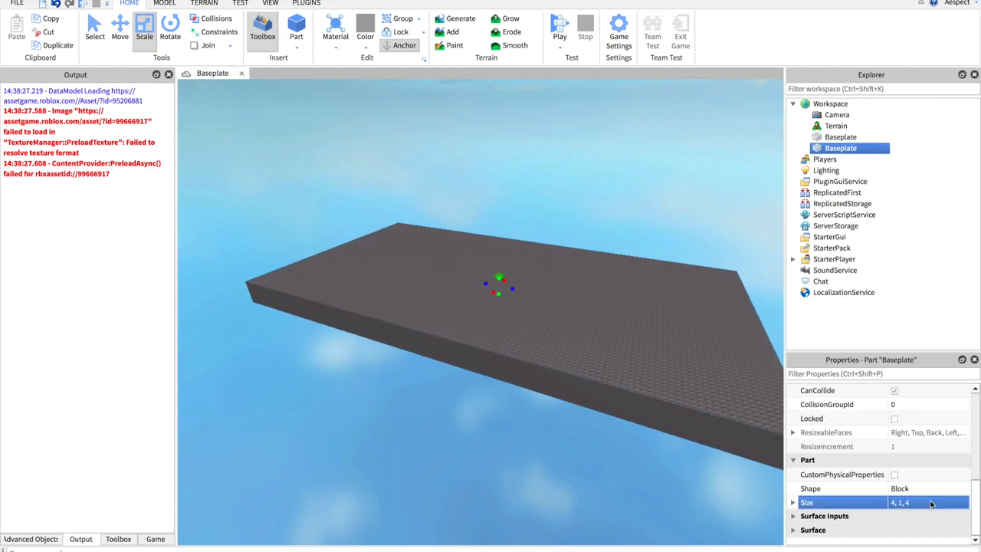
Rename the small part Spawn1, colour it New Yeller, and stretch it into a long strip
left_click(119, 30)
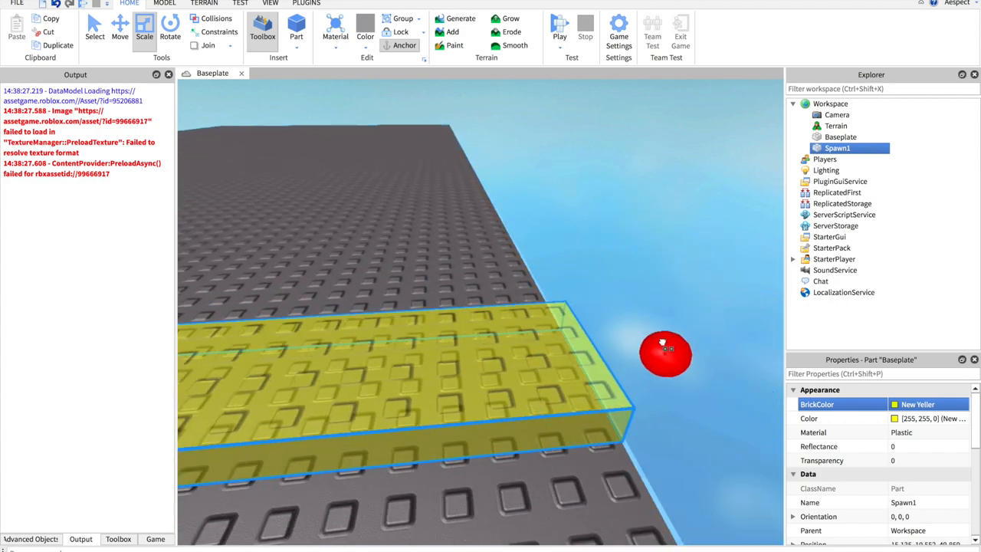
left_click(164, 3)
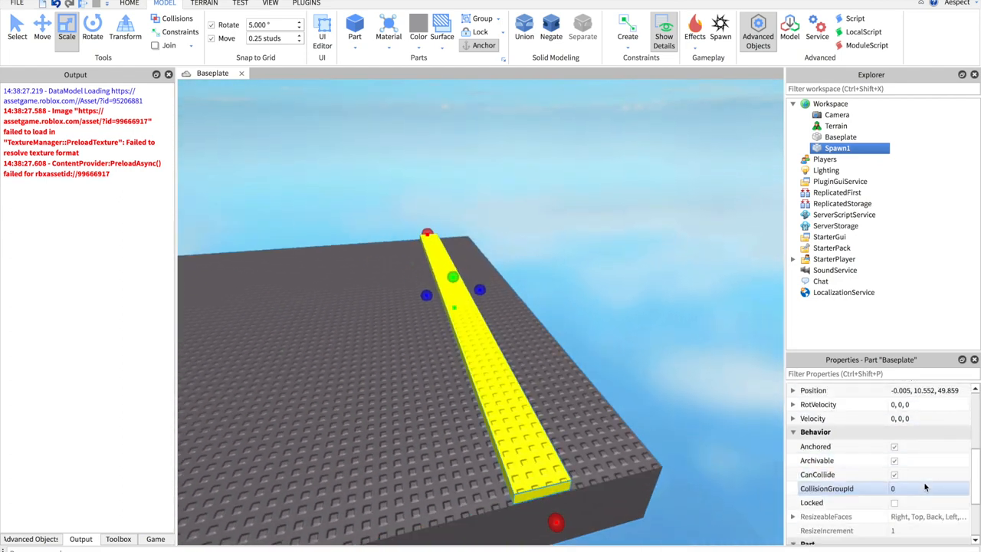
scroll("down", 3)
type("Spawns")
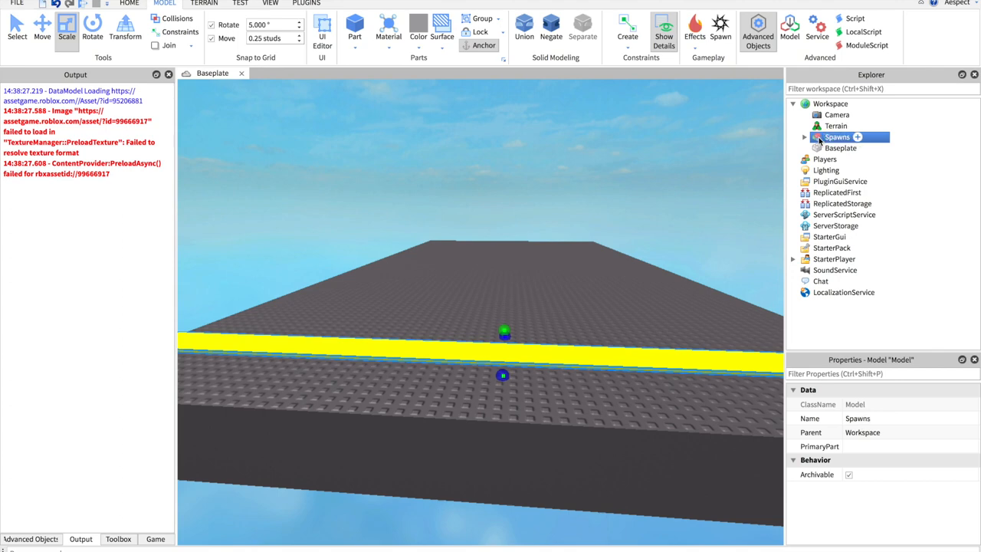
Group Spawn1 into a Spawns model and rename the grey platform to Part
left_click(794, 136)
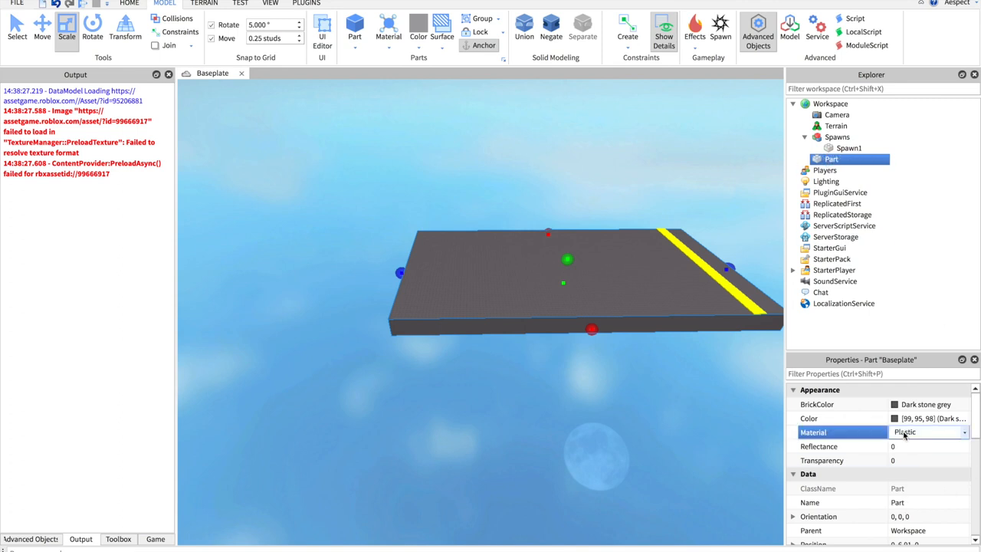
Add dark green stepping strips leading to a Toothpaste-coloured Ice platform with a copied Spawns
left_click(929, 432)
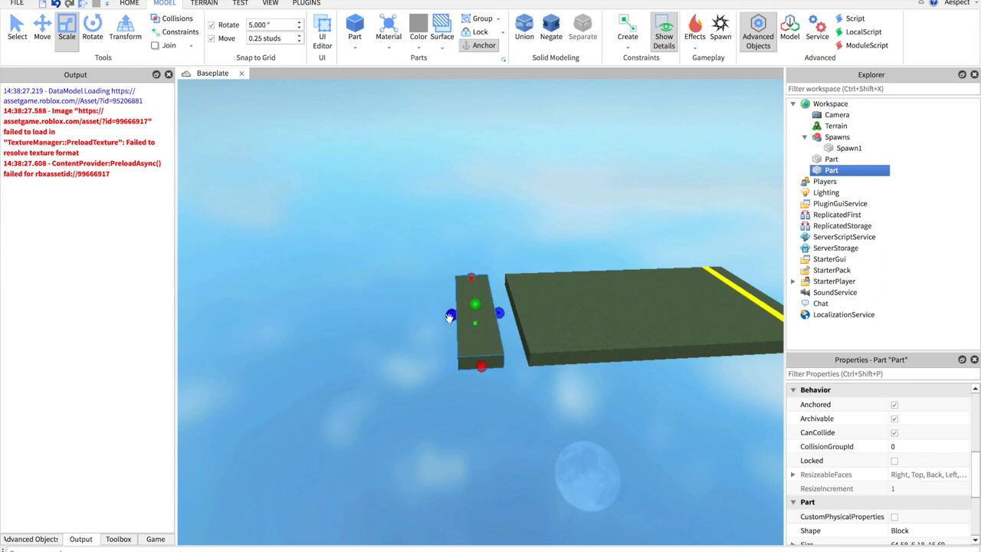
left_click(41, 30)
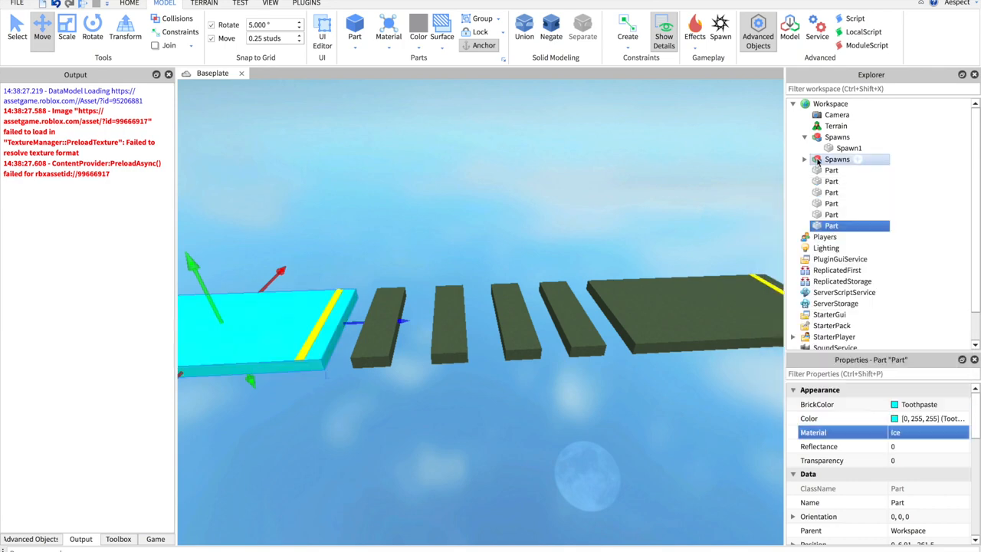
Move the copied spawn into the first Spawns model as Spawn2 and delete the empty model
left_click(849, 159)
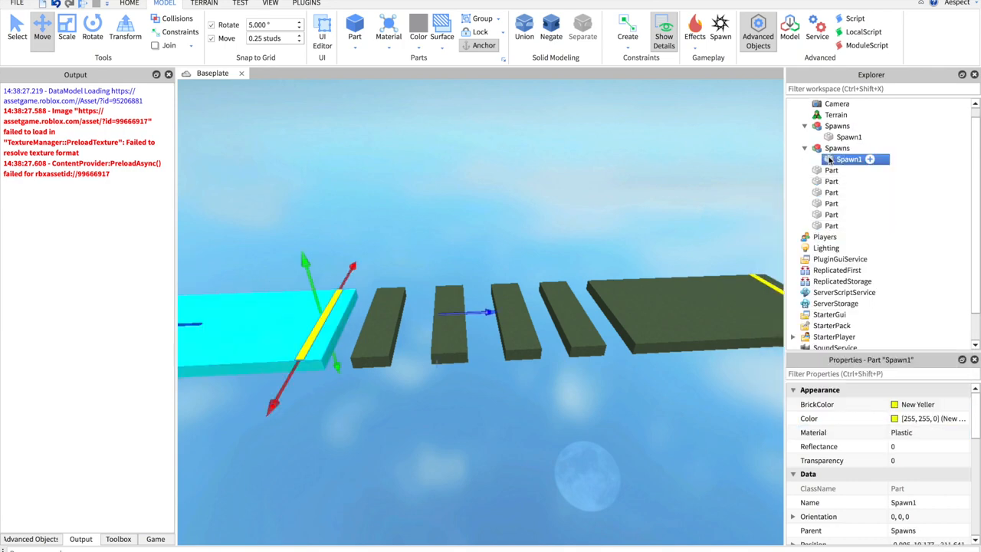
left_click(838, 159)
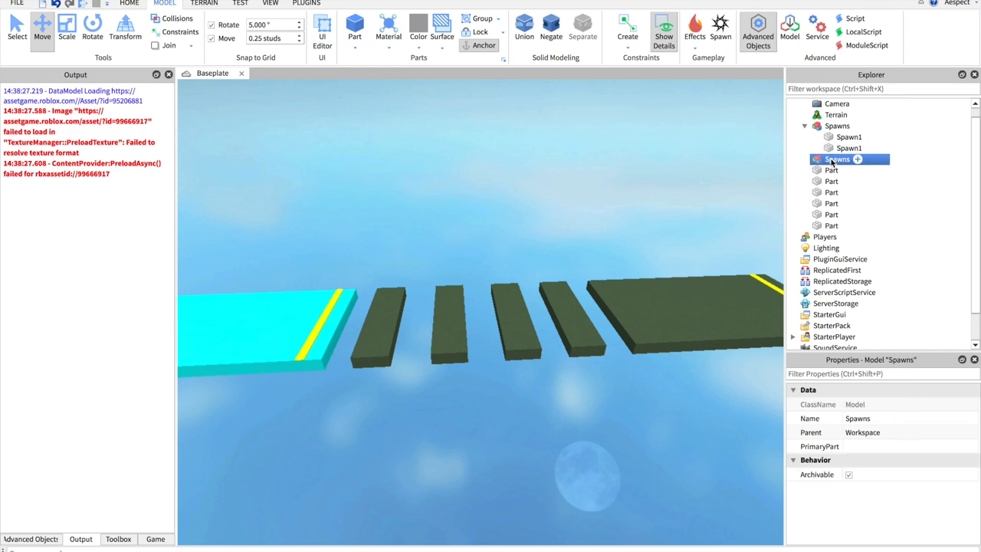
left_click(849, 148)
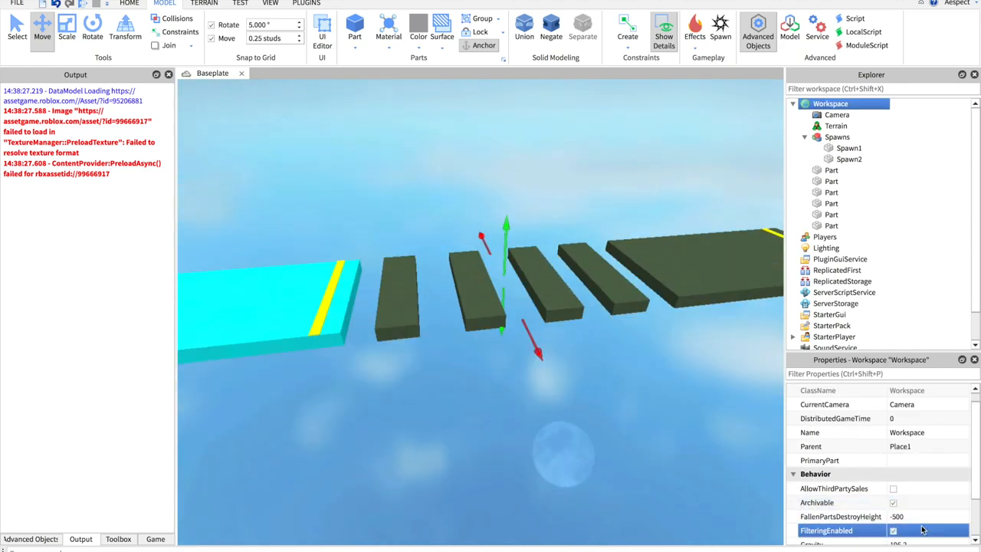
left_click(758, 30)
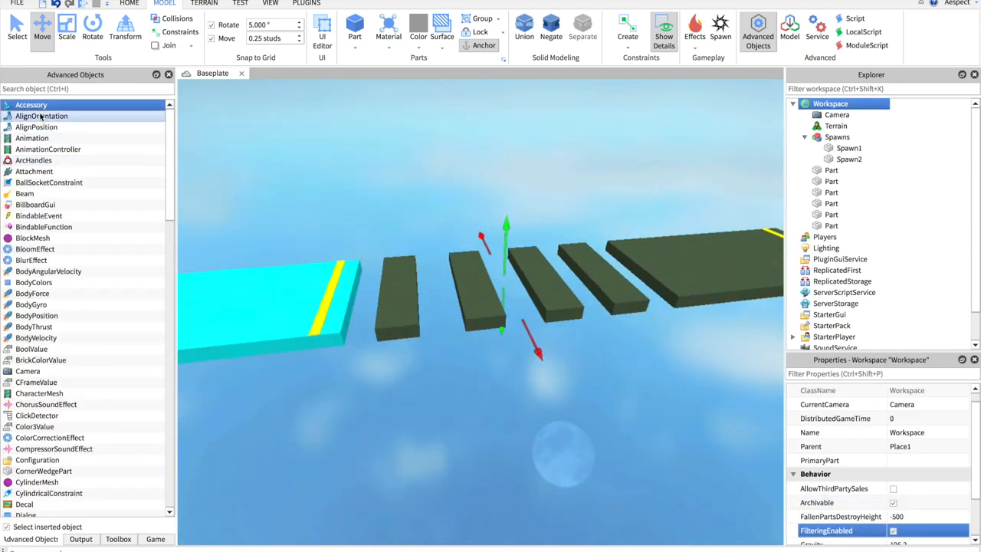
Insert a Script into the Workspace and name it Core
type("scr")
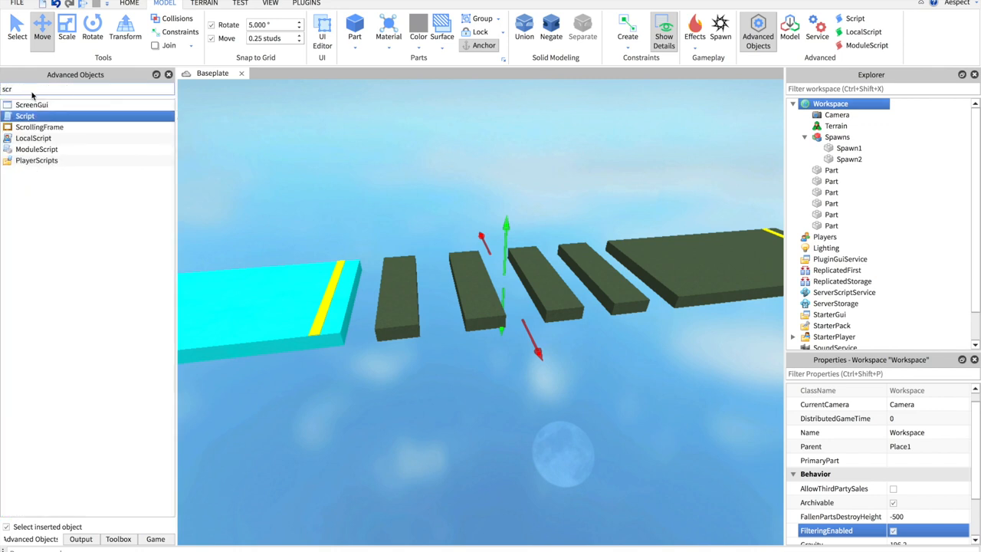
double_click(25, 116)
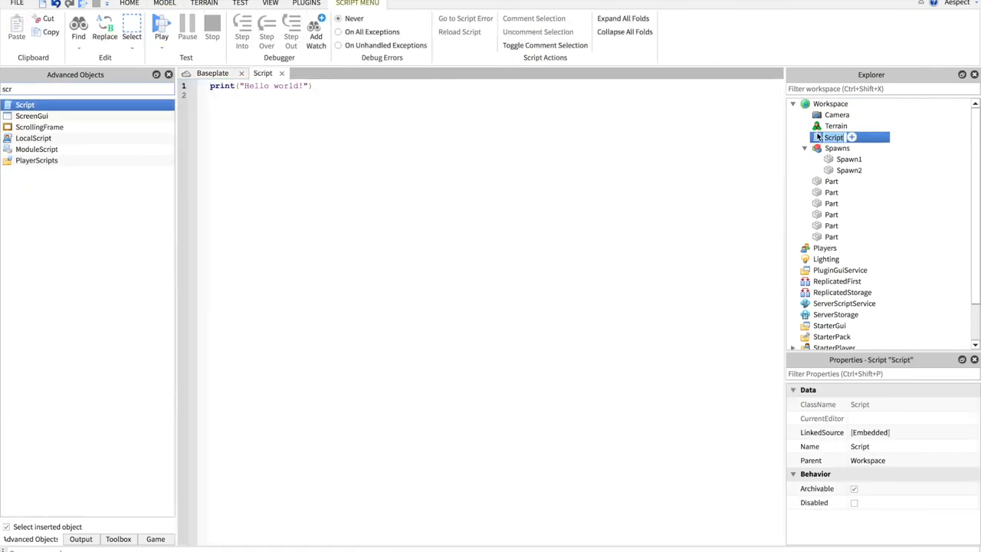
type("Core")
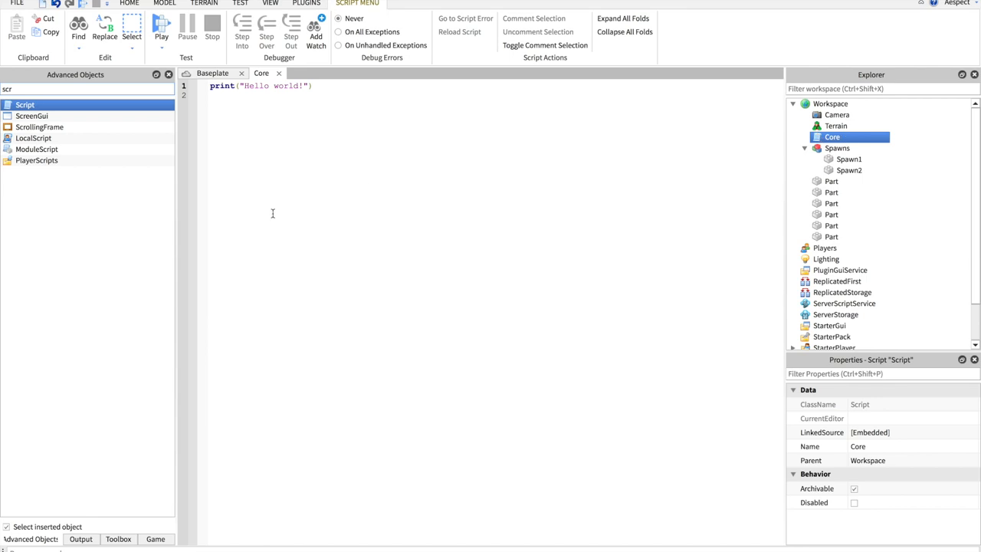
Write a local pAdded(player) function connected to game.Players.PlayerAdded
type("game")
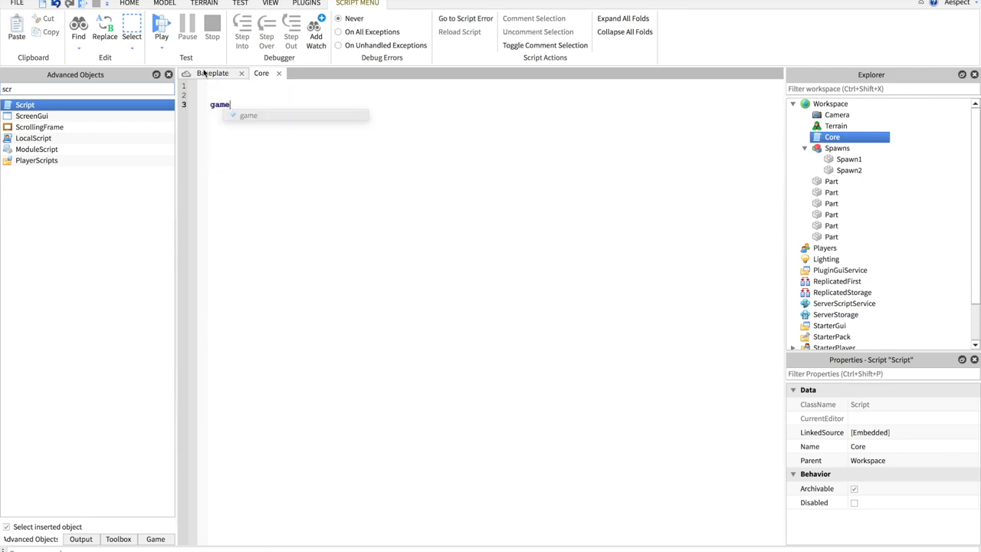
type(".Players")
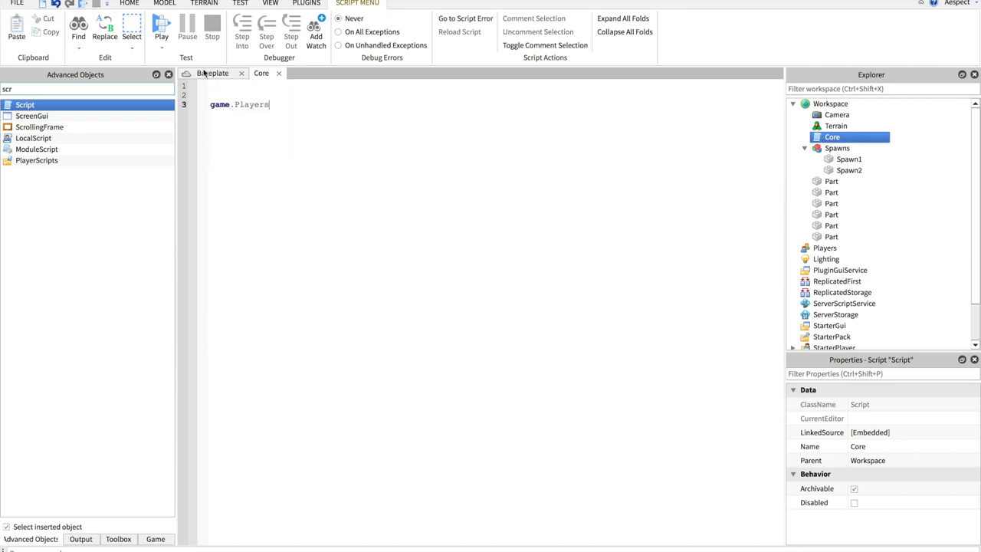
type(".")
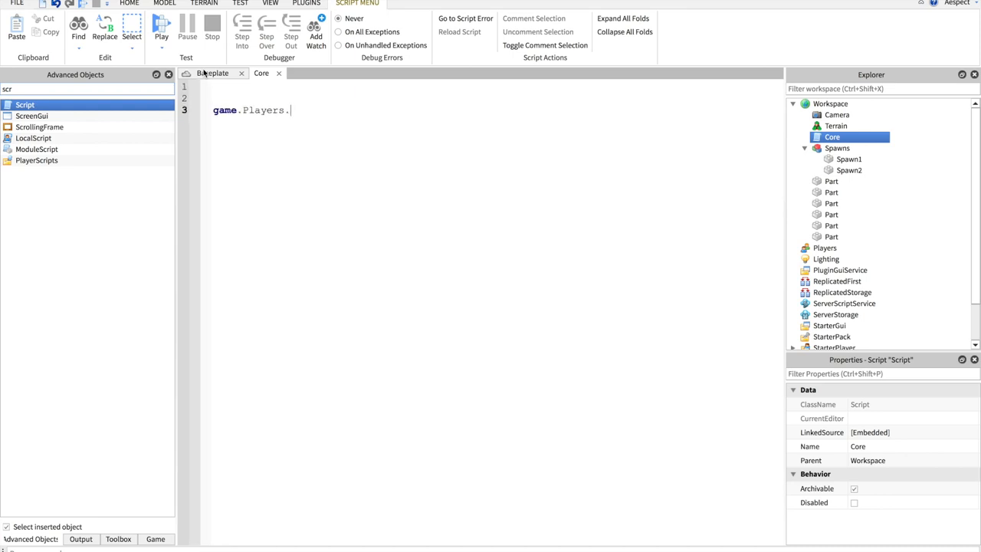
type("PlayerAdded:connect(")
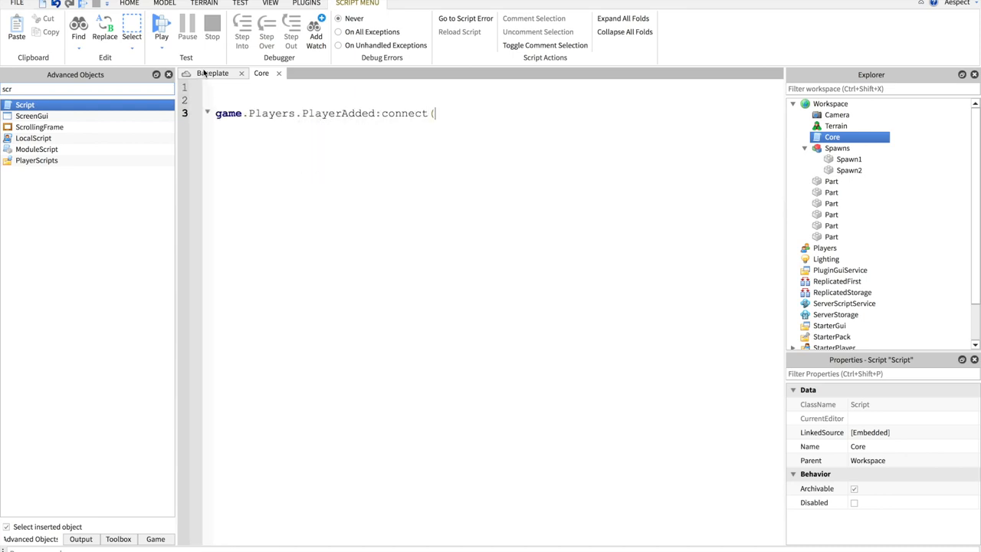
type("pAdded)")
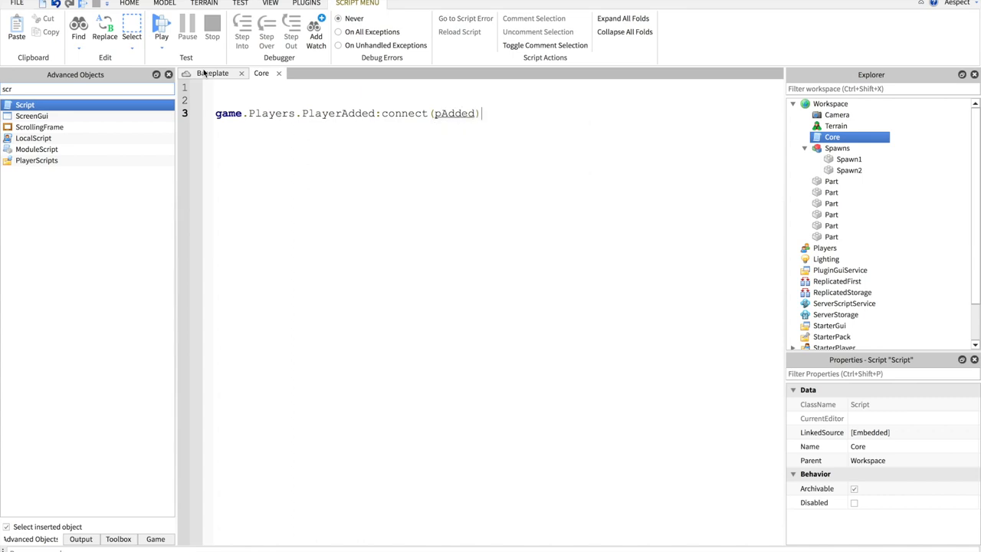
type("local")
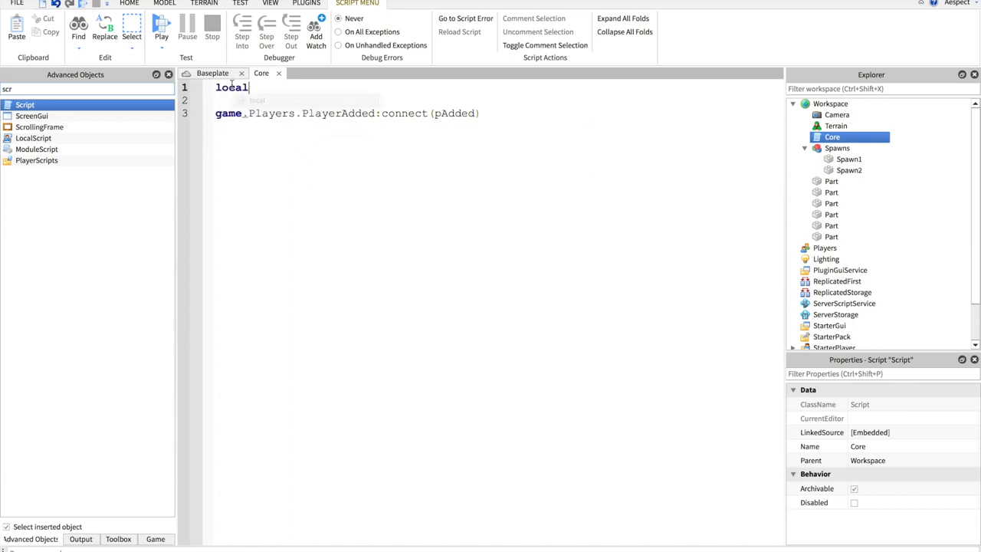
type("function pA")
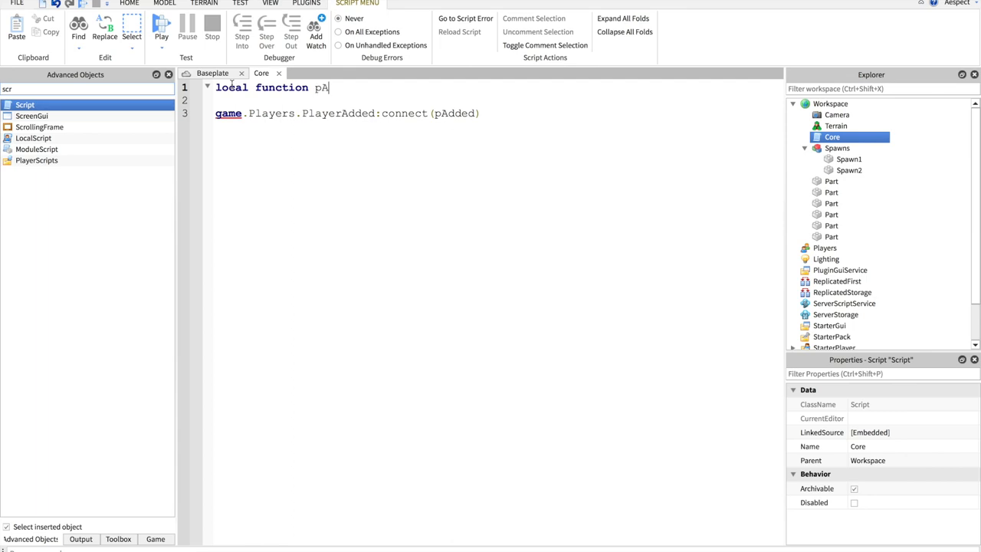
type("dded(play")
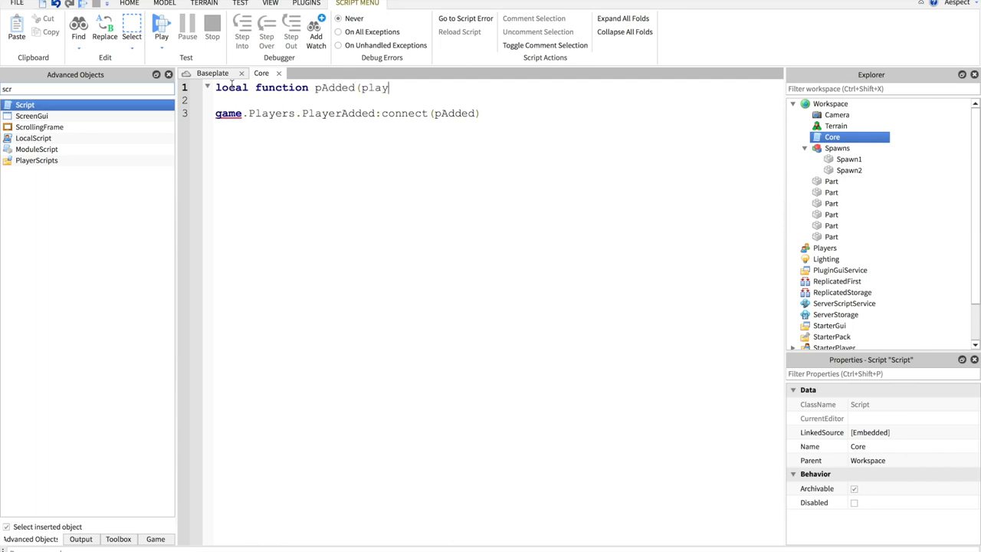
type("er)")
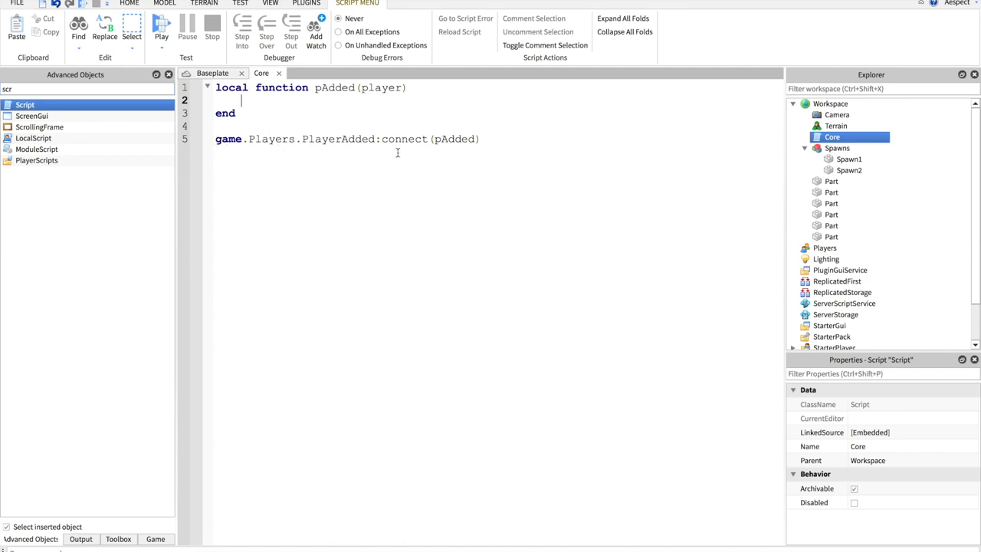
mouse_move(322, 95)
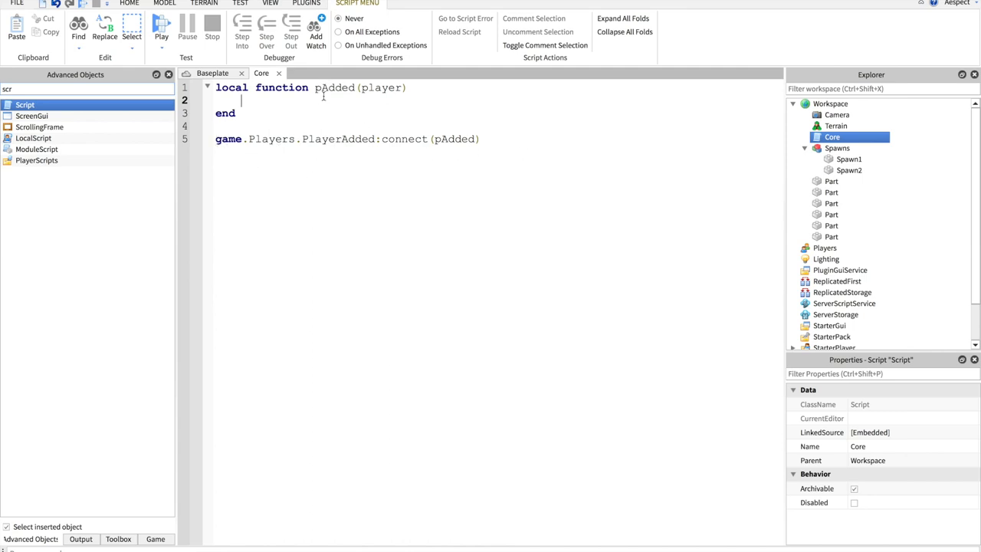
mouse_move(692, 235)
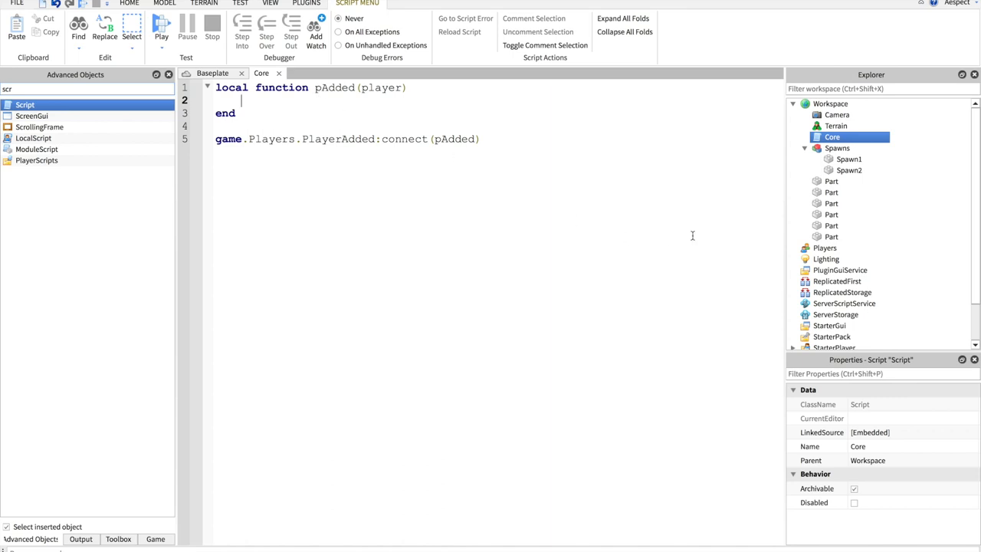
scroll("down", 3)
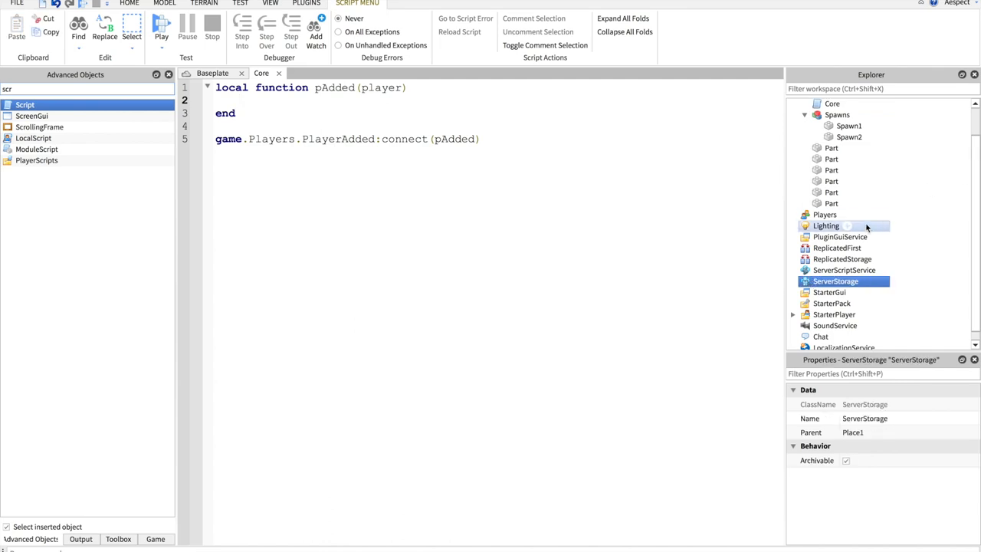
Create a UserValues folder in ReplicatedStorage holding leaderstats, with Stage set to 1 inside
left_click(842, 258)
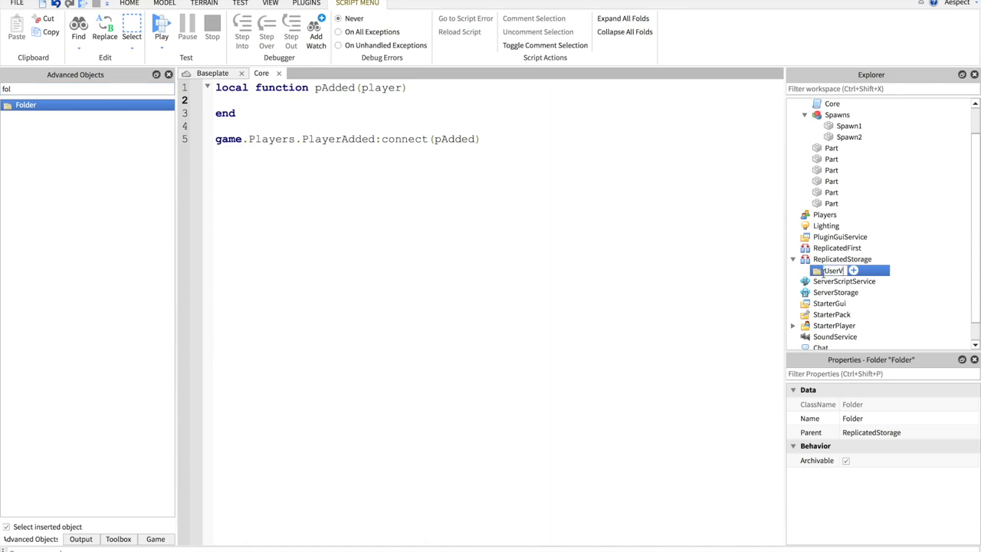
type("UserValues")
type("1")
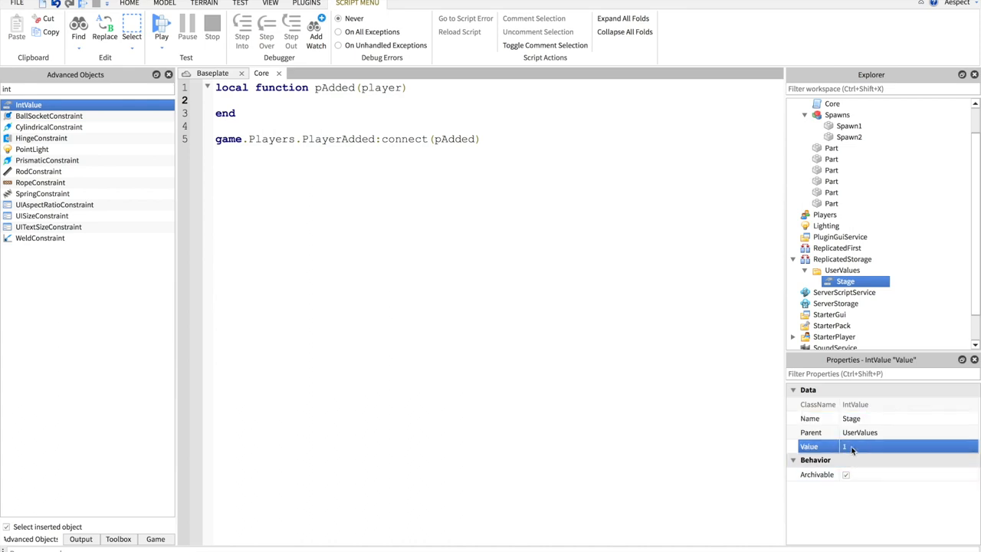
left_click(843, 259)
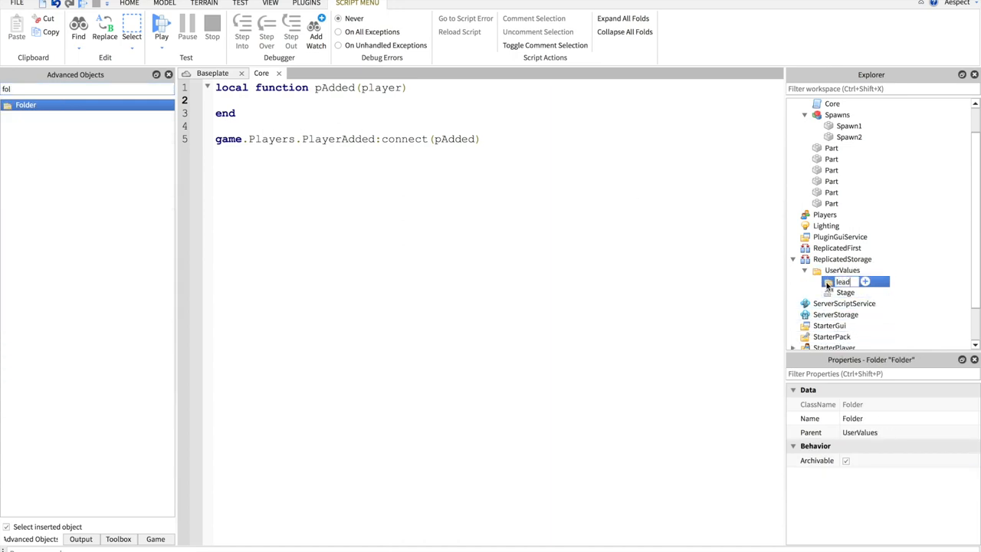
type("leaderstats")
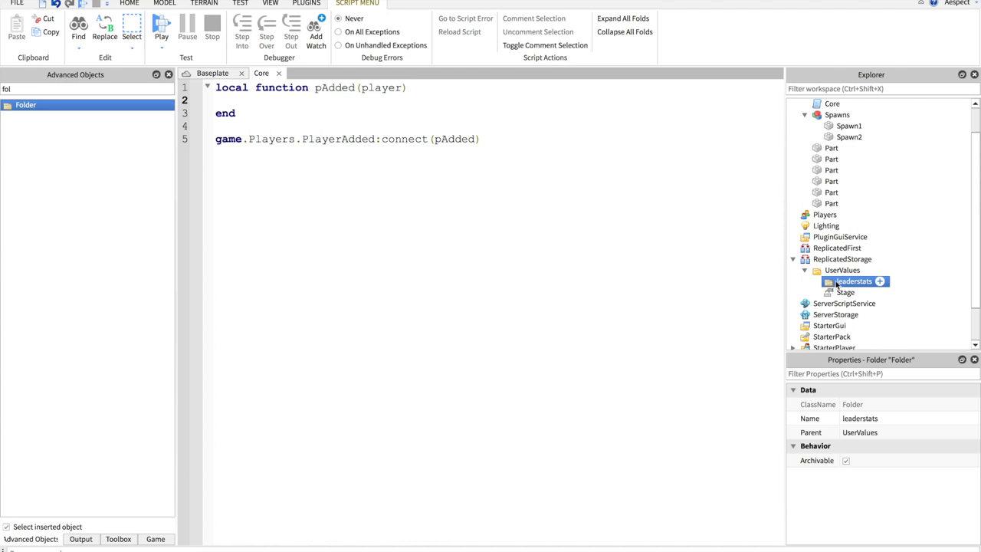
left_click(845, 292)
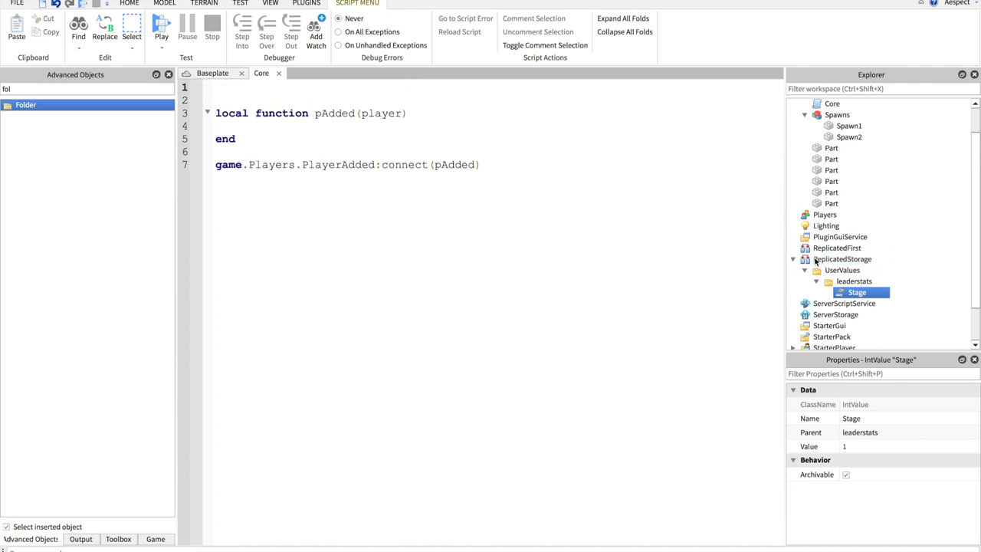
Add locals for ReplicatedStorage via GetService and values = ReplicatedStorage.UserValues at Core's top
left_click(853, 280)
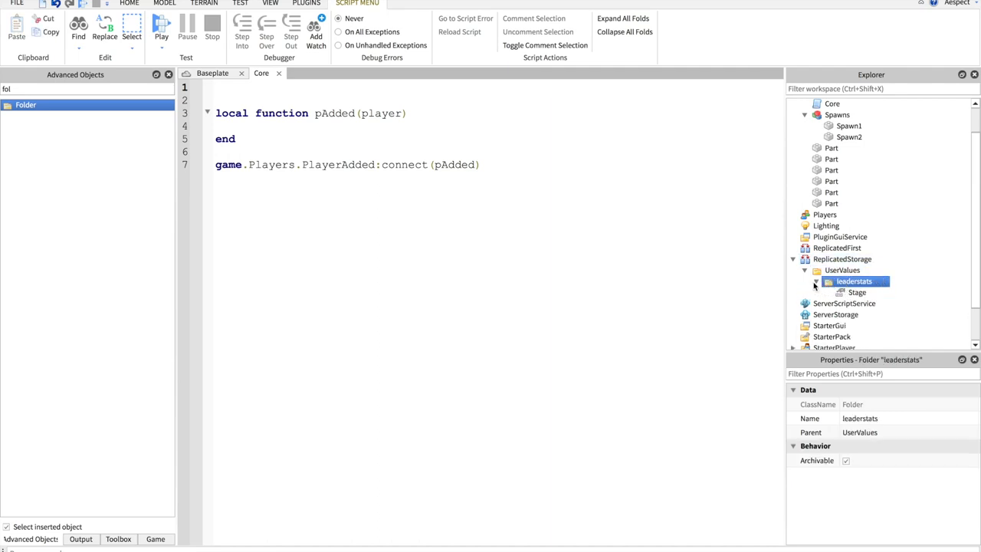
type("g")
type("local Repli")
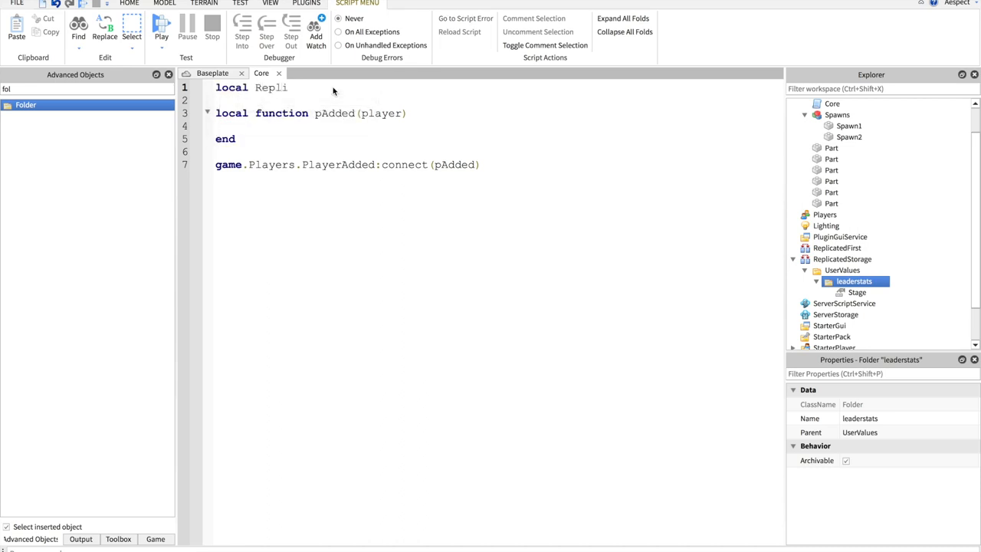
type("cated")
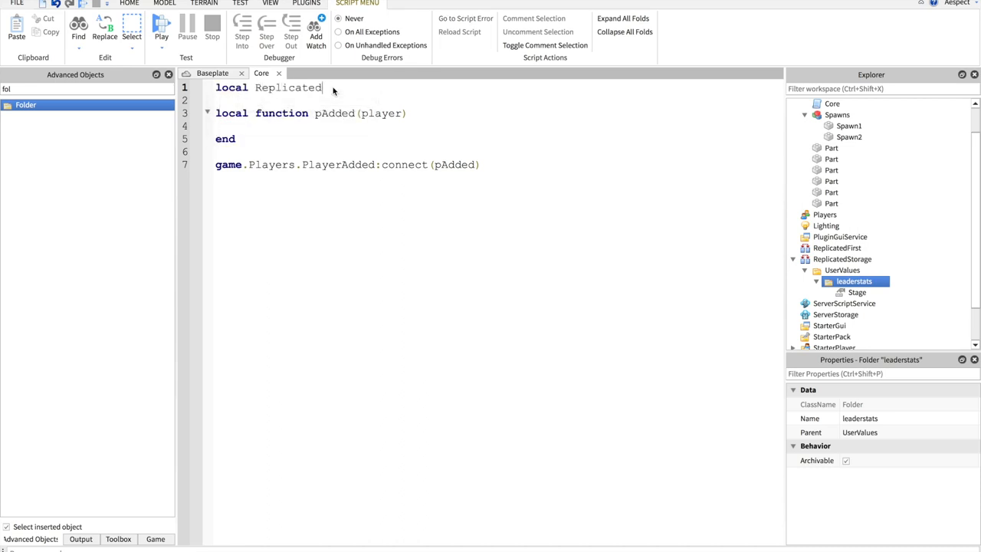
type("Storage =")
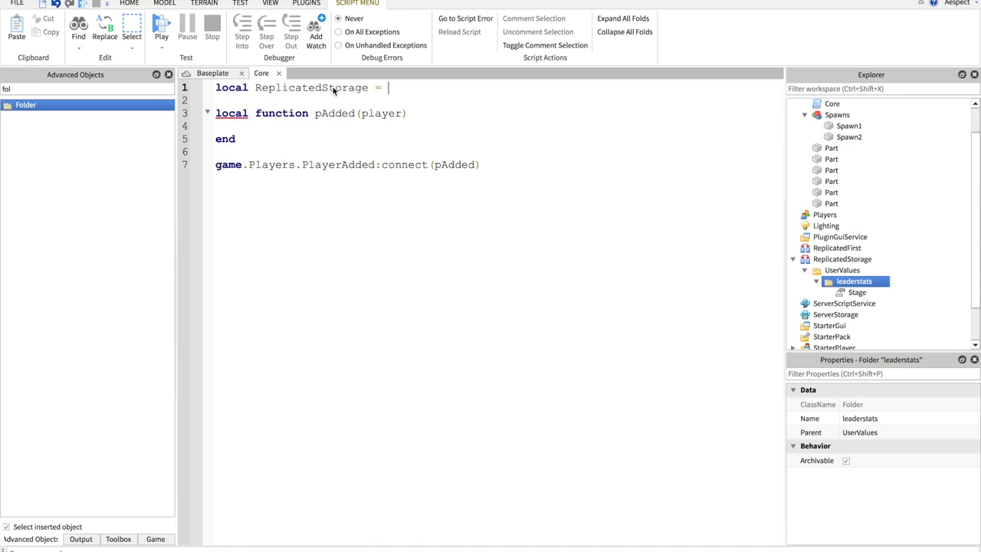
type("game:Gets")
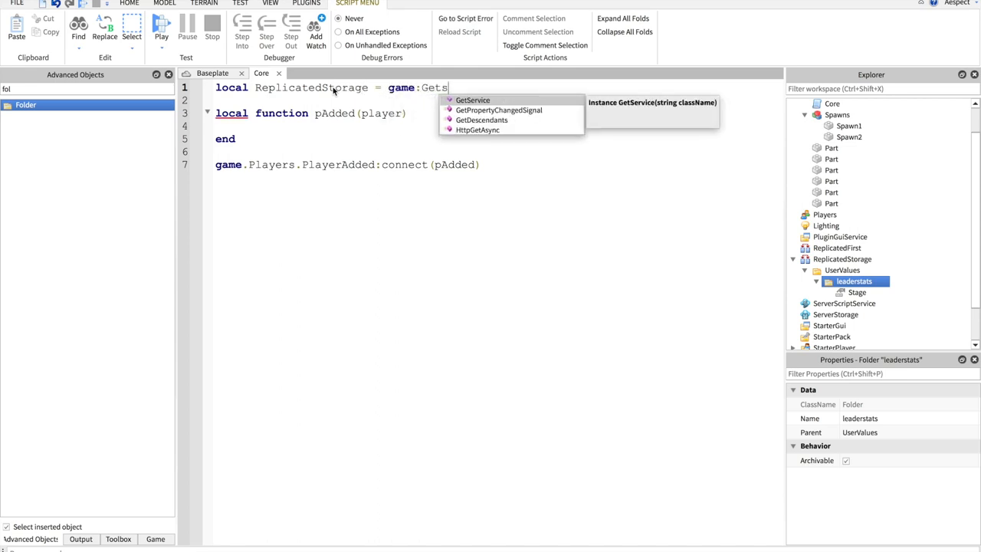
type("Service(\"ReplicatedStorage")
left_click(499, 101)
type("local values = R")
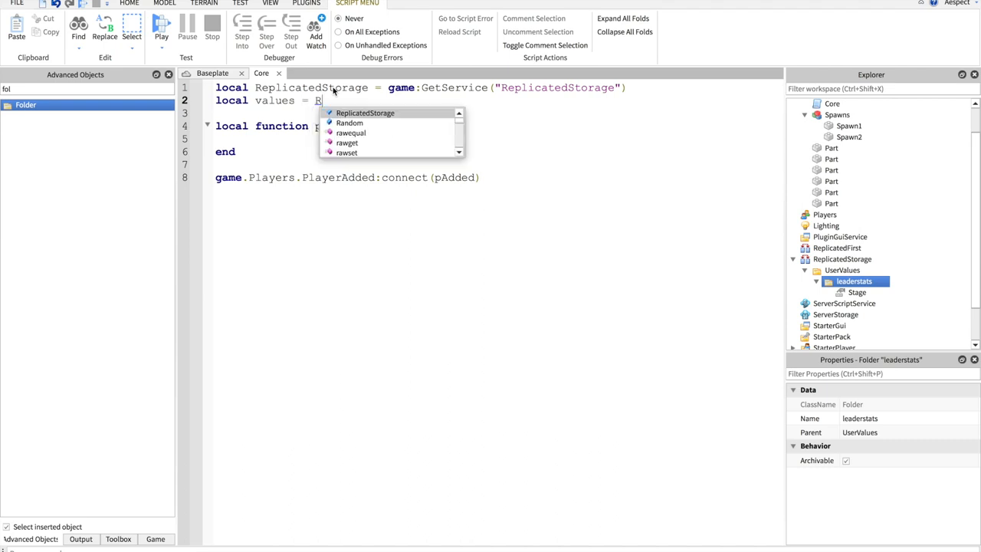
type("eplicatedStorage.U")
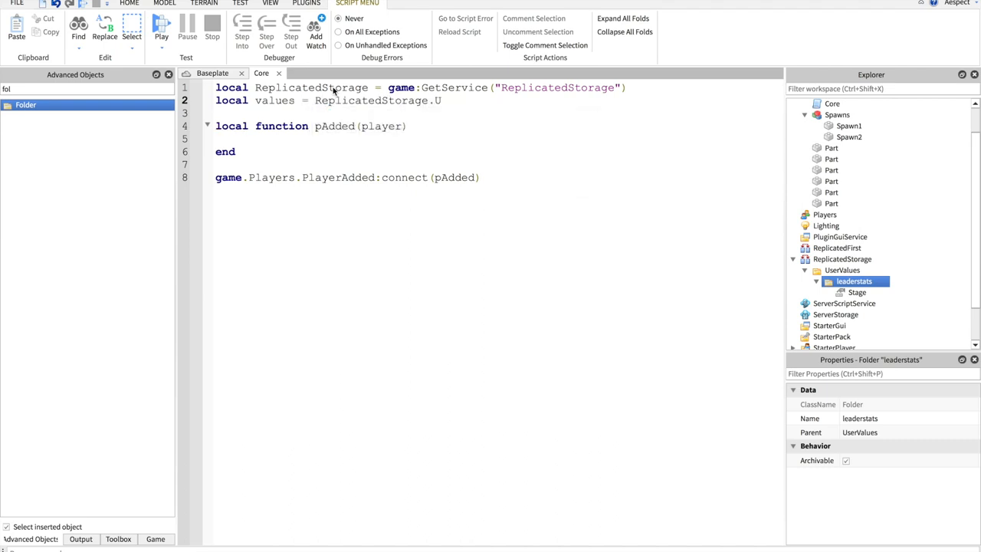
type("serValues")
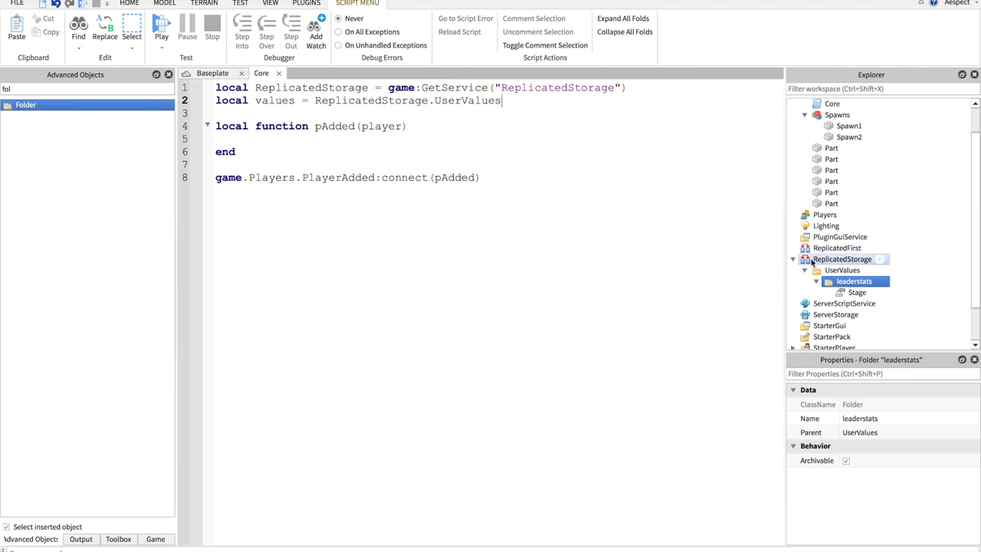
left_click(843, 270)
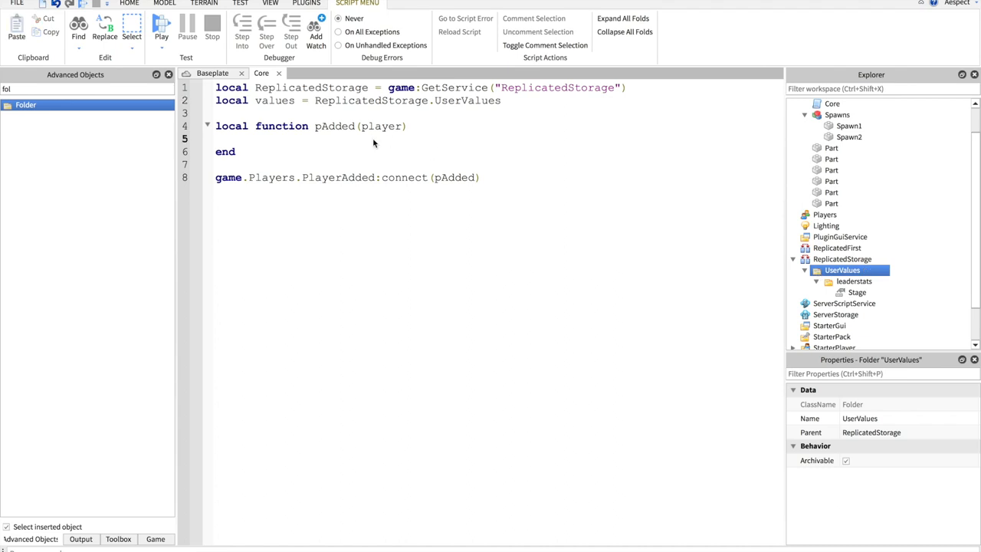
In pAdded, loop over values:GetChildren() with wait(), parenting each v:Clone() to player
type("for _,")
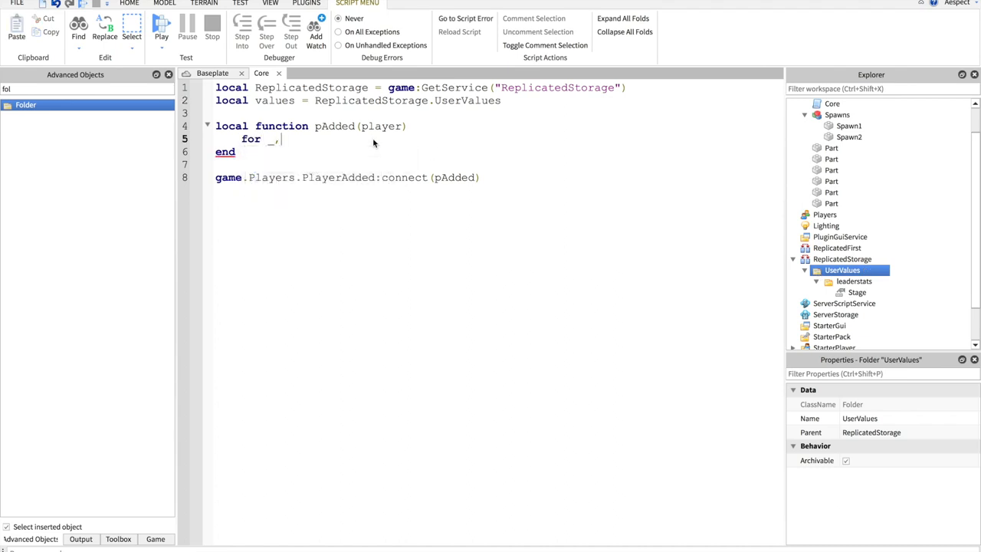
type("v in pairs (")
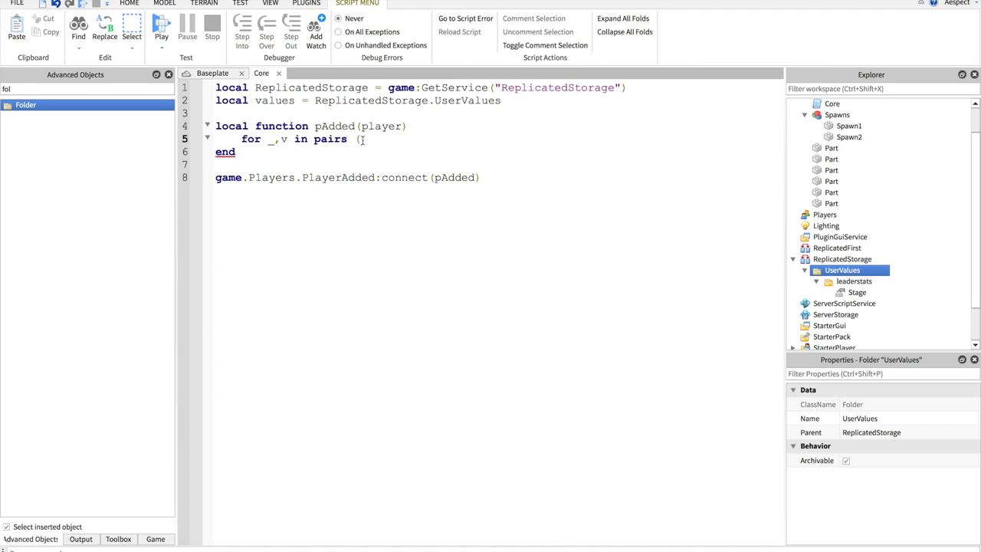
type("values:G")
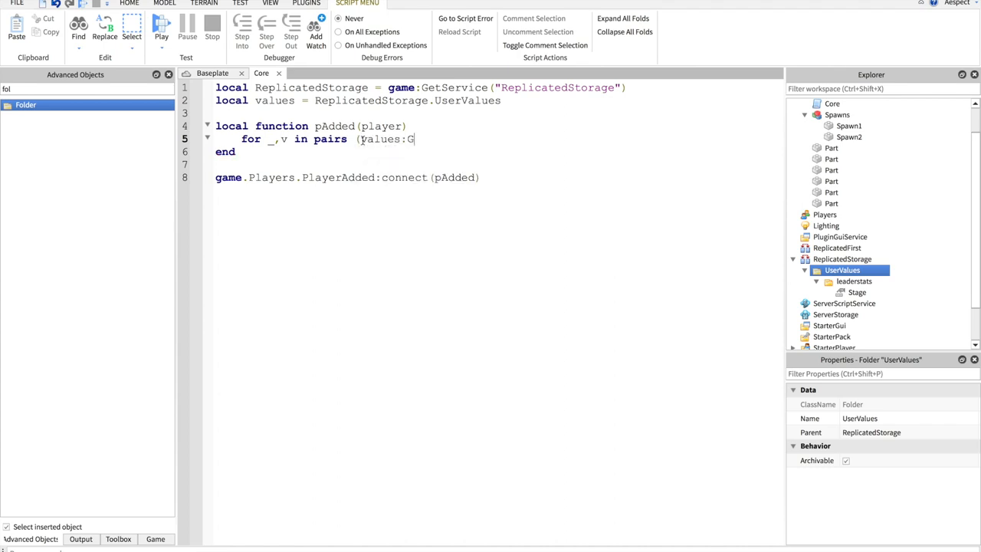
type("etChildren()) do")
type("w")
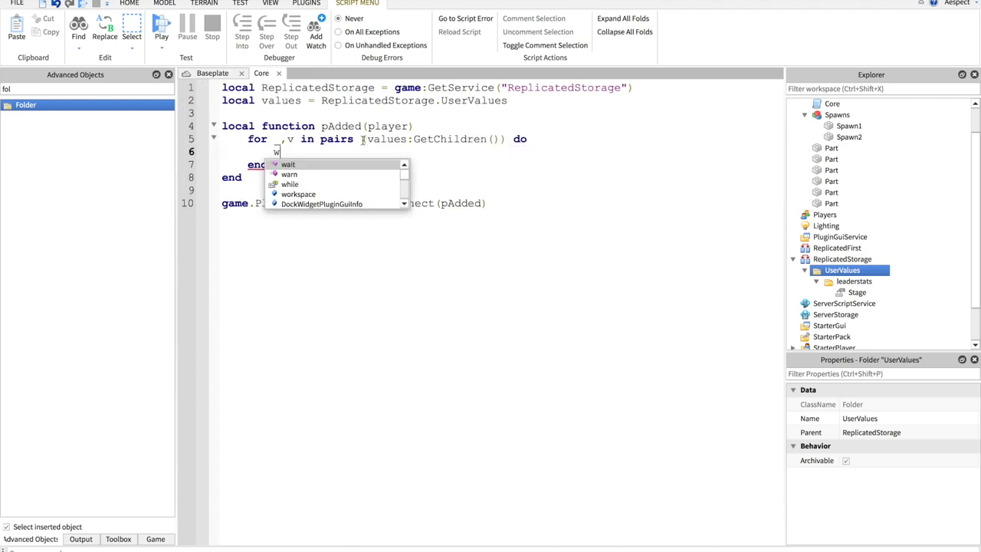
type("ait()")
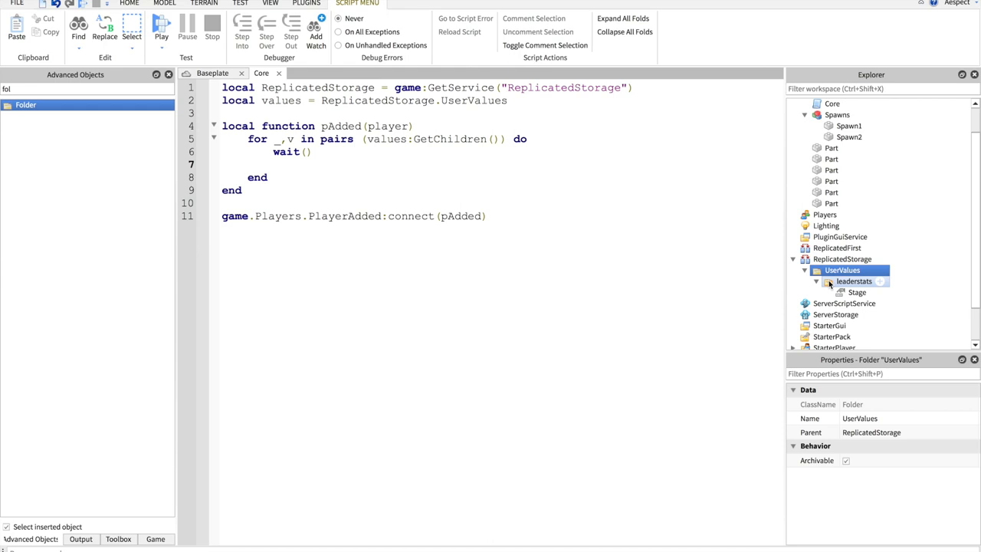
left_click(816, 282)
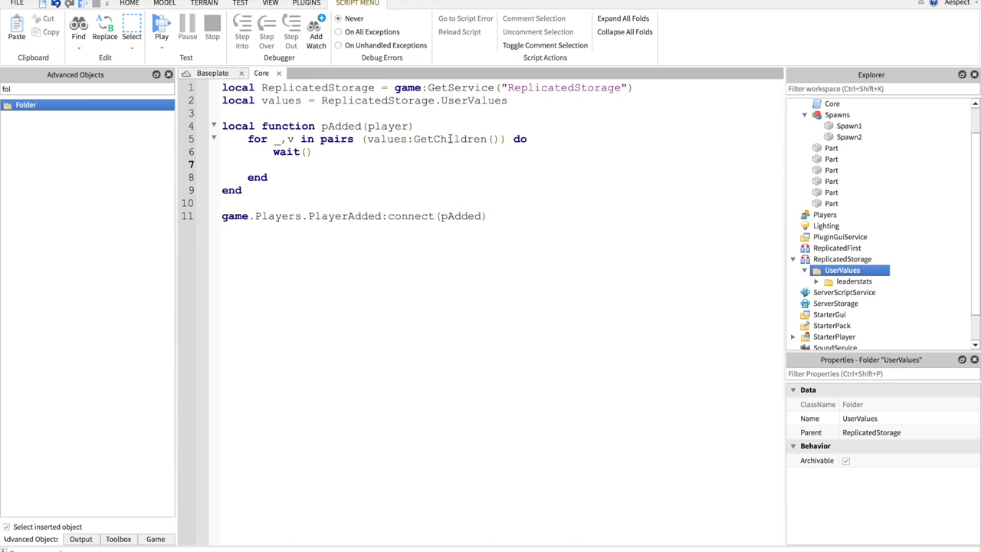
mouse_move(289, 164)
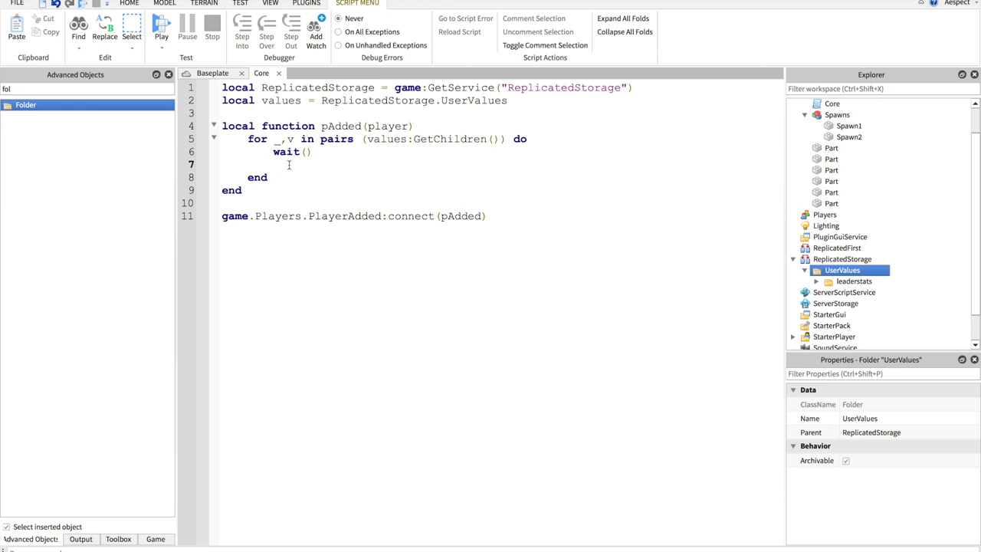
type("v:")
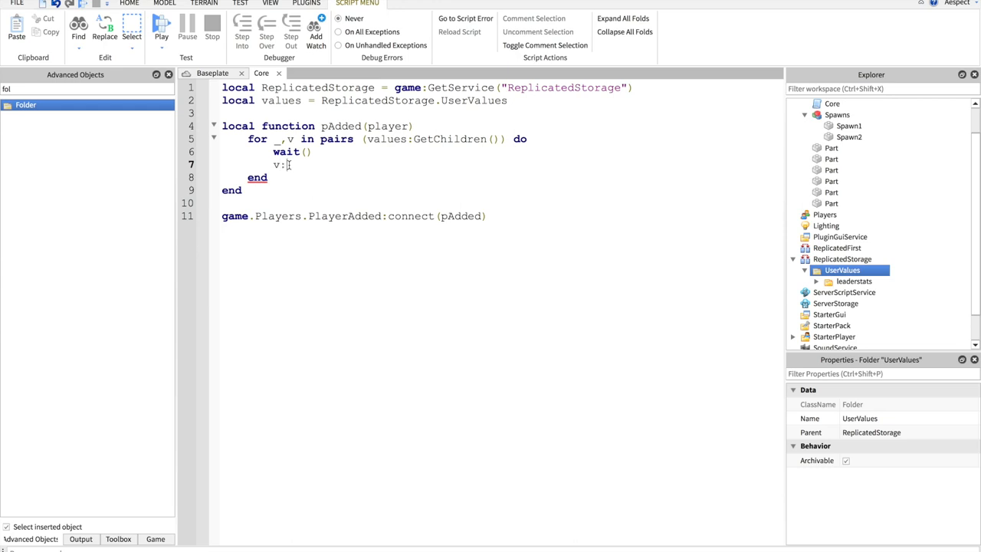
type("Clone()")
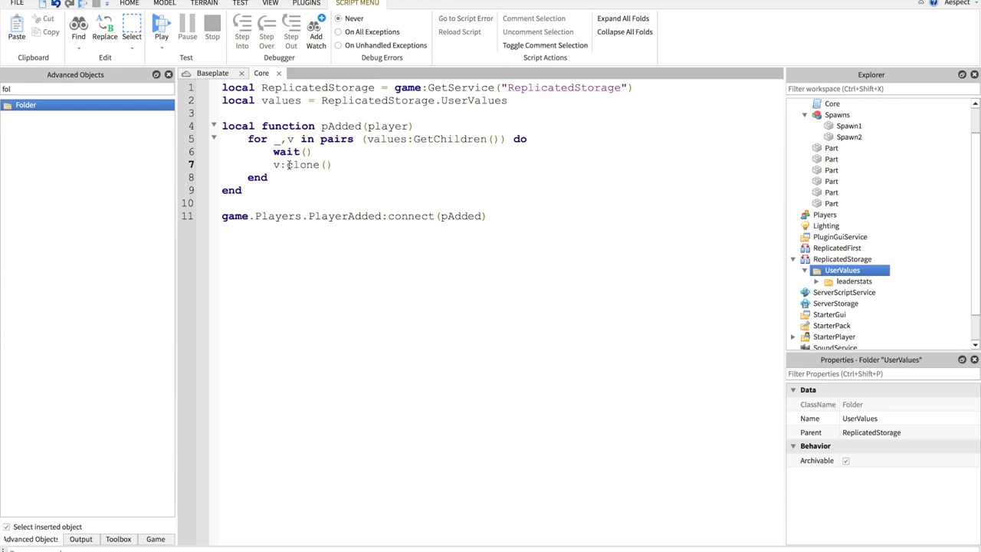
type(".Parent =")
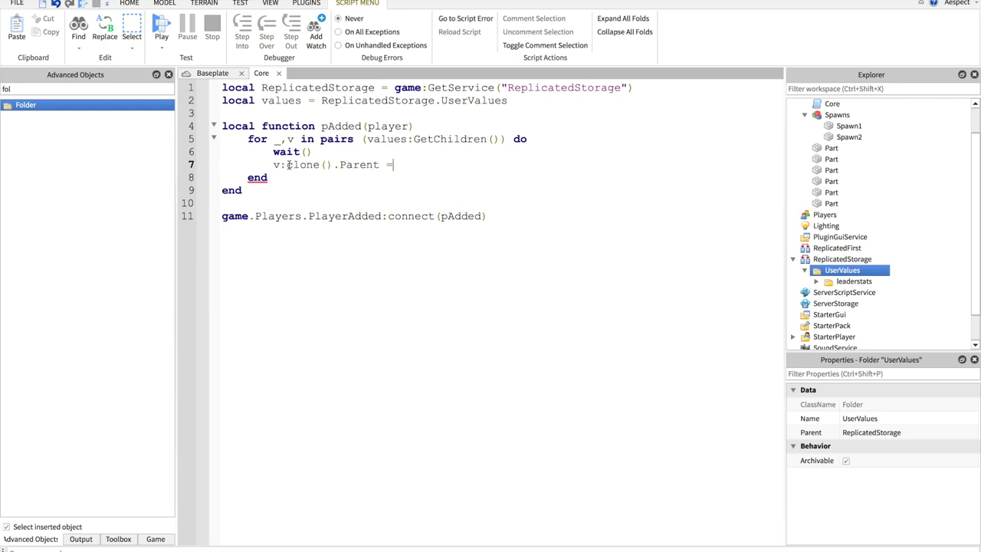
type("player")
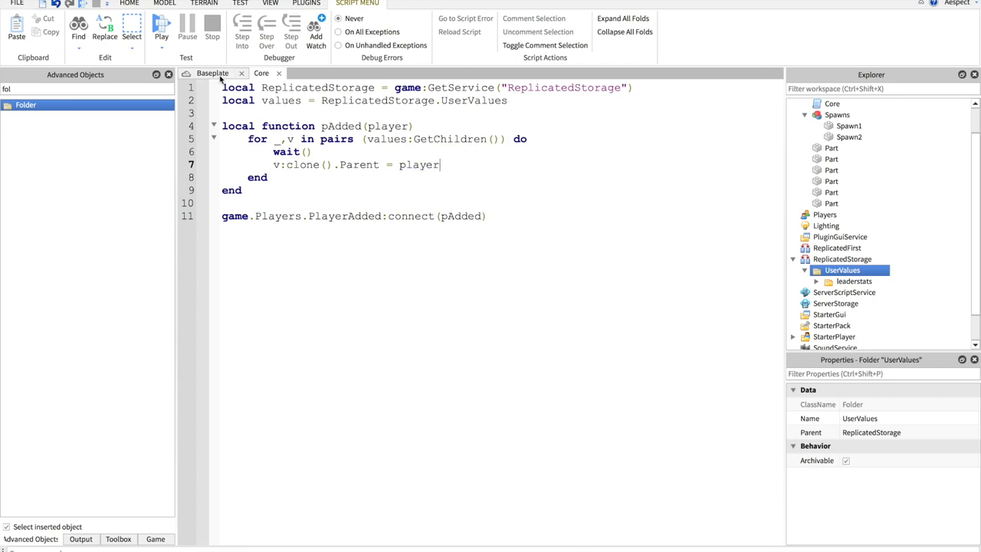
left_click(164, 3)
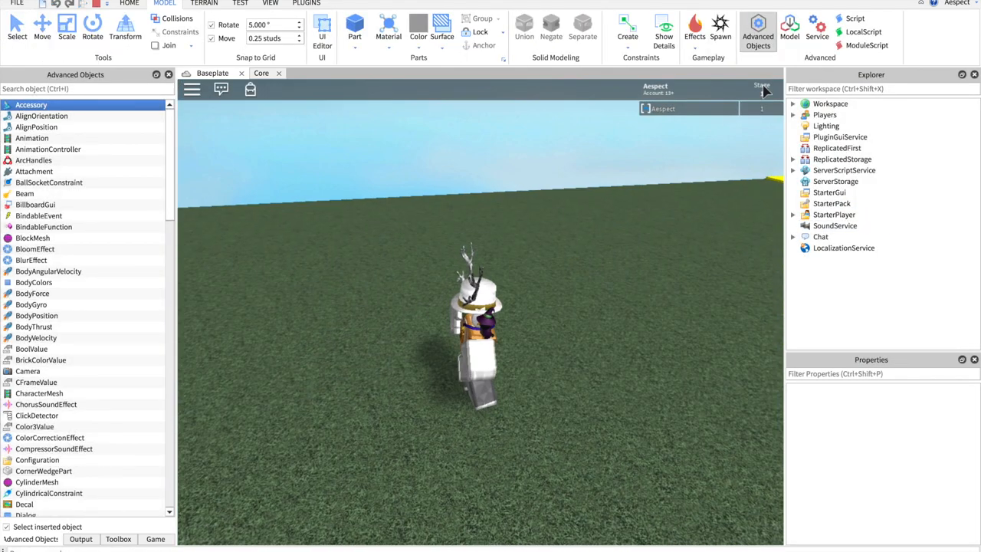
left_click(794, 115)
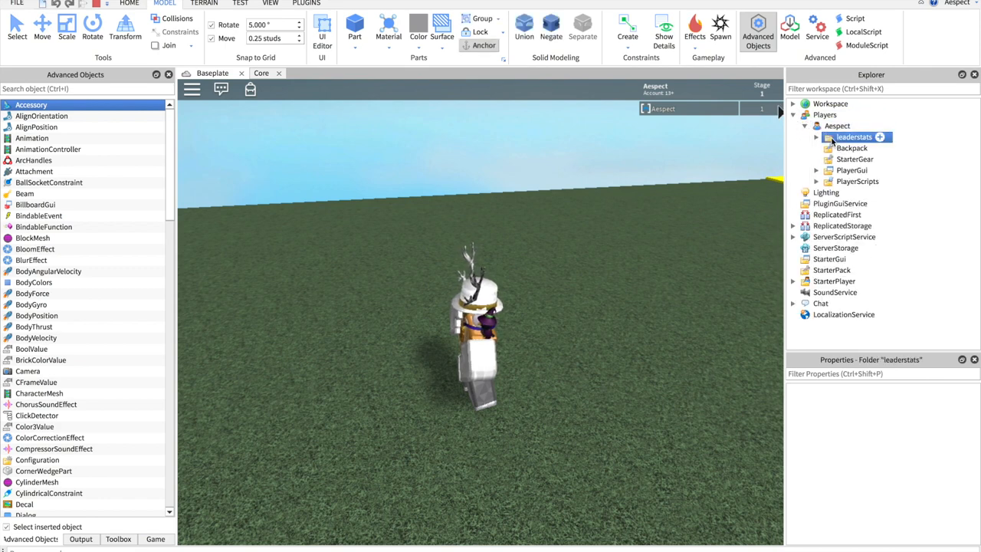
left_click(880, 137)
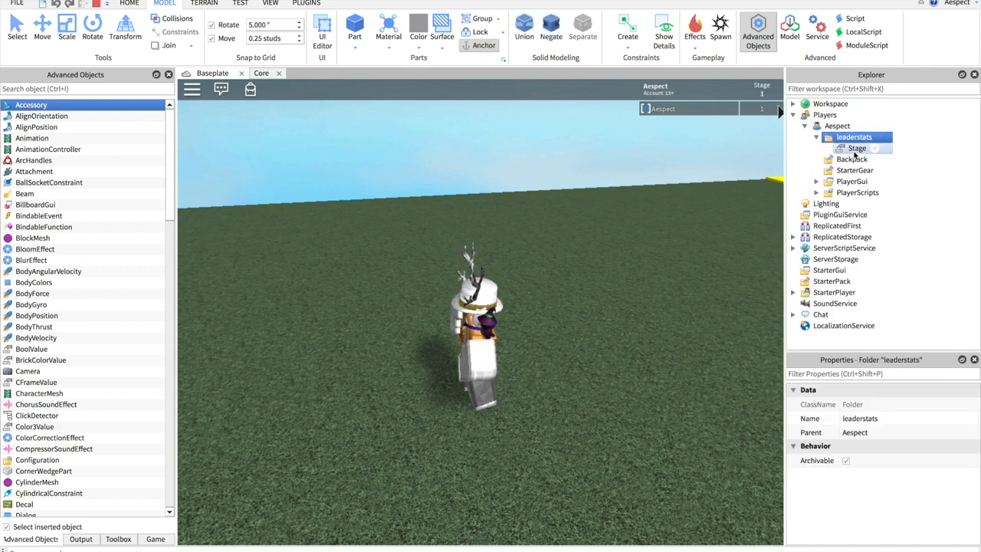
left_click(857, 147)
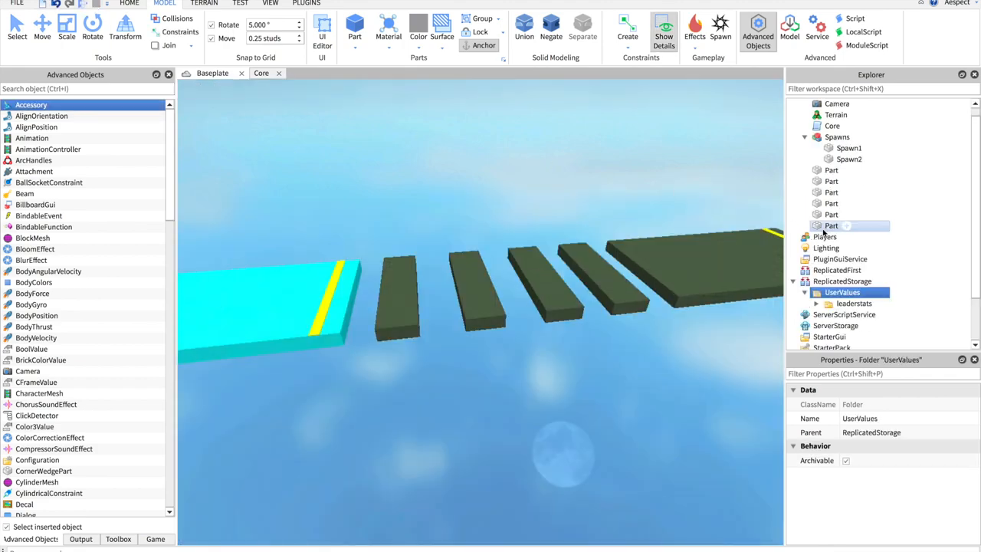
left_click(261, 73)
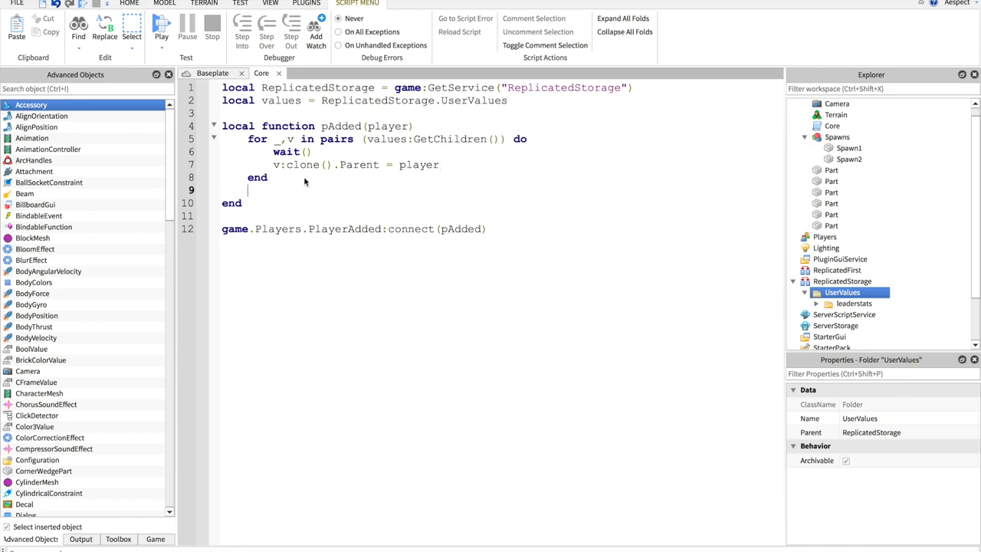
Connect player.CharacterAdded to cAdded and add an empty local cAdded(character) function above pAdded
type("player.Char")
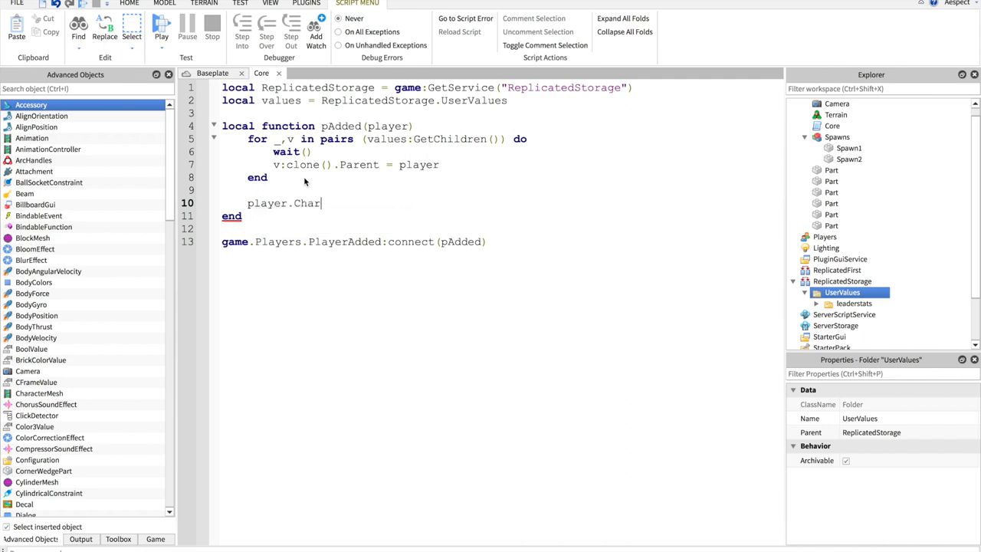
type("acterAdded")
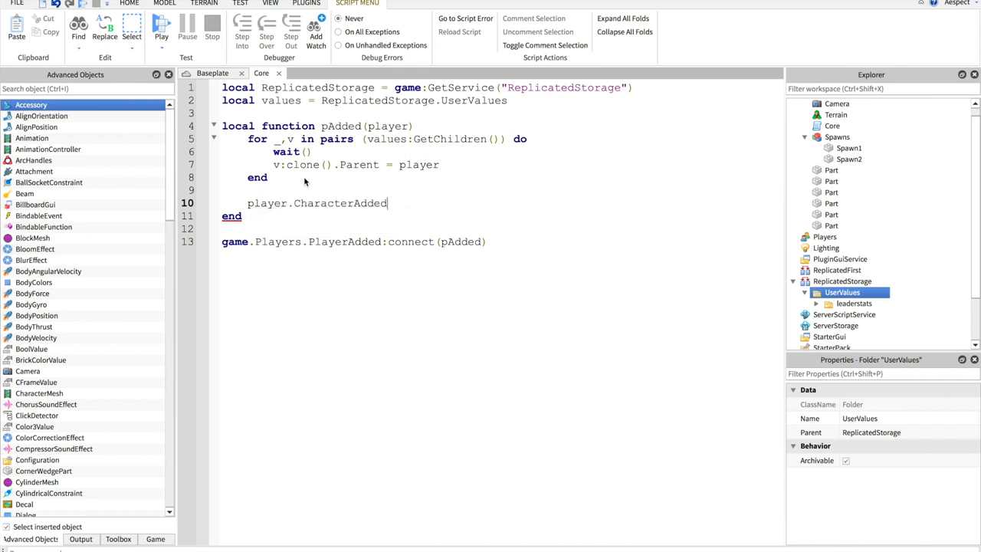
type(":connect (")
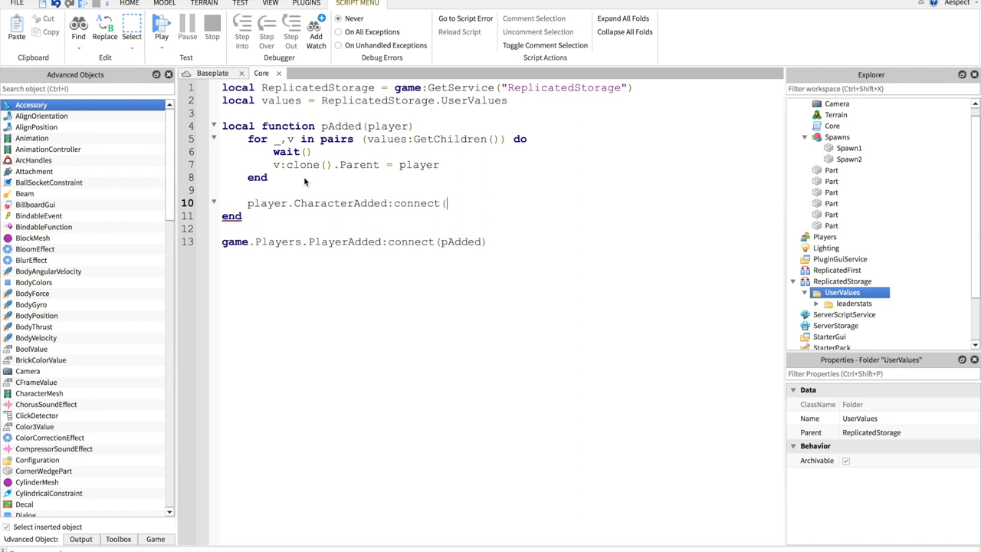
type("cAdded)")
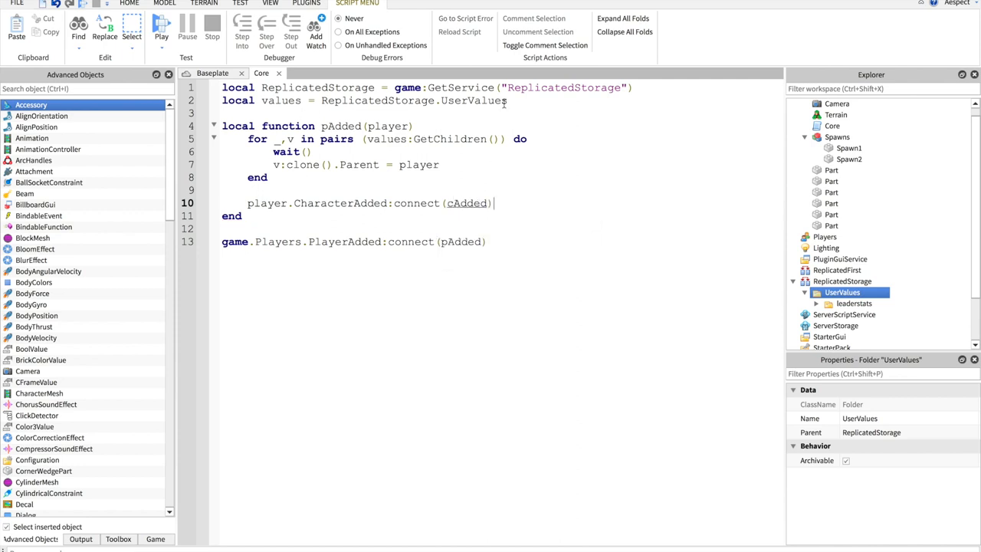
type("local function")
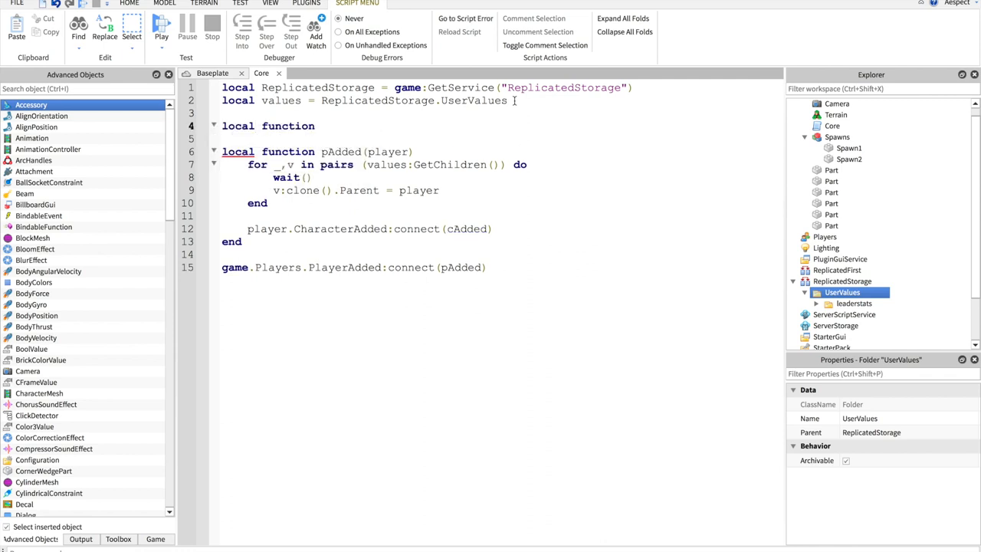
type("cAdded(c")
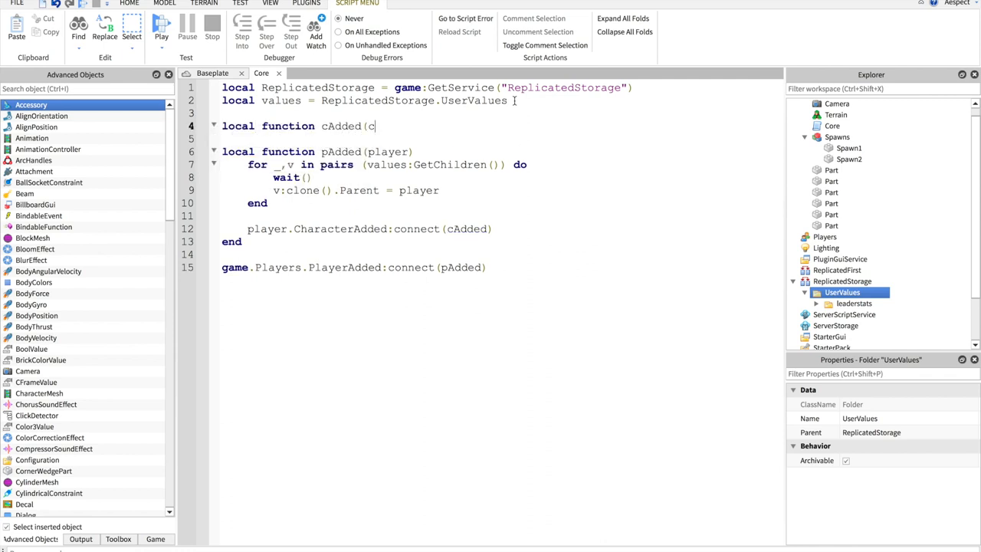
type("haracter)")
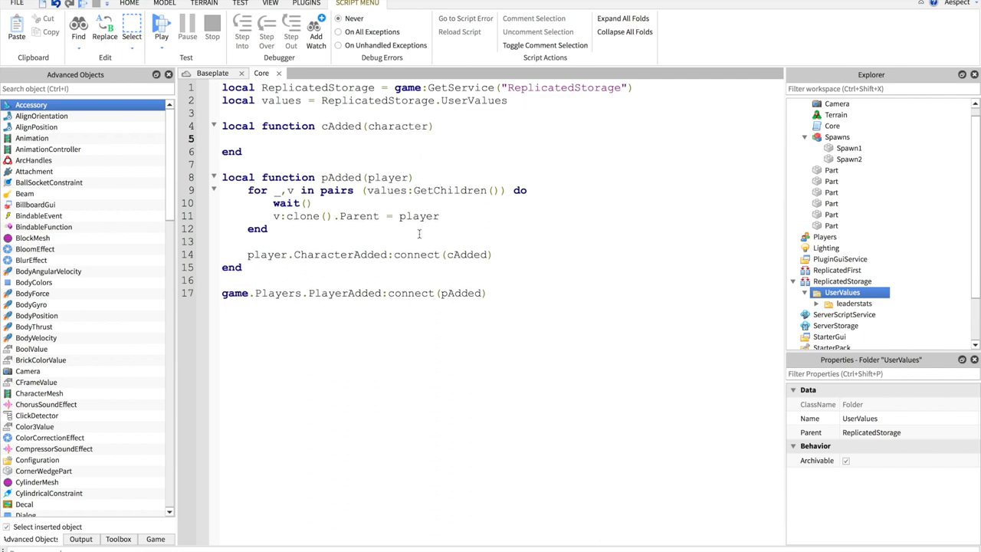
mouse_move(617, 226)
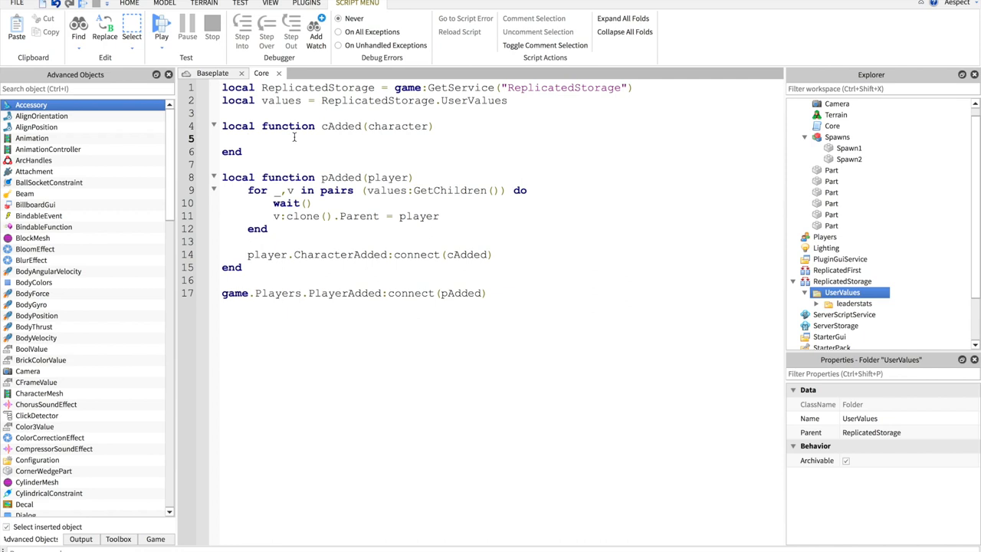
mouse_move(305, 192)
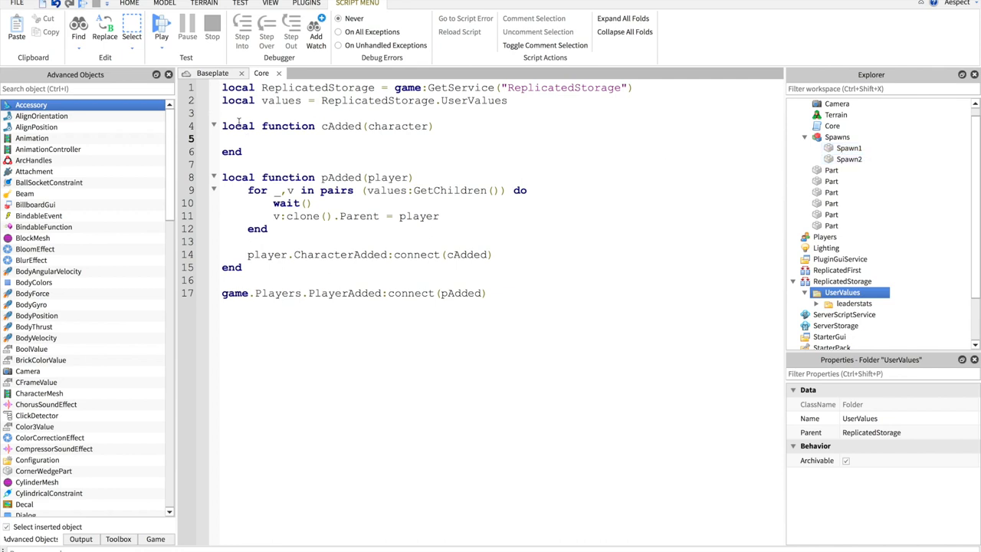
mouse_move(266, 141)
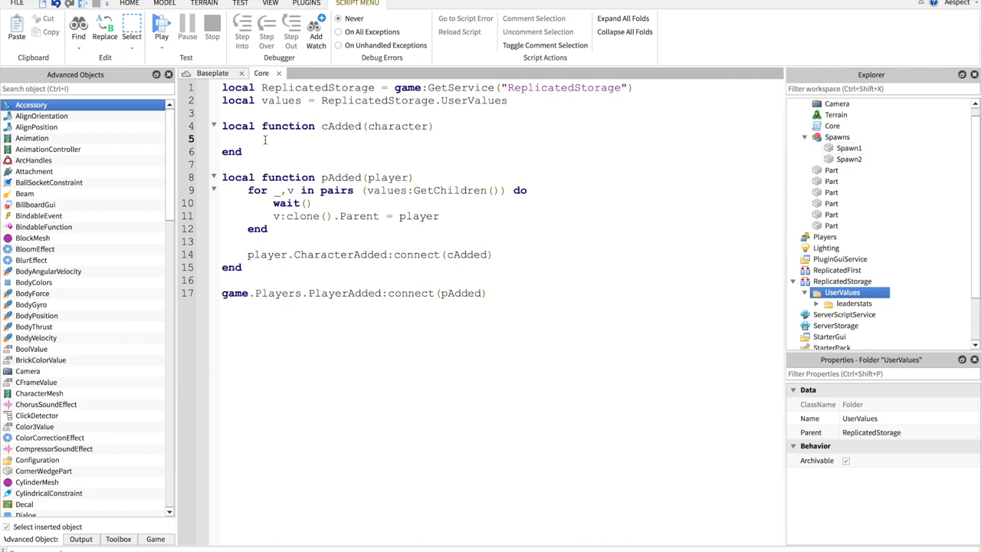
In cAdded, declare player from game.Players[character.Name], stage from leaderstats.Stage.Value, and model
type("local")
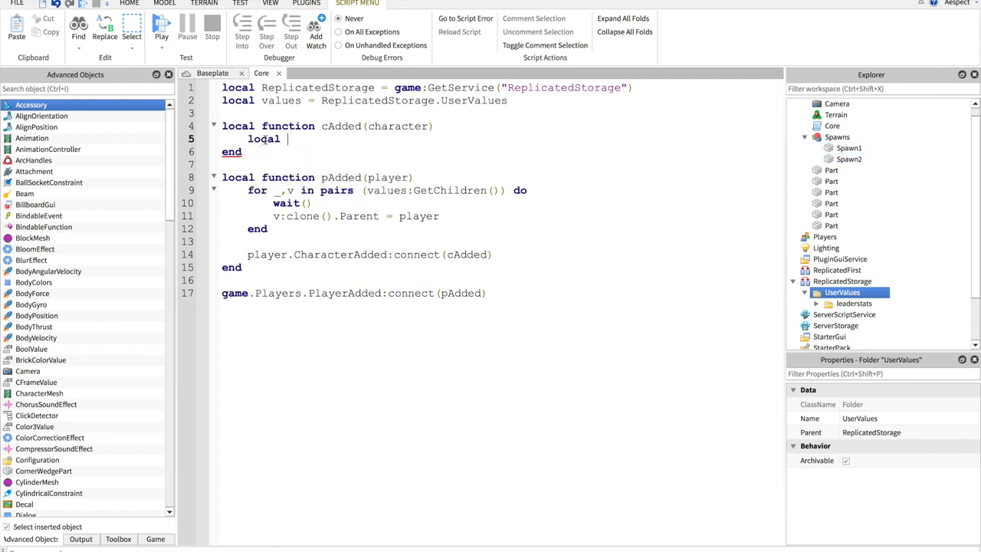
type("player =")
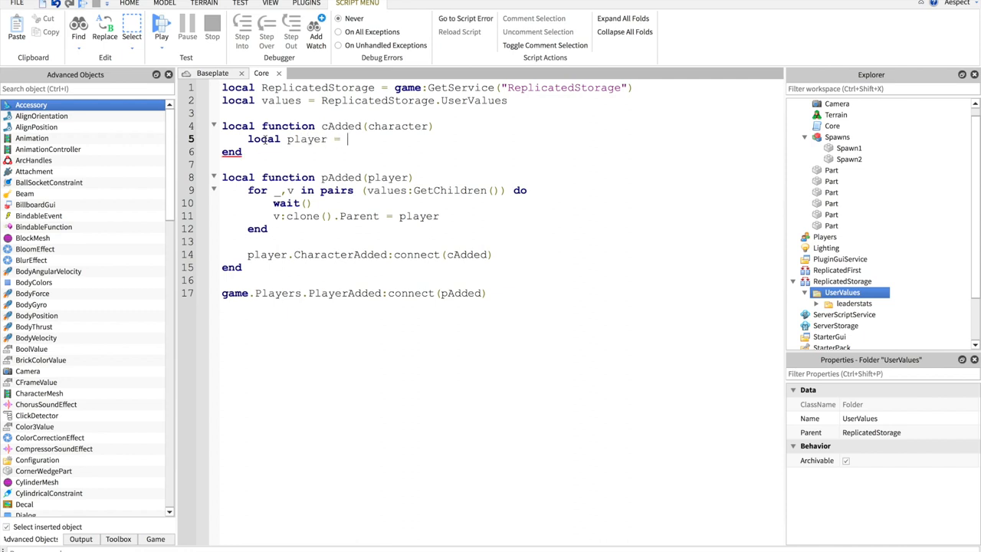
type("game.pl")
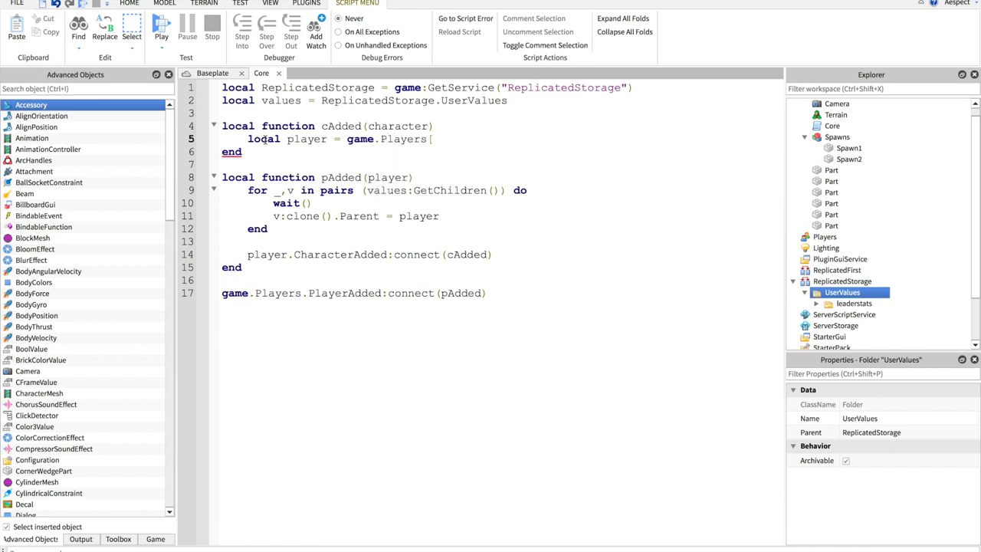
type("character.Na")
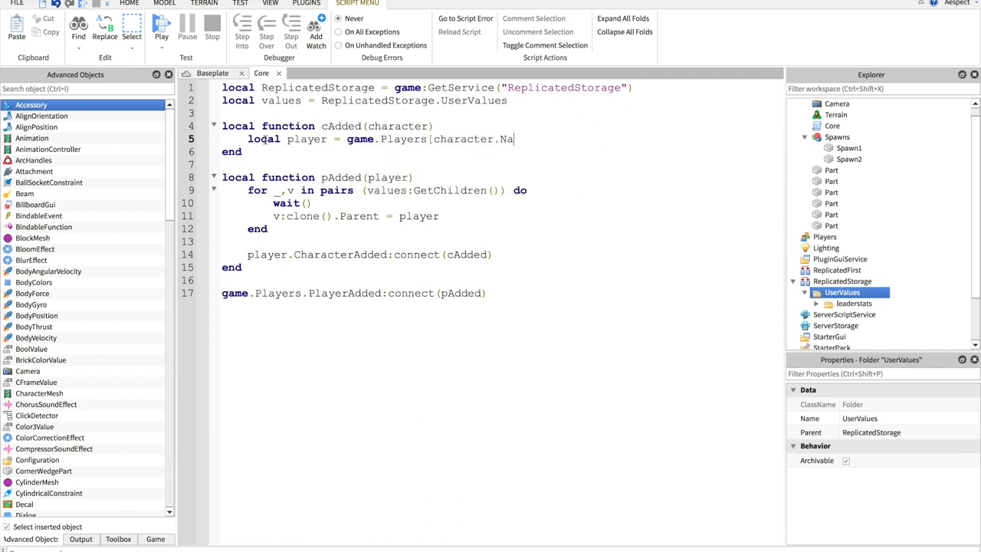
type("me]")
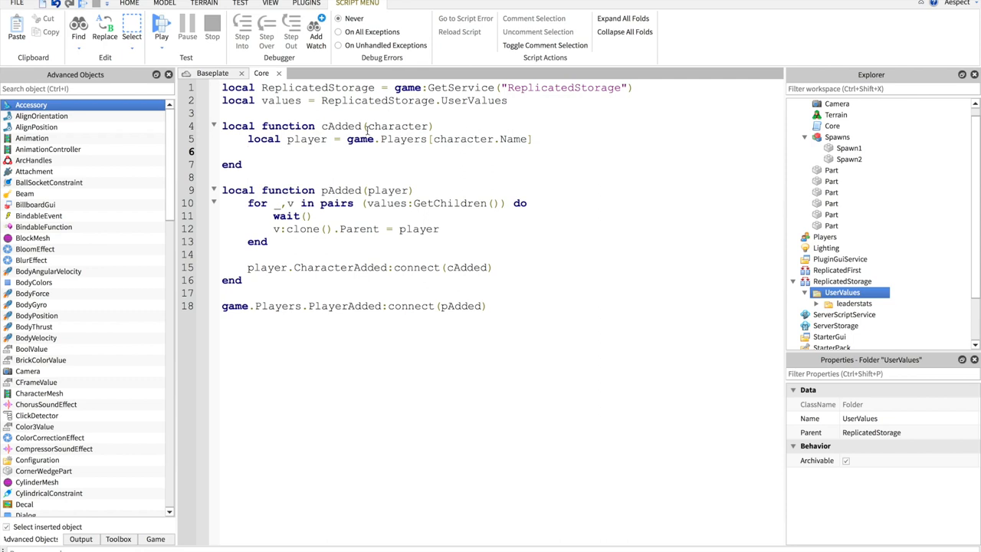
type("local stage = play")
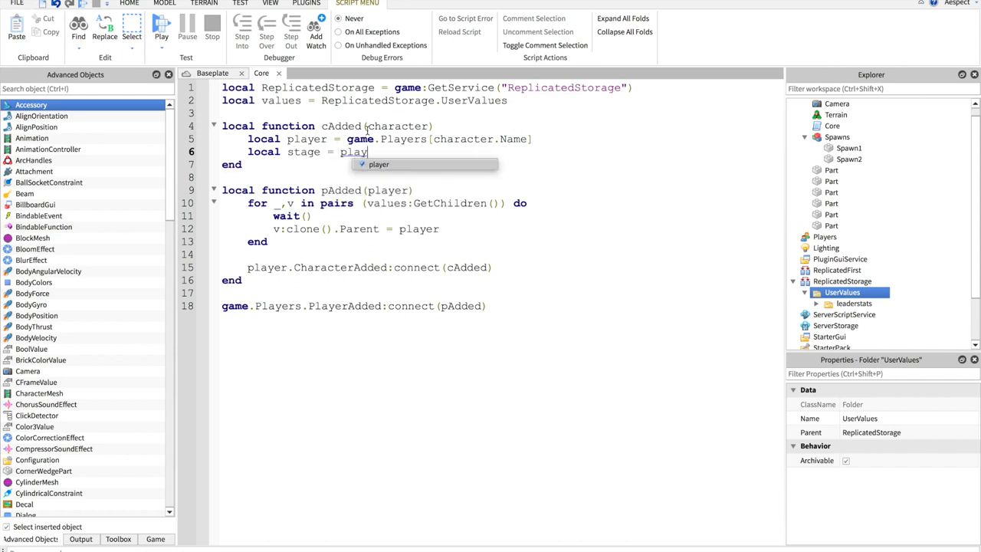
type("er.leaderstats")
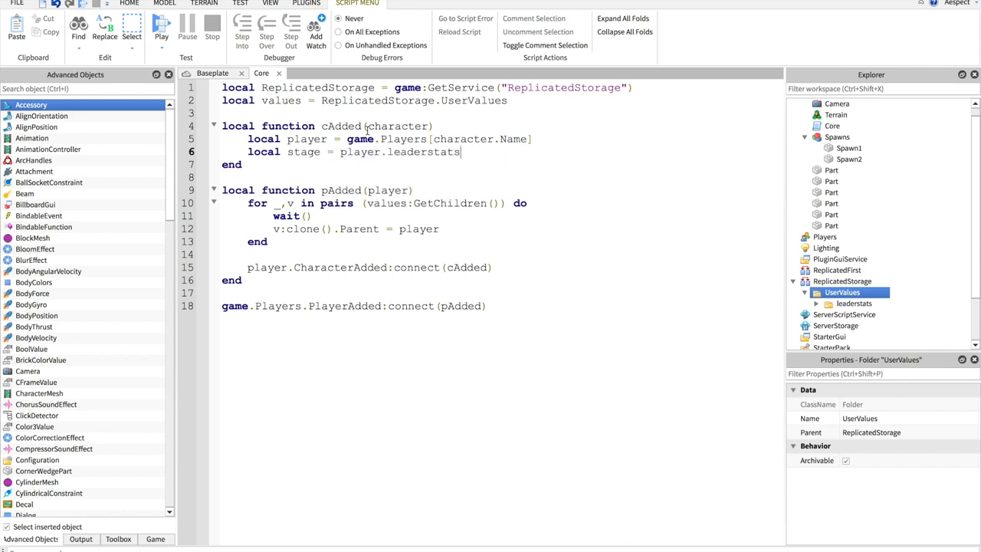
type(".Stage.")
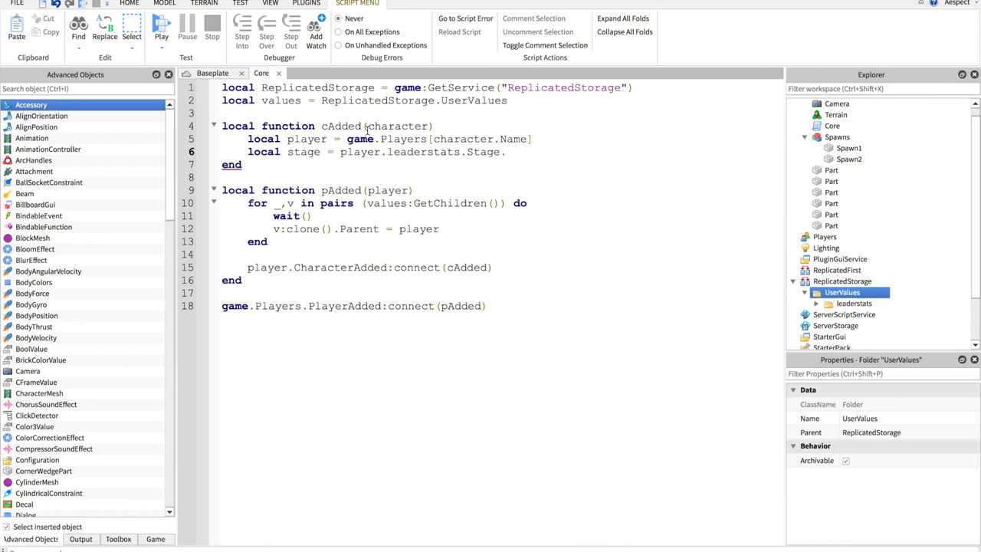
type(".Value")
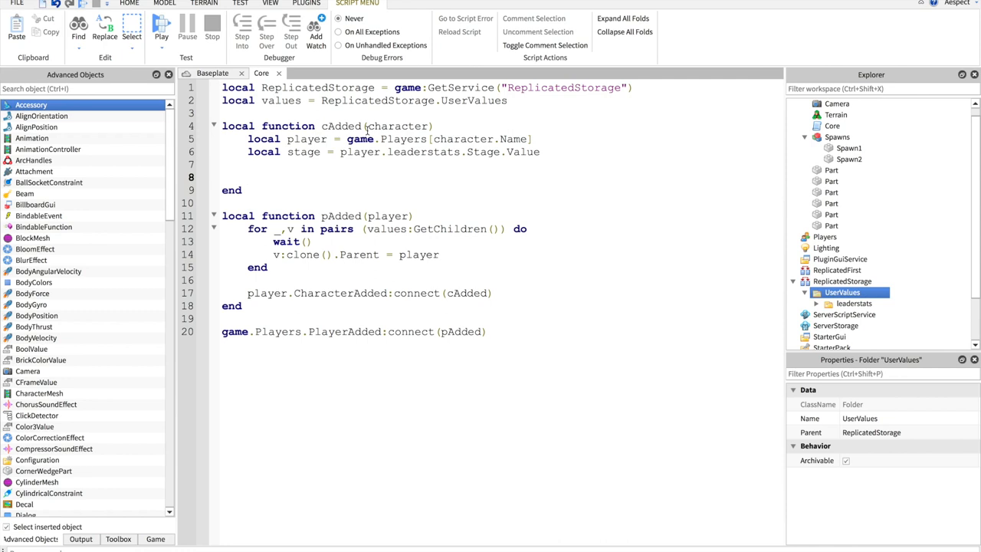
type("local model = workspace.Spawns")
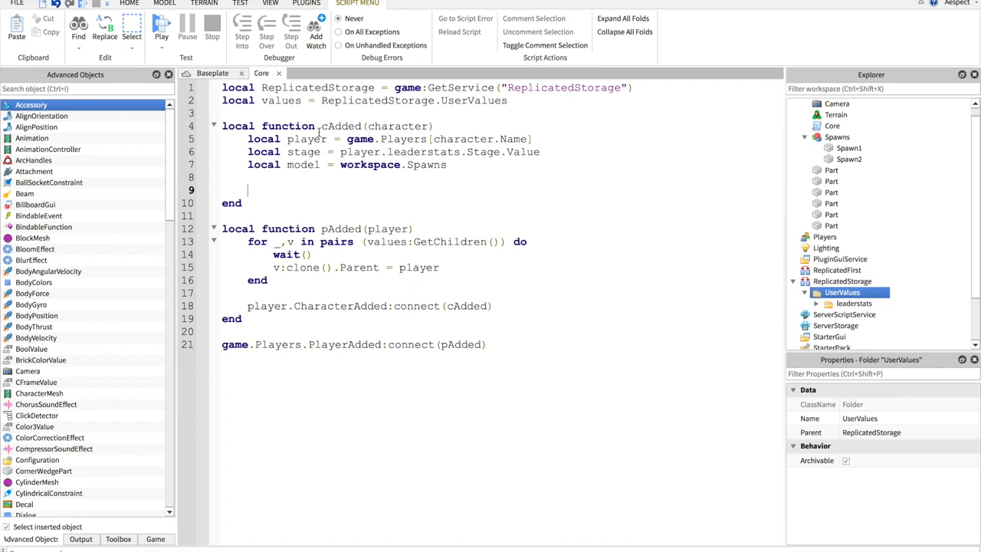
Begin line 9 with character.HumanoidRootPart.CFrame =
type("character")
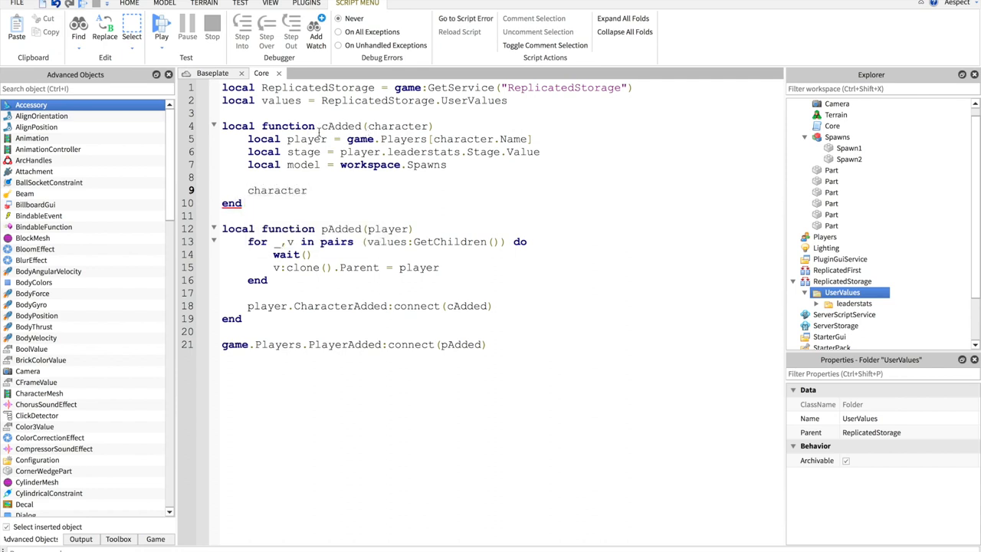
type(".Humano")
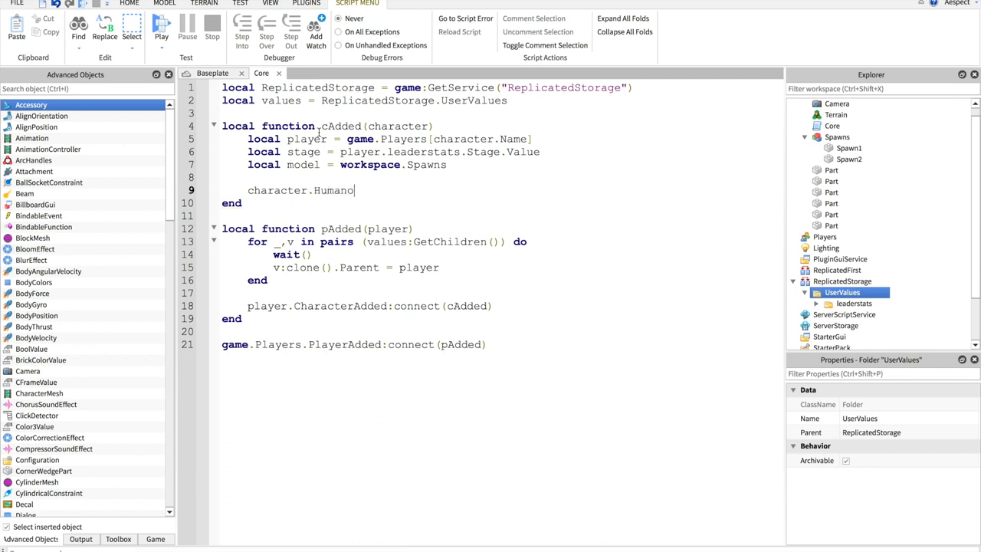
type("idRootPart")
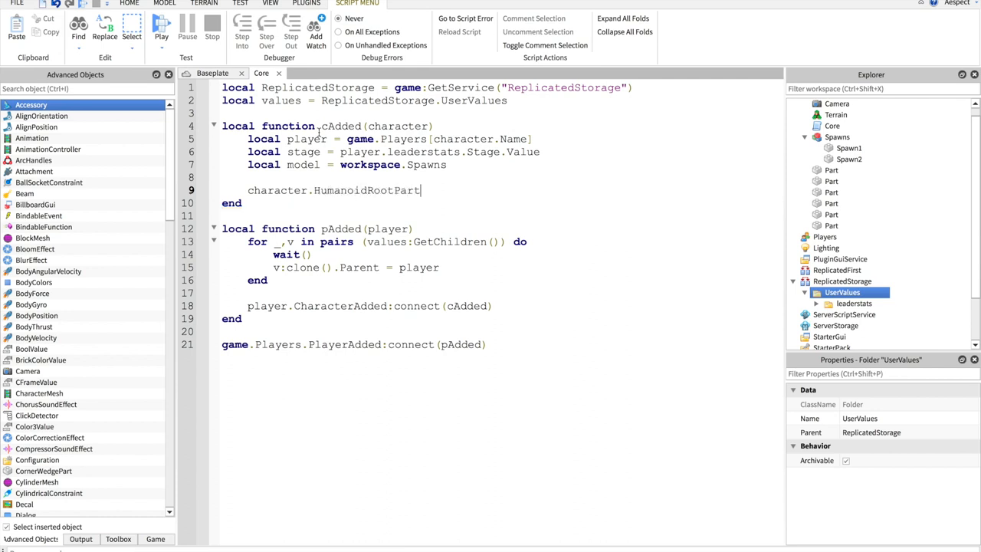
type(".")
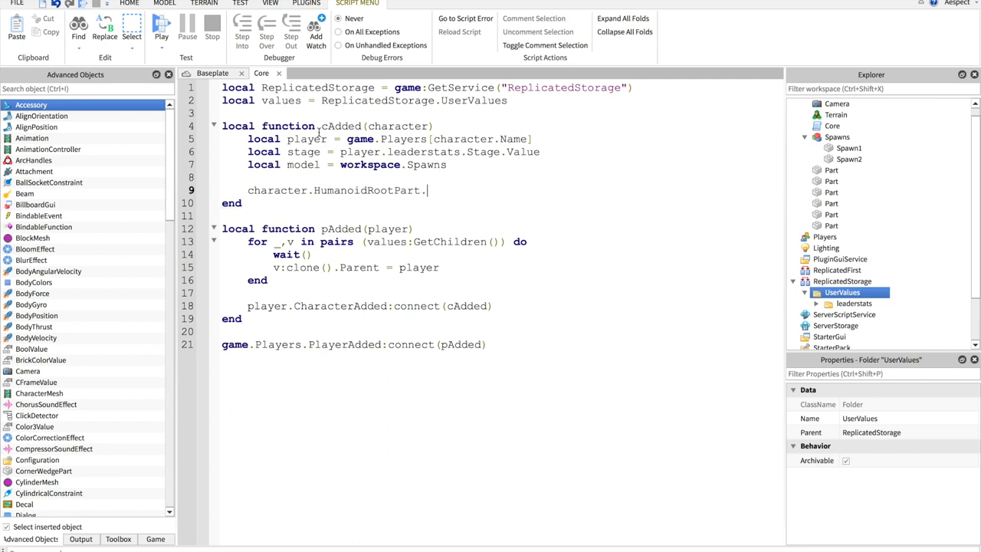
type("CFrame")
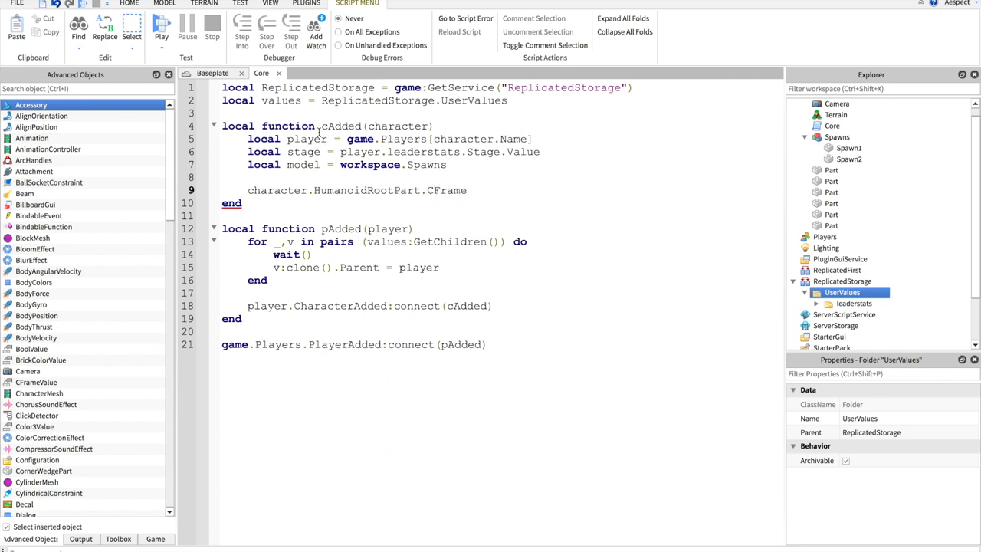
type("=")
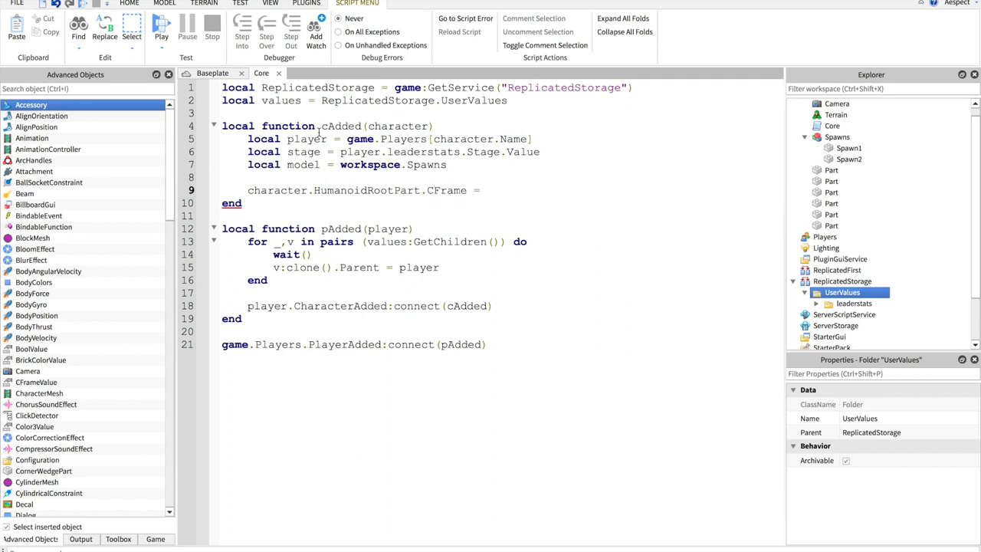
left_click(483, 190)
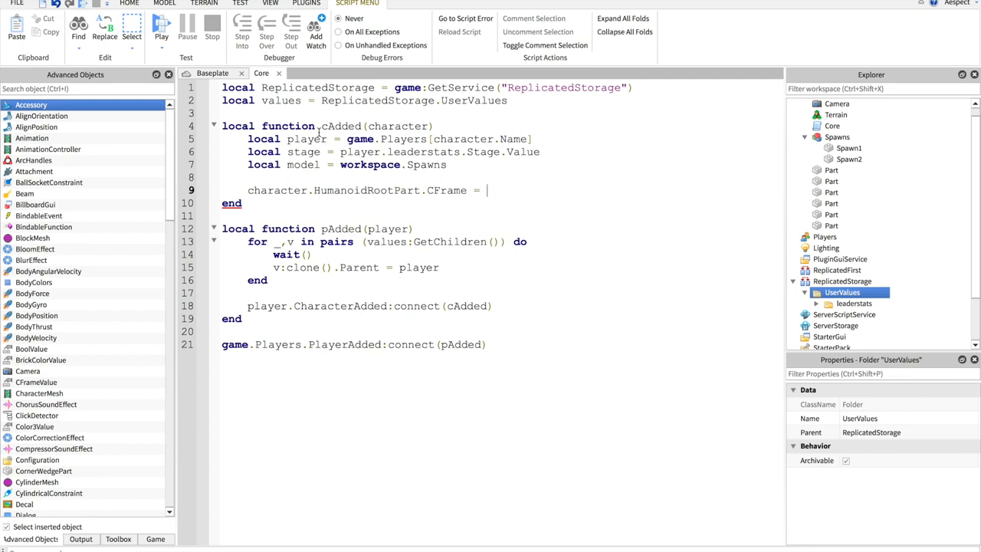
Complete line 9 with model["Spawn" .. stage], erasing the string.sub attempt
type("model")
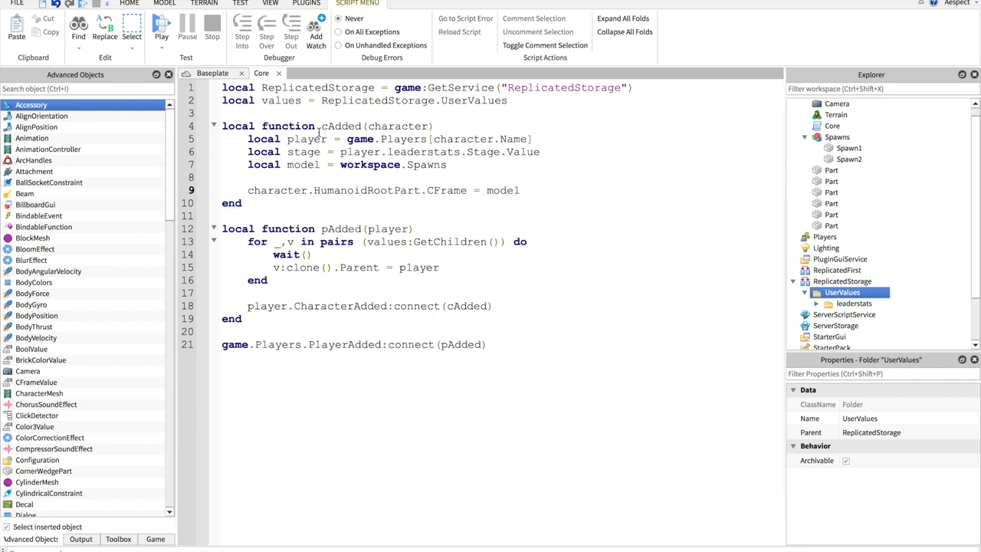
type("[\"Sp")
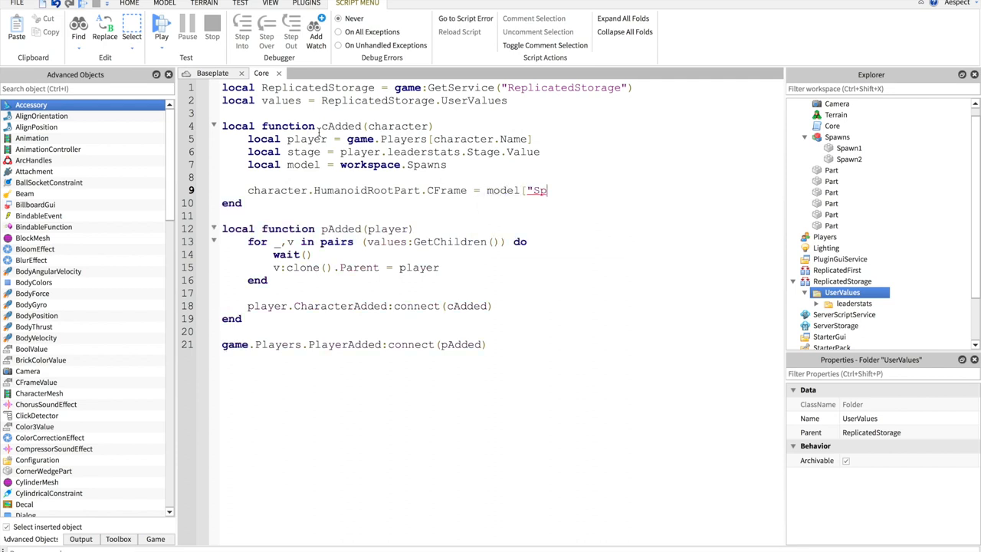
type("awn")
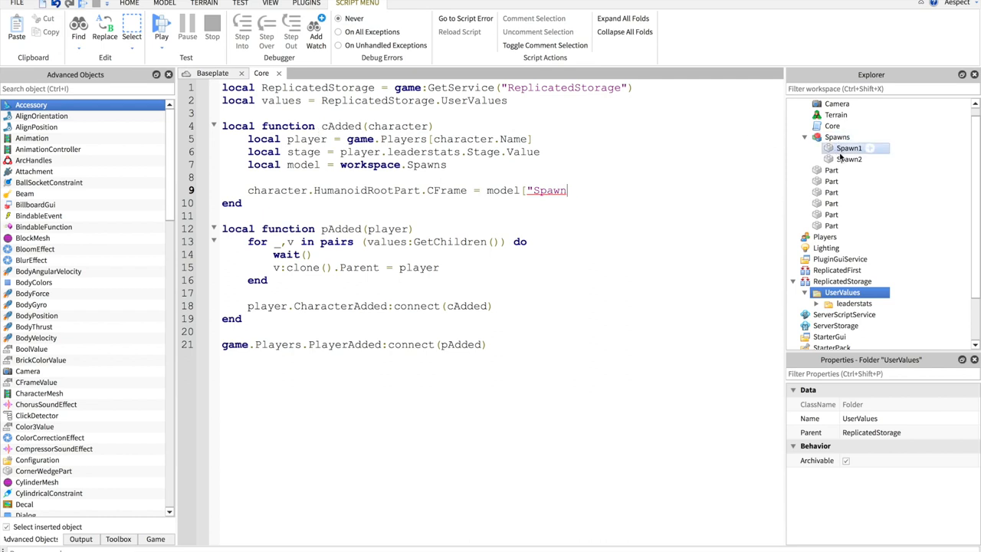
type("..")
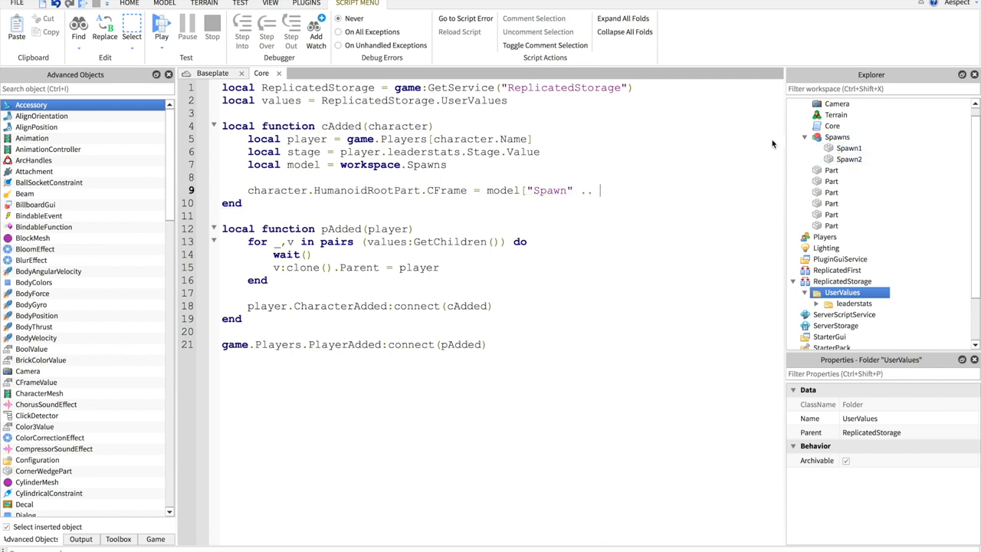
type("su")
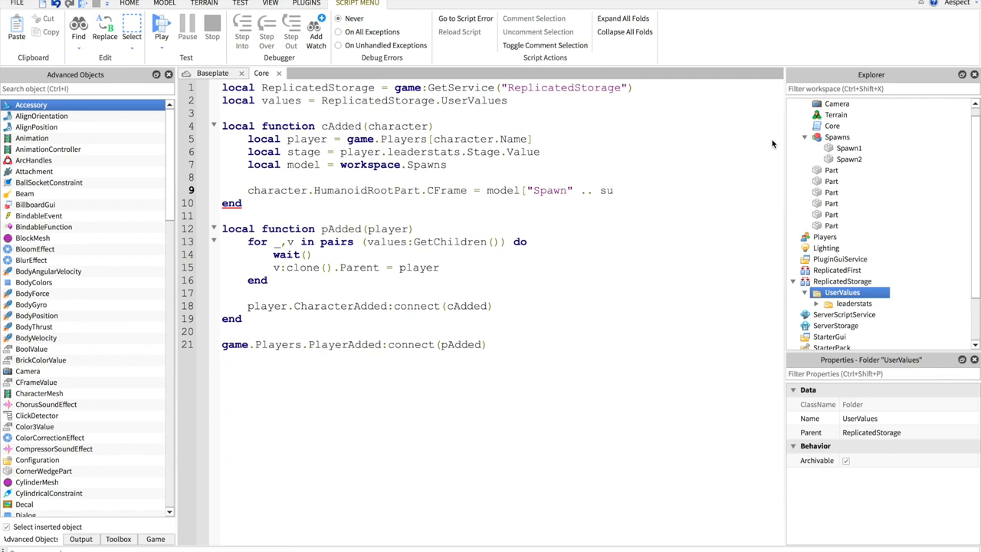
key("Backspace")
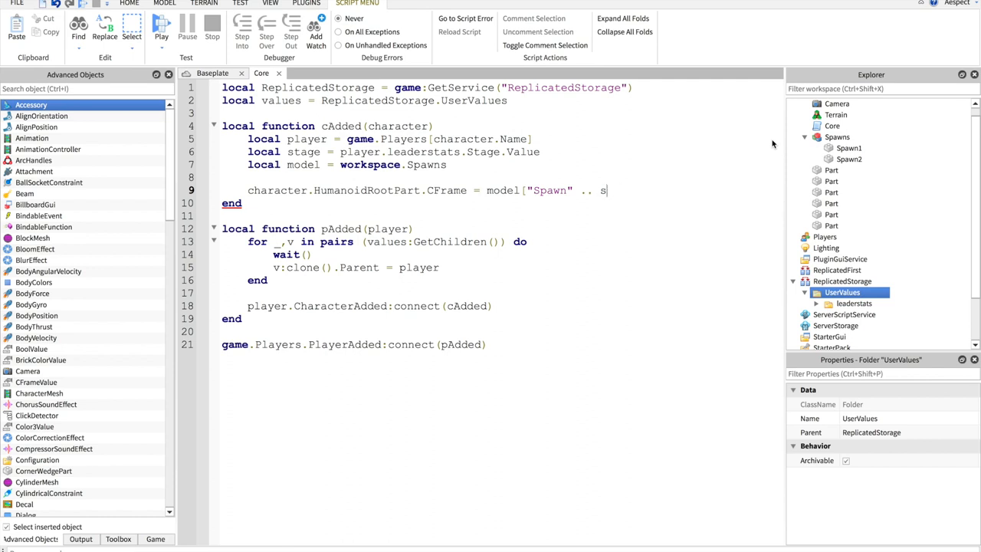
type("ub")
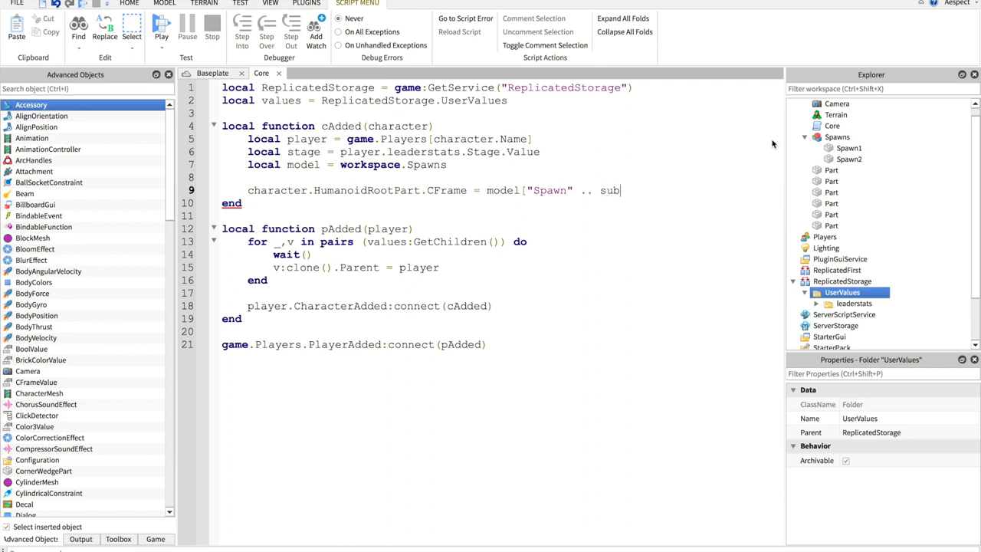
type("strn")
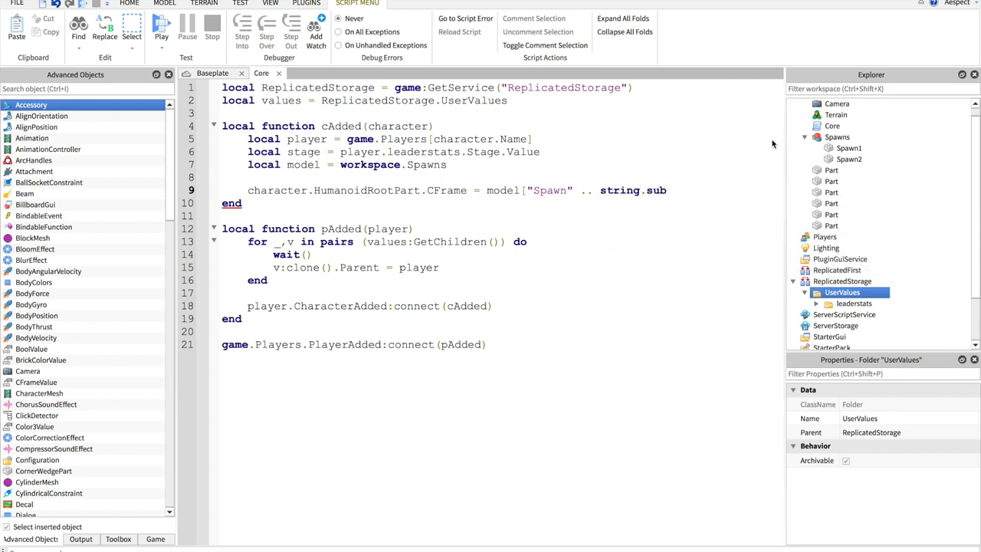
type("(")
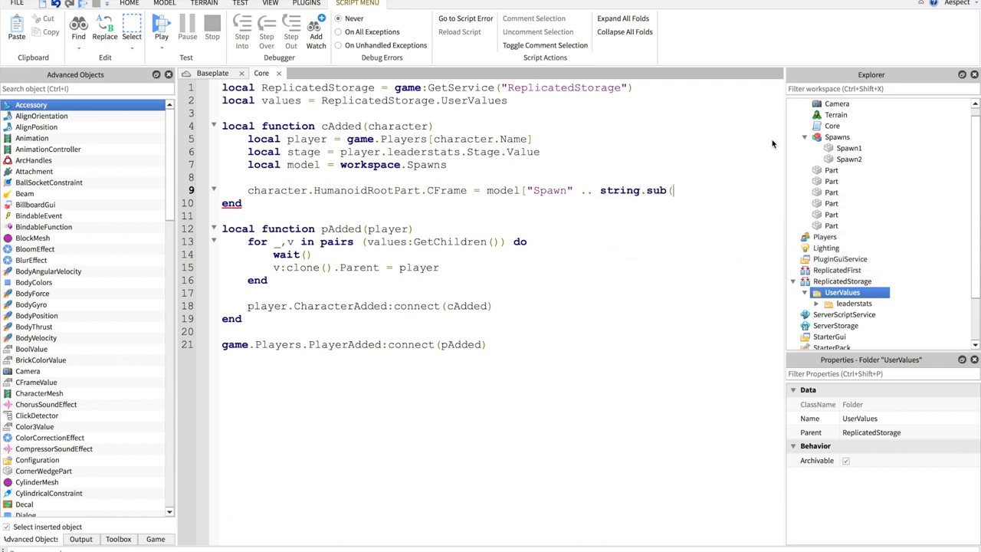
key("Backspace")
type("age]")
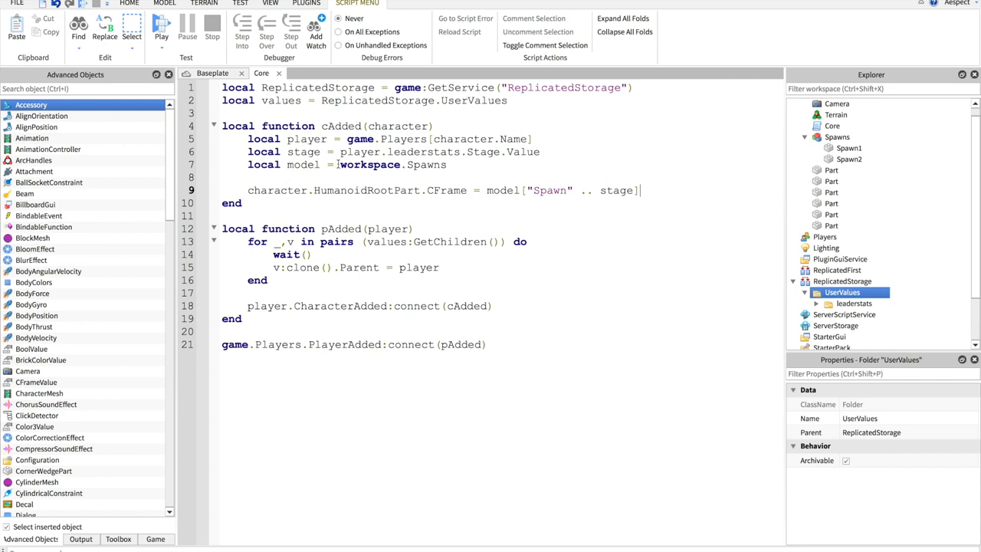
mouse_move(762, 189)
type(".CFrame + Vector3.new(")
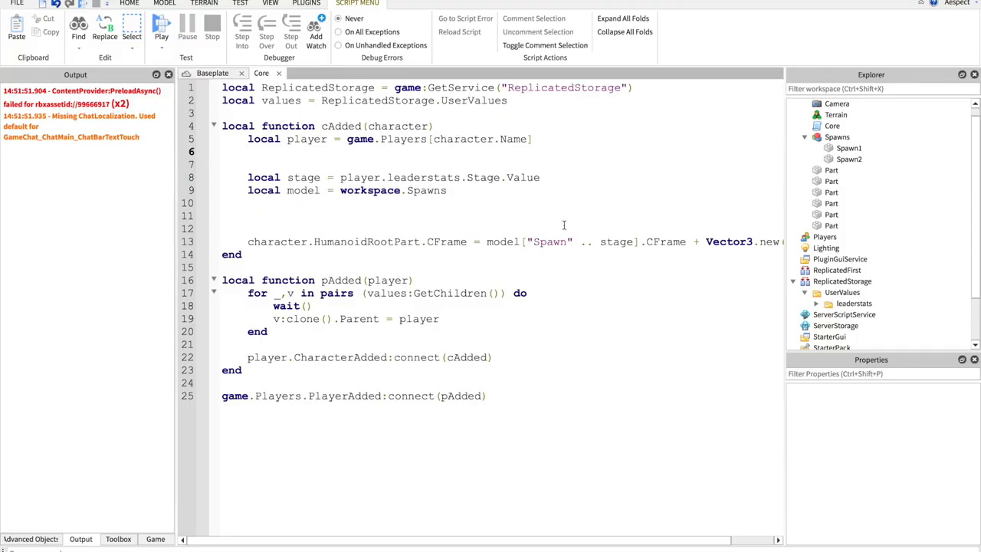
Add 'repeat wait() until player.leaderstats.Stage.Value ~= 0' below the player variable
scroll("left", 3)
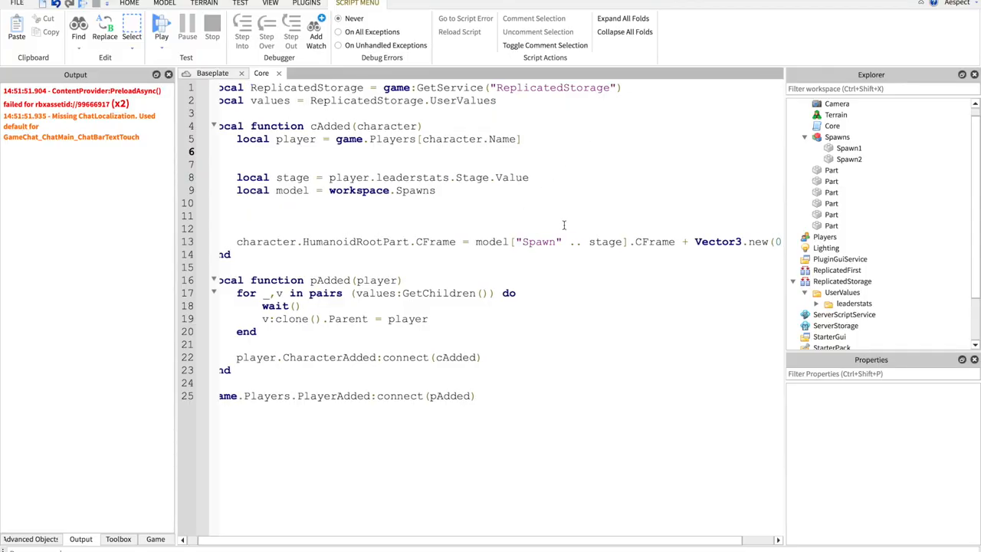
type("repeat wait() until player.leaderstats.Stage.Value ~= 0")
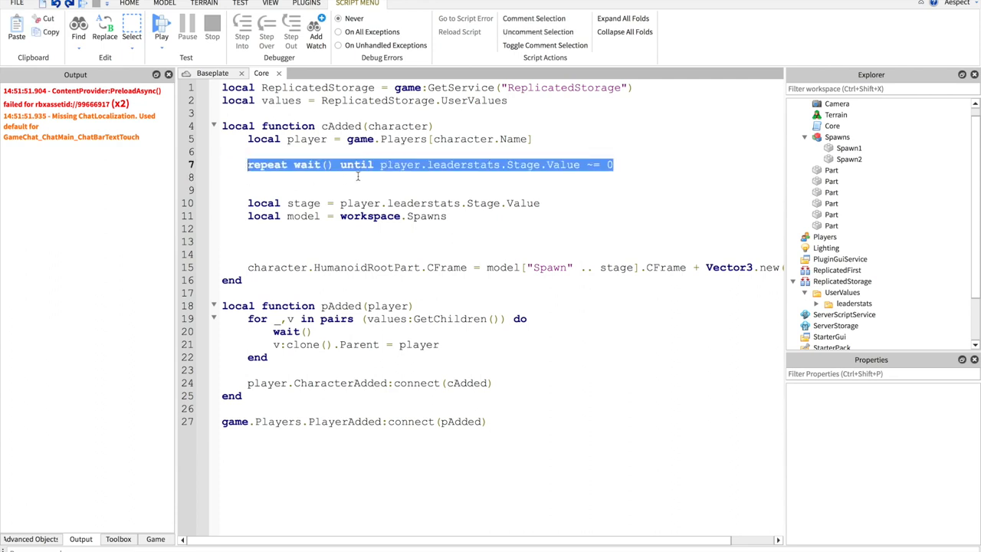
mouse_move(503, 177)
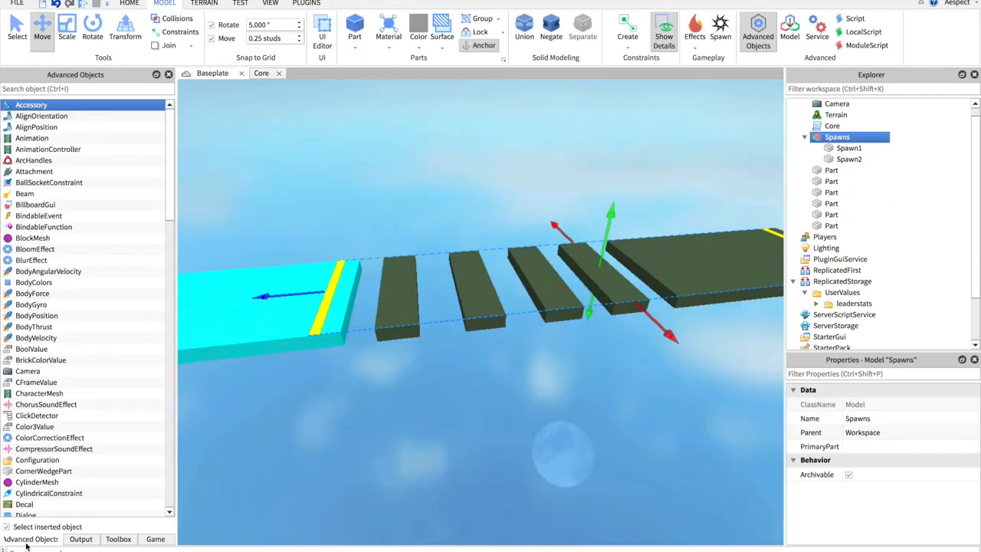
Insert a SpawnLocation into Spawns and name it Spawn1
type("spaw")
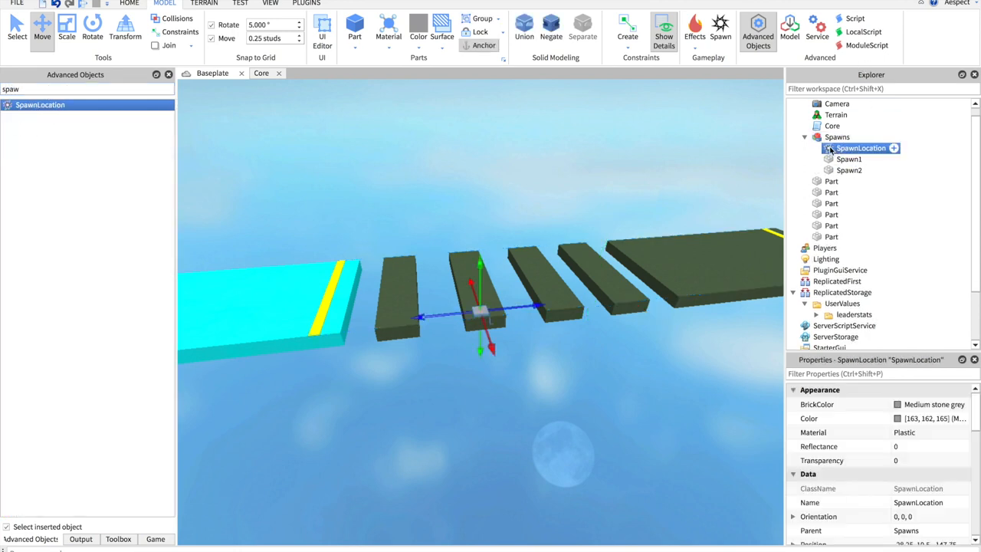
type("Spawn1n")
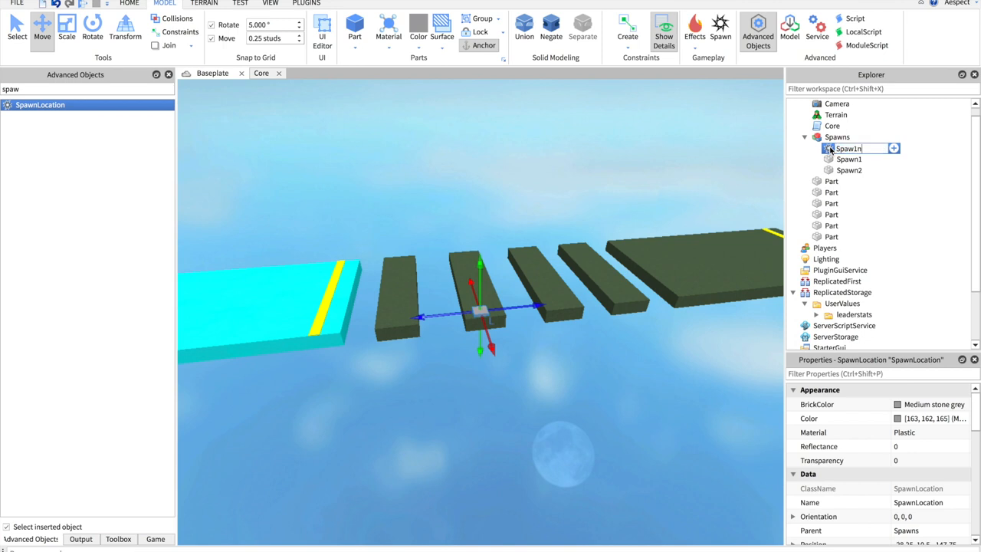
left_click(849, 159)
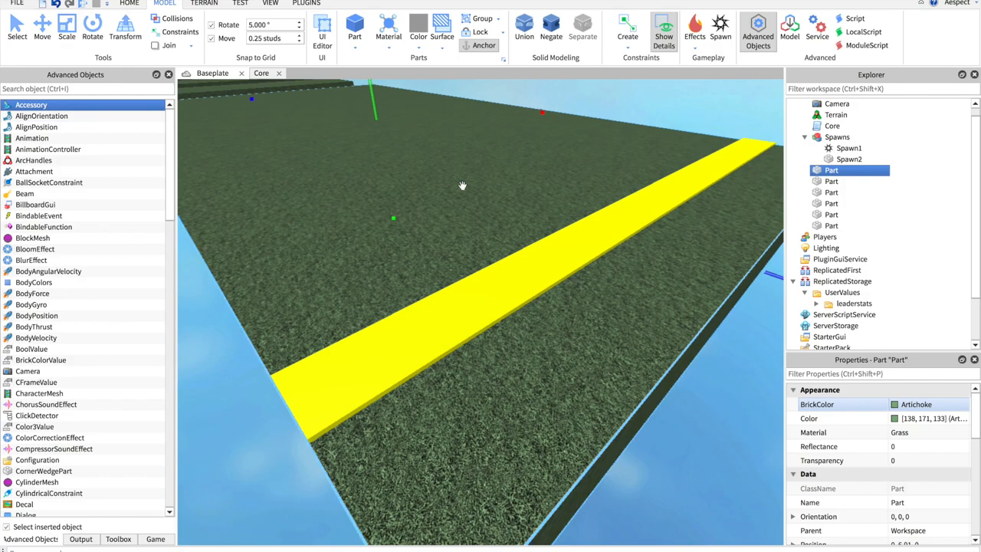
Select the platforms and scale the final stepping platform wider as the End1 finish
left_click(849, 158)
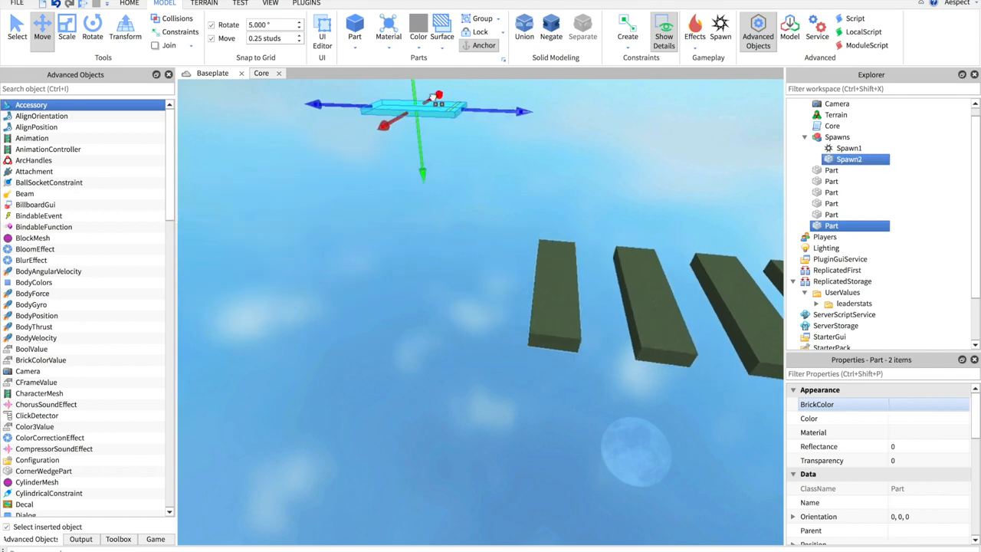
left_click(832, 214)
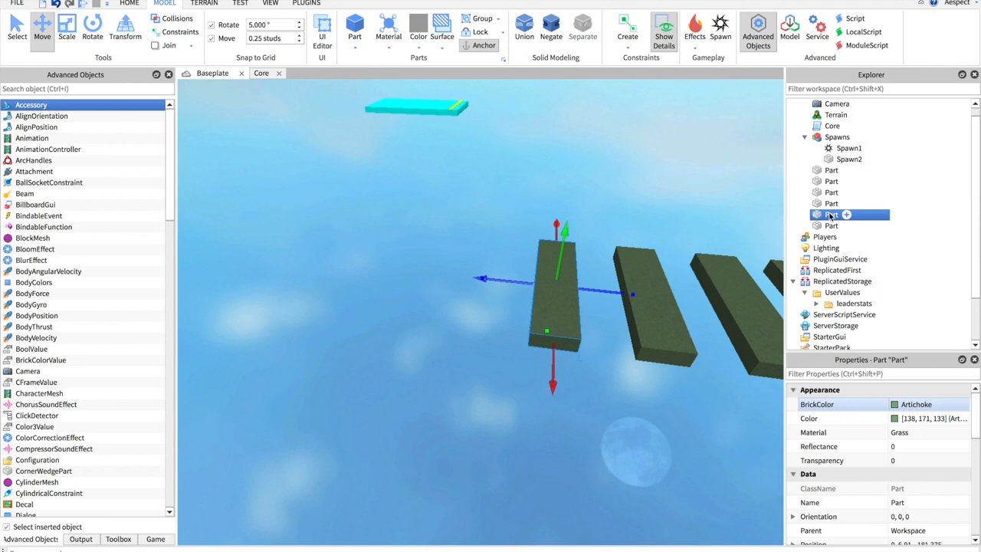
left_click(66, 29)
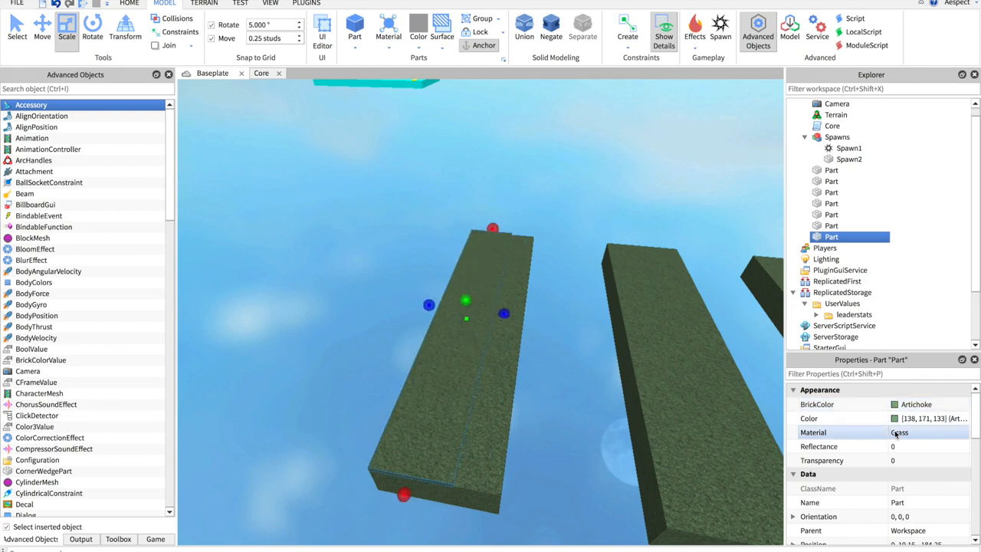
left_click(927, 432)
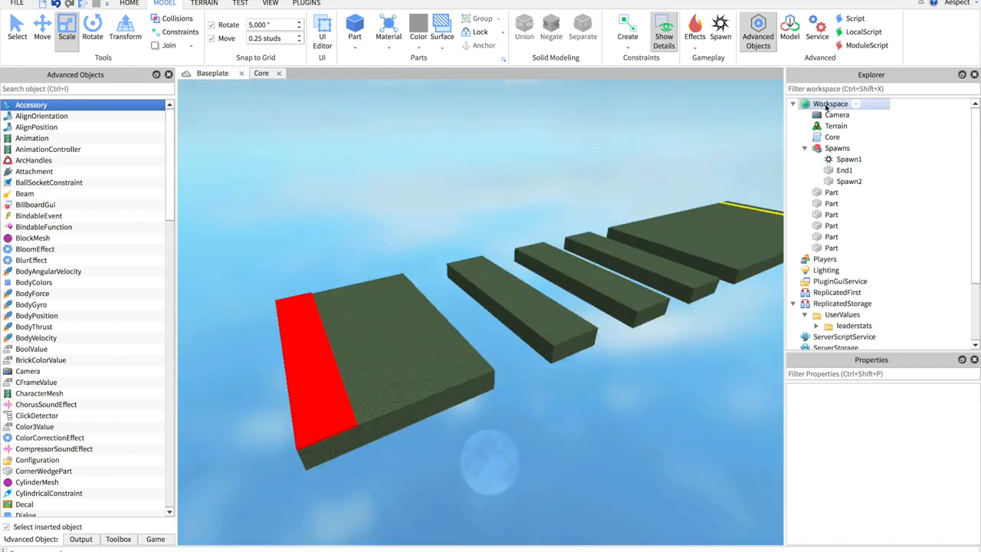
left_click(830, 103)
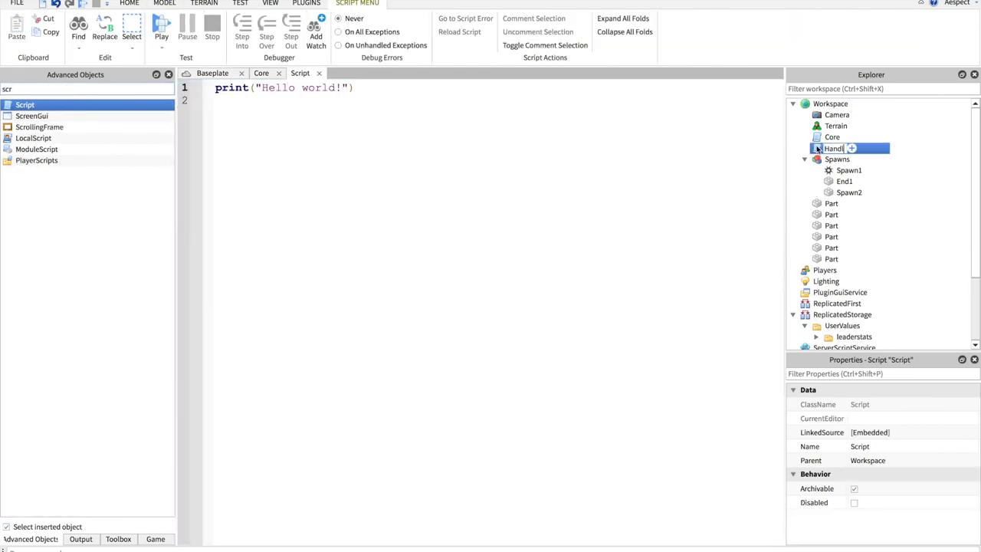
Name the script Handles Spawning and loop over model:GetChildren(), connecting v.Touched
type("Handles Spawning")
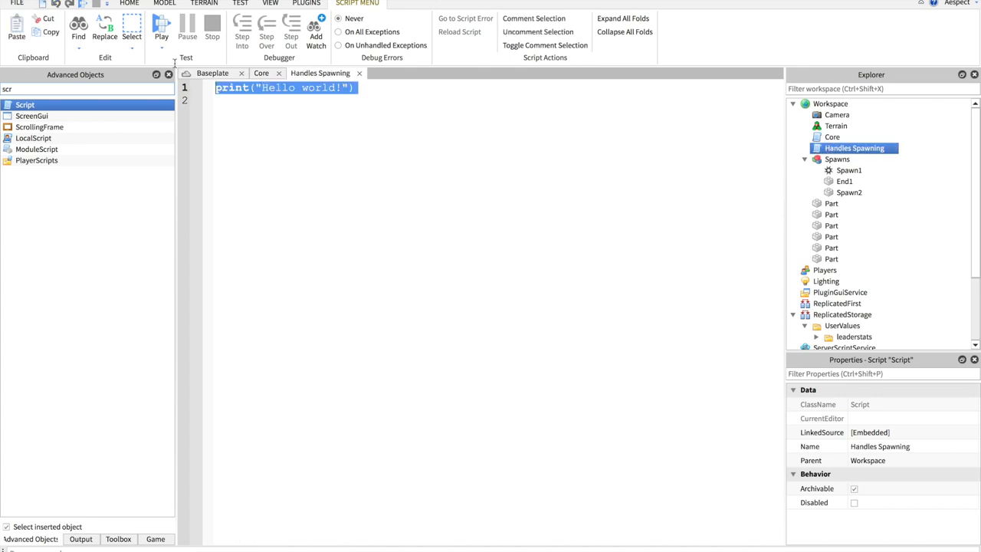
type("local model = workspace.Spawns")
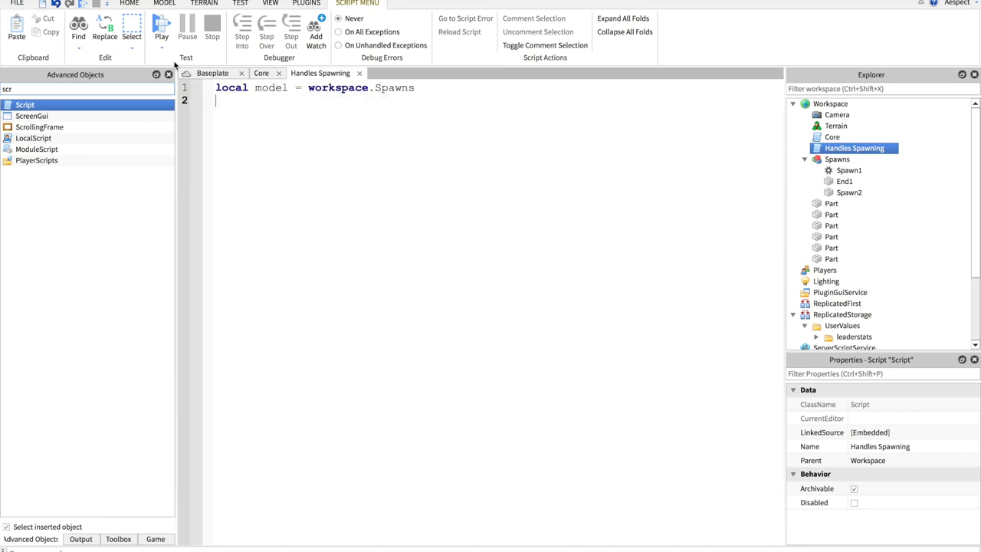
type("for _,v in pairs")
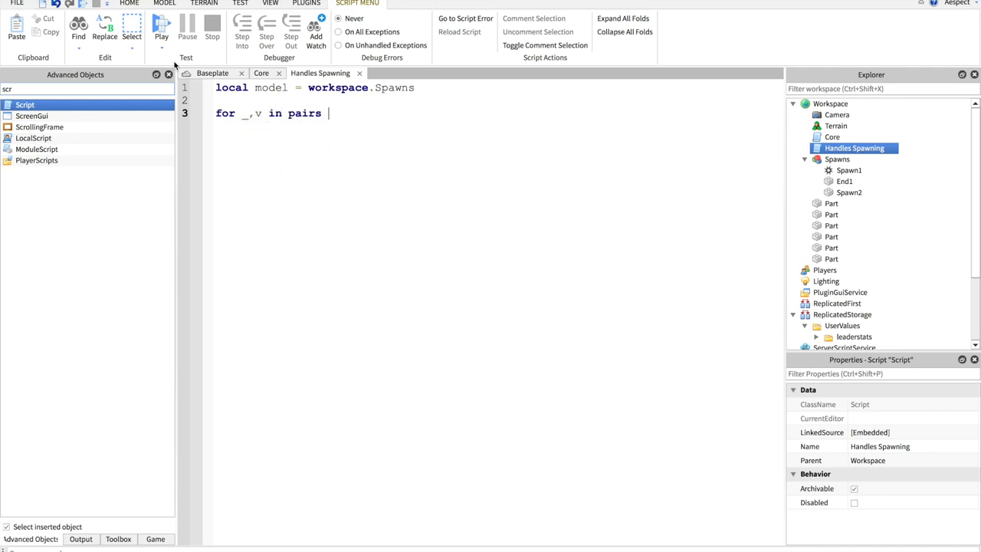
type("(model:GetChildren()) do")
type("w")
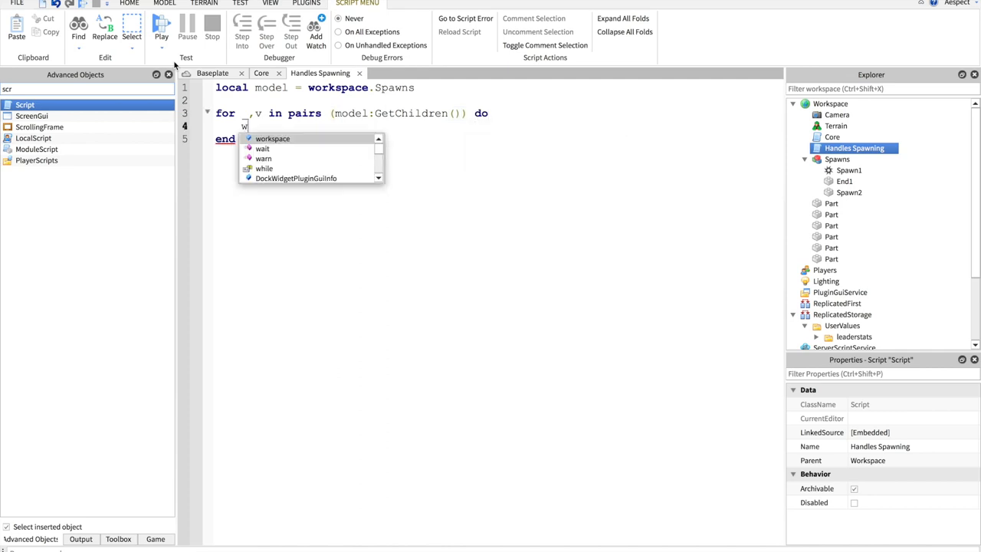
type("ait()")
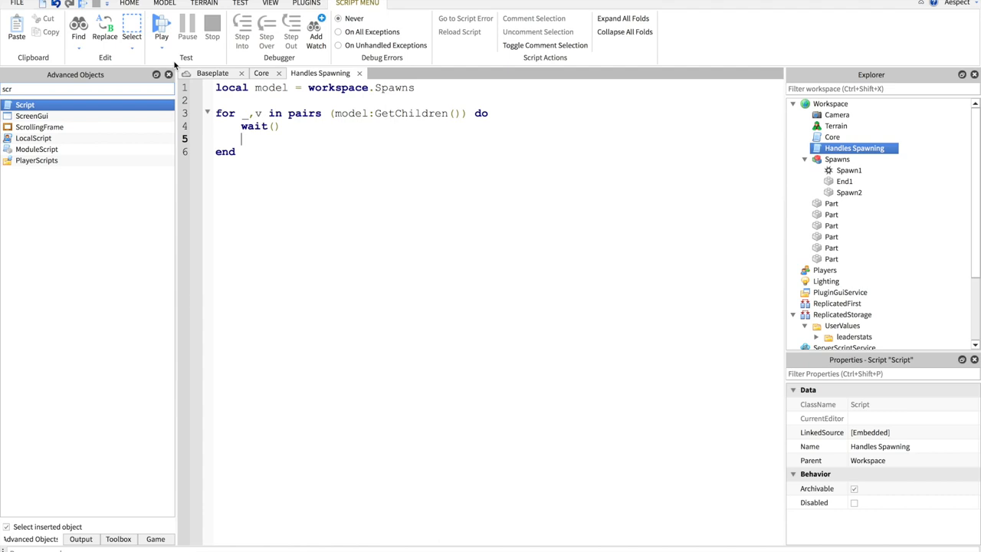
type("v.T")
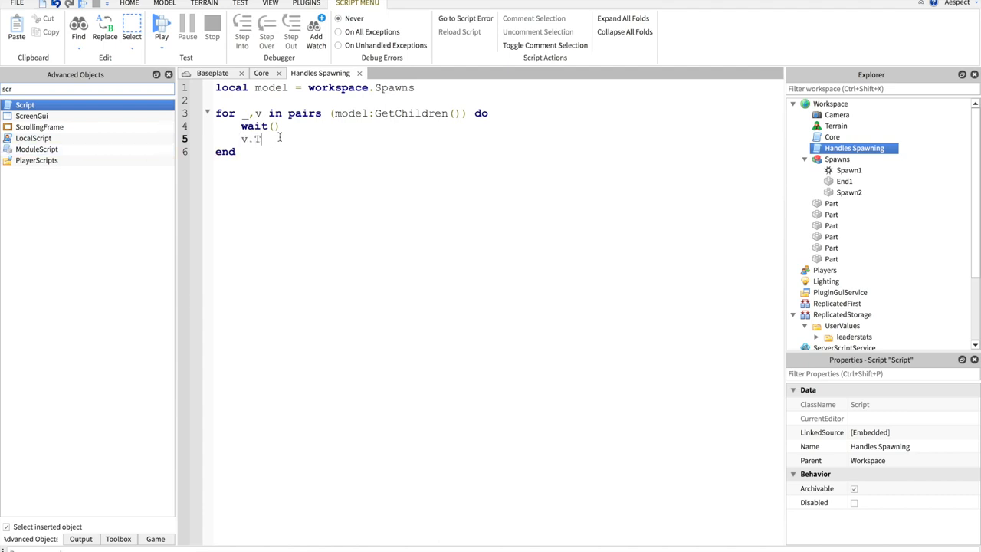
type("ouched")
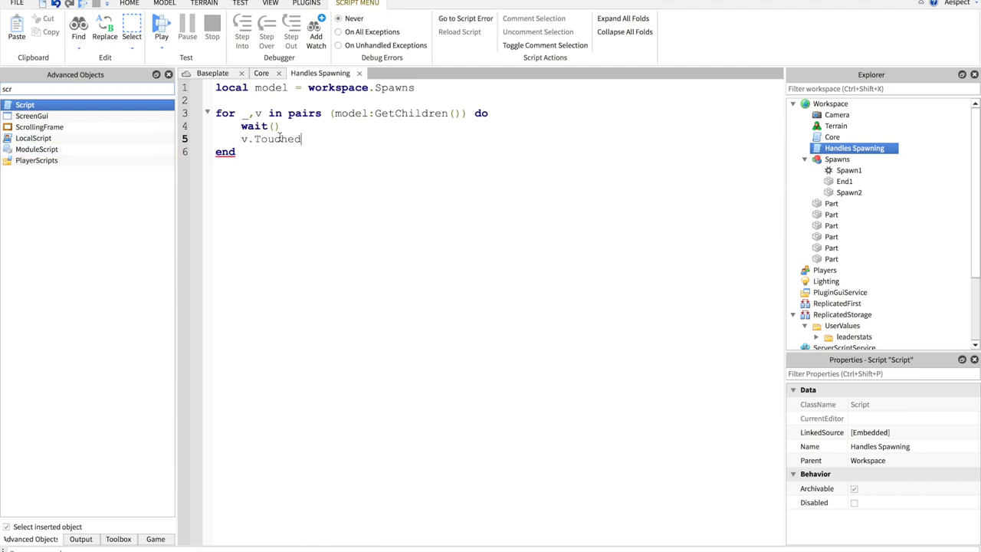
type(":connect")
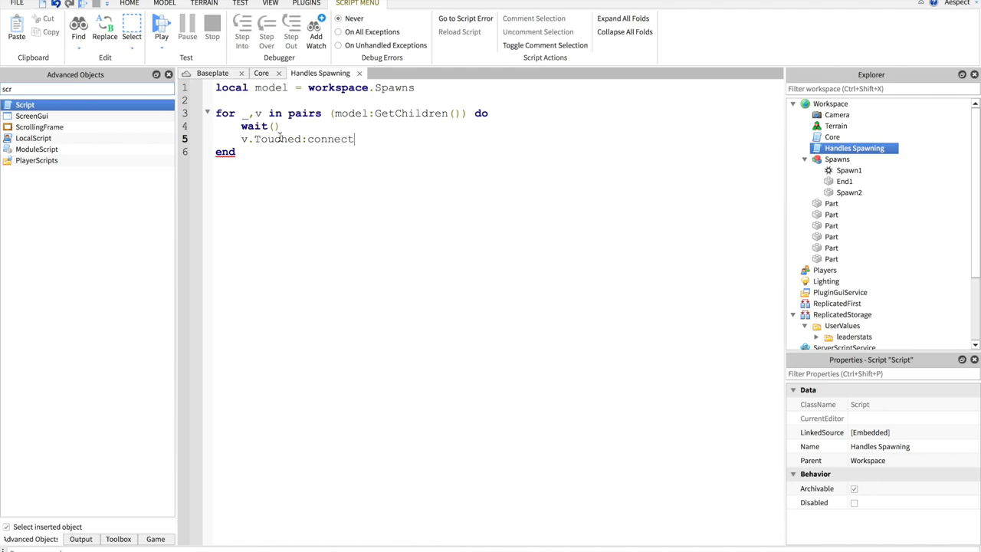
type("(functio")
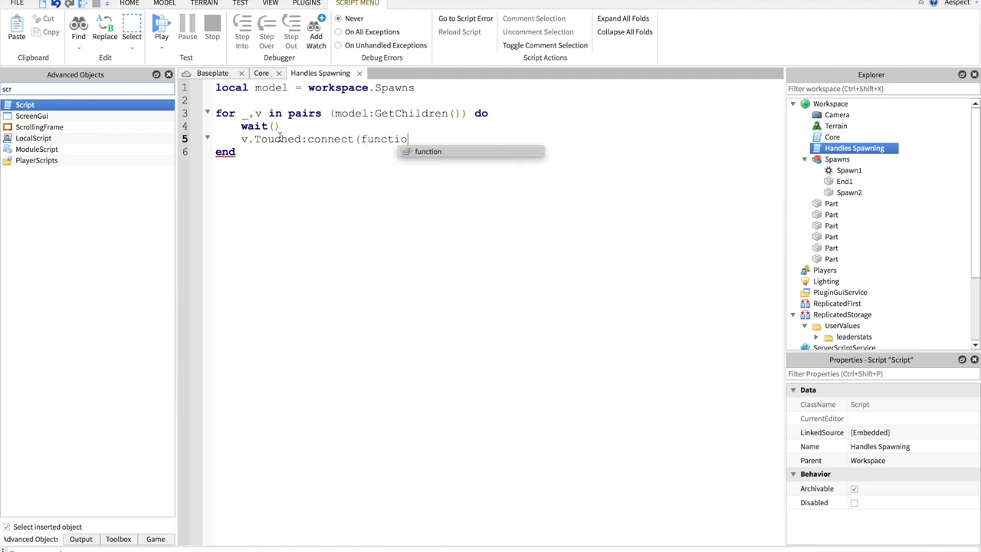
Wrap the Touched handler in if string.sub(v.Name,1,3) == "End" then
type("n(hit)")
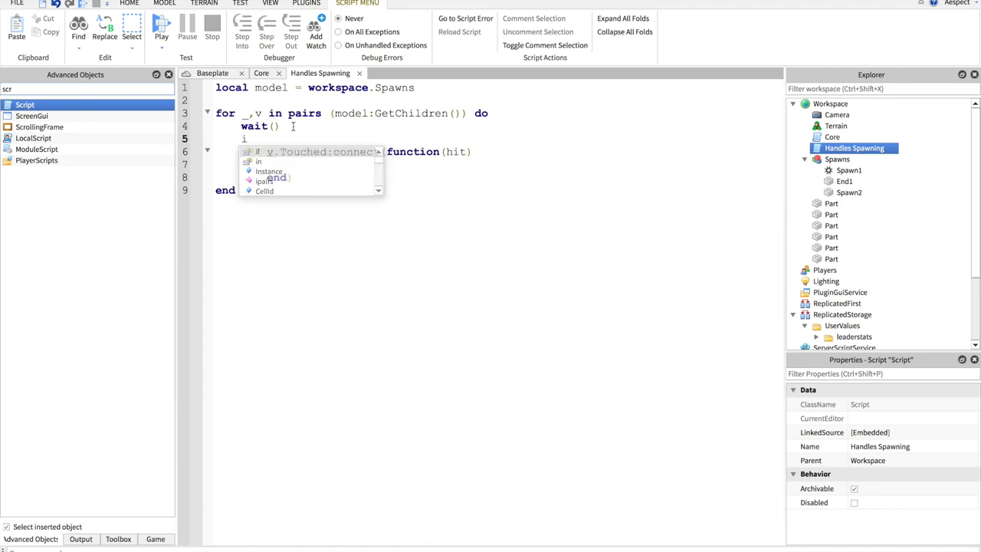
type("f v.")
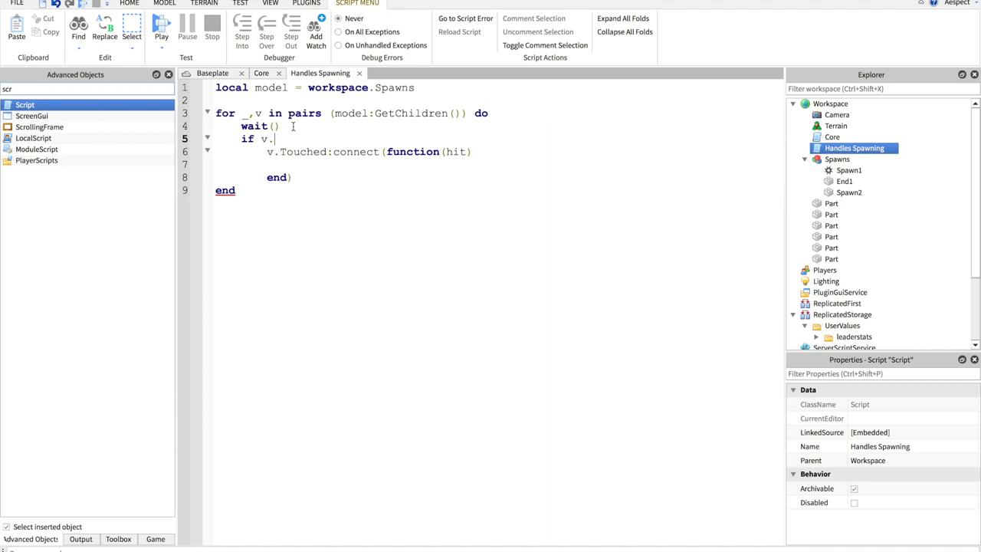
type("Name")
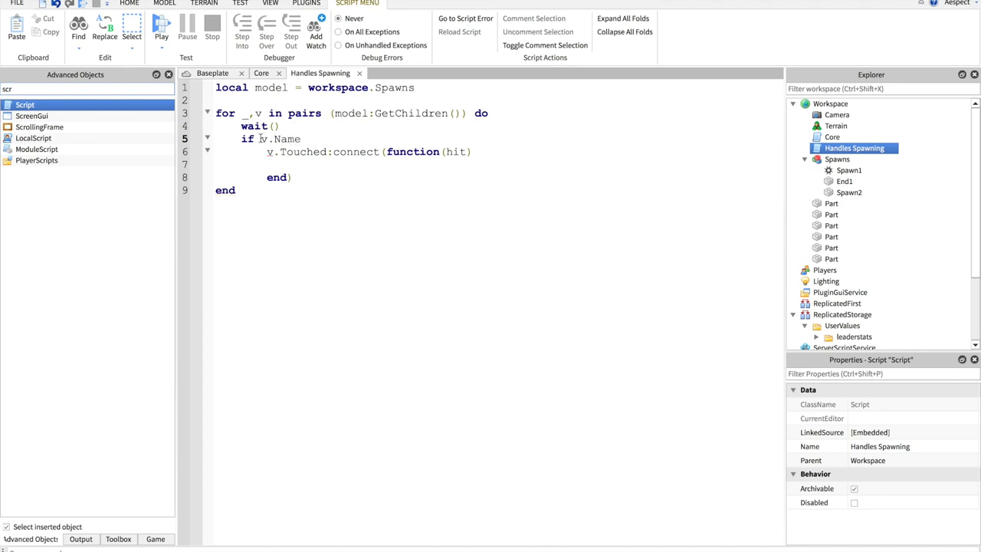
type("string.sub(")
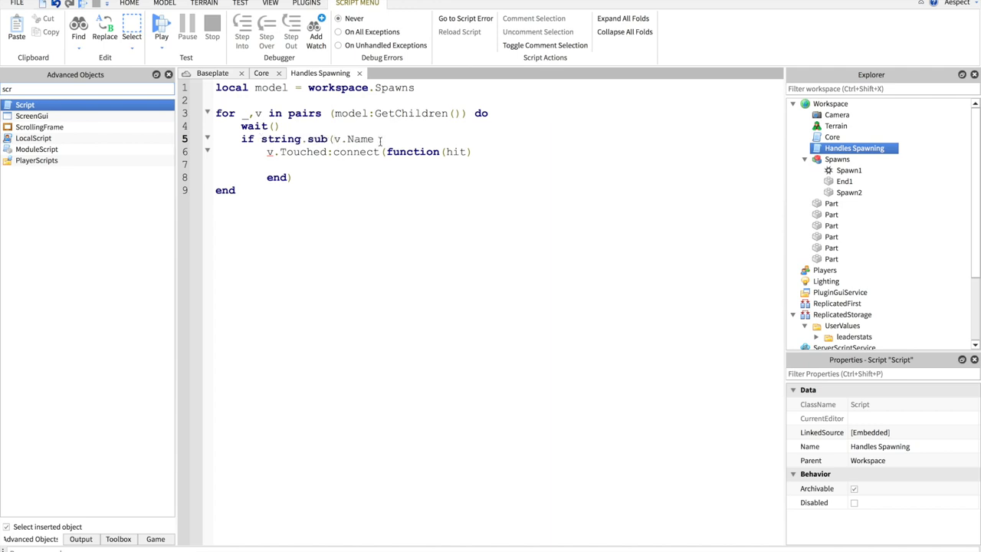
type(",1,3) == \"")
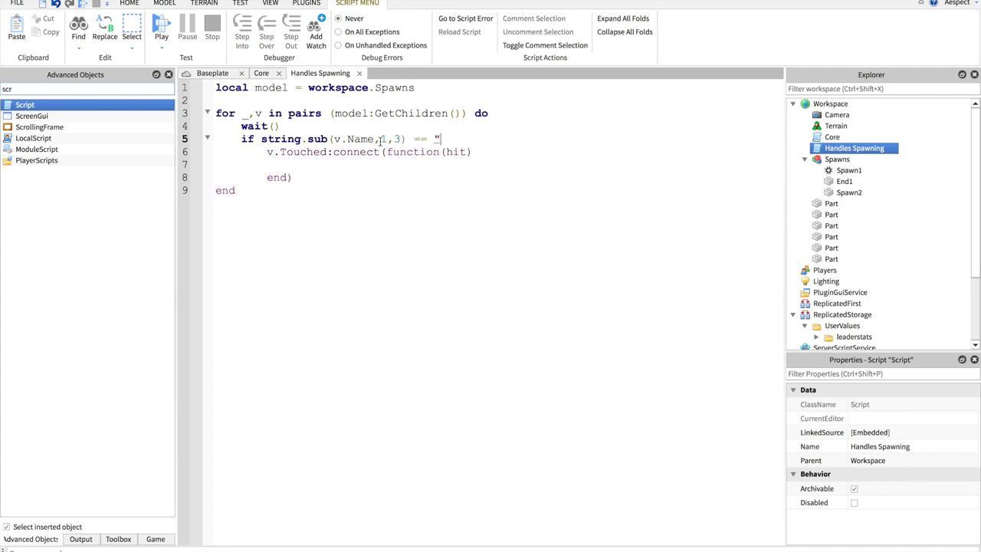
type("End\" ht")
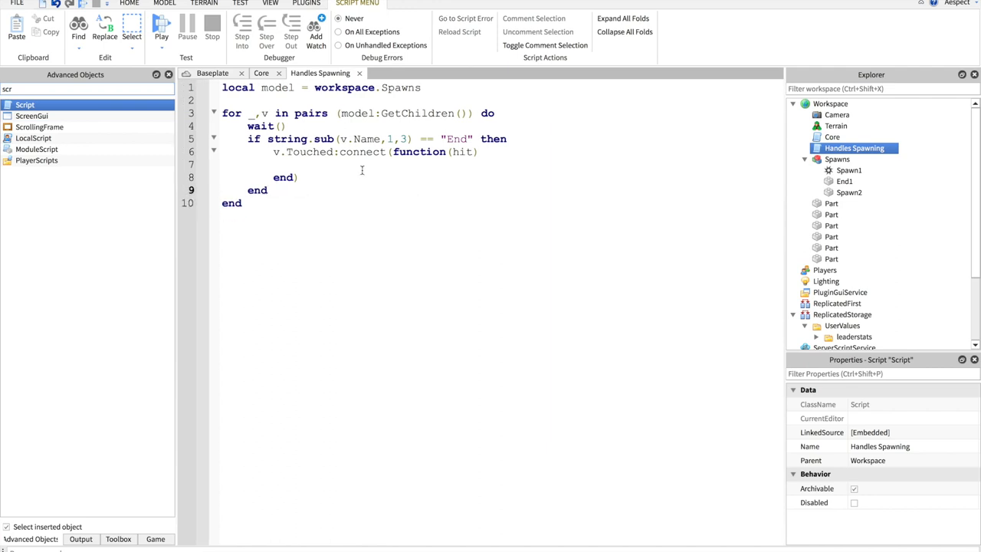
left_click(837, 159)
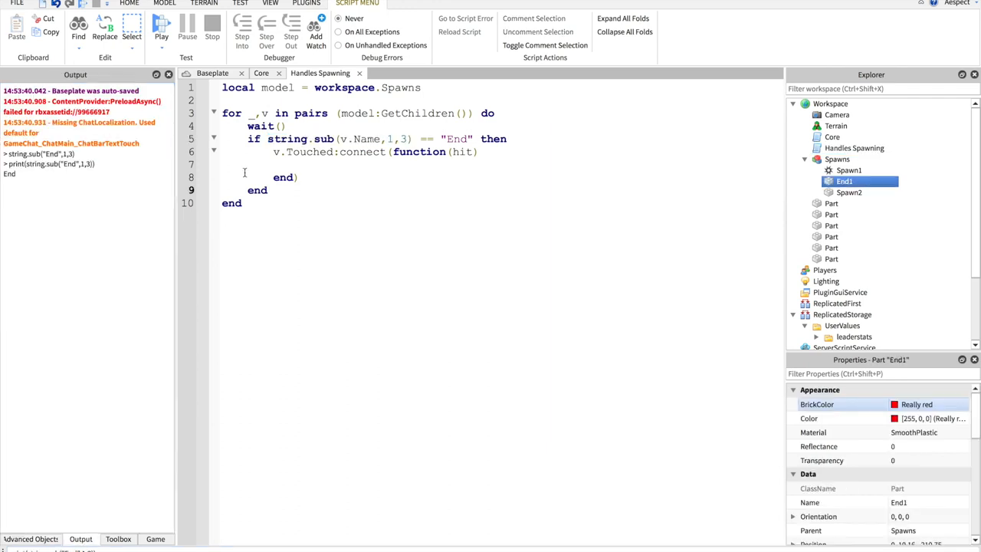
left_click(832, 203)
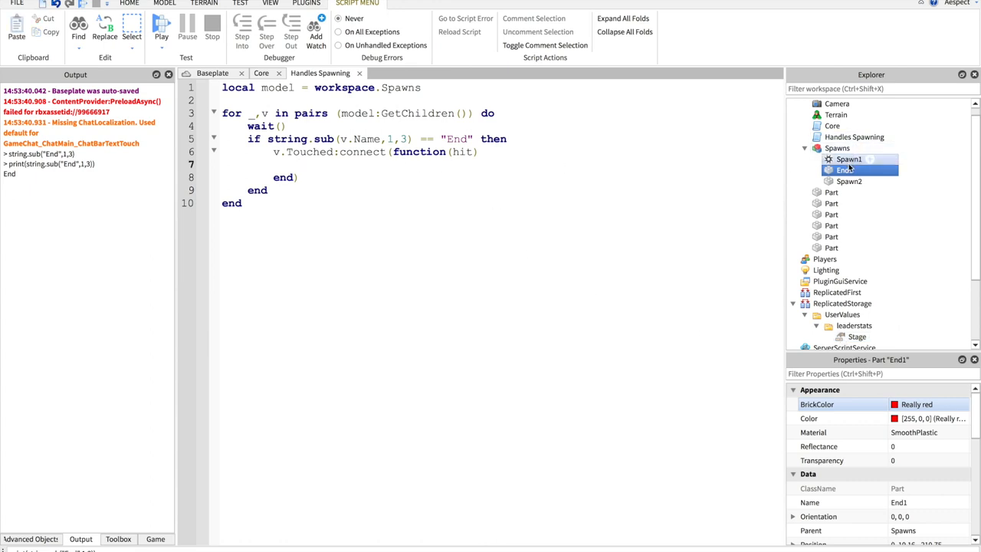
Write 'local newStage = tonumber(string.sub(v.Name,4)) + 1' inside the handler
left_click(844, 169)
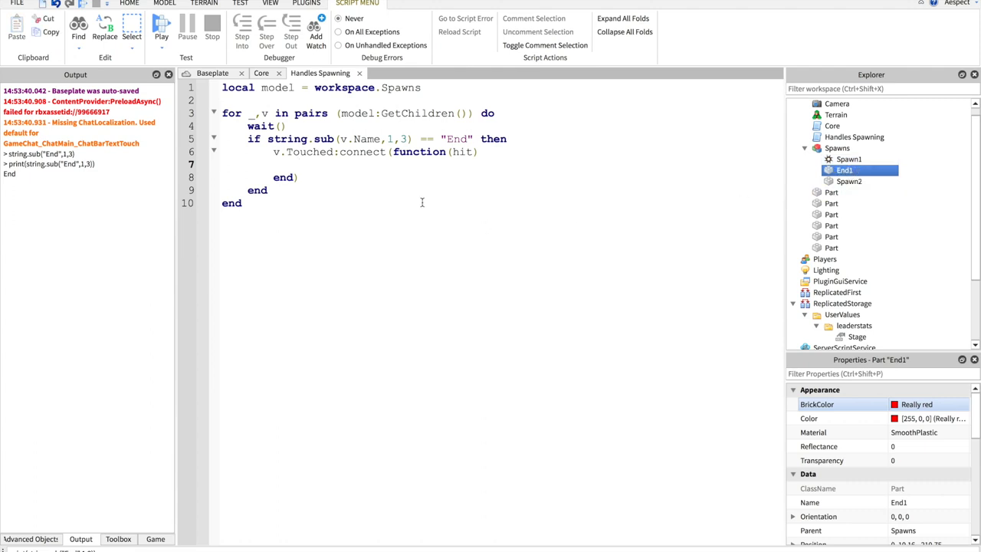
mouse_move(360, 171)
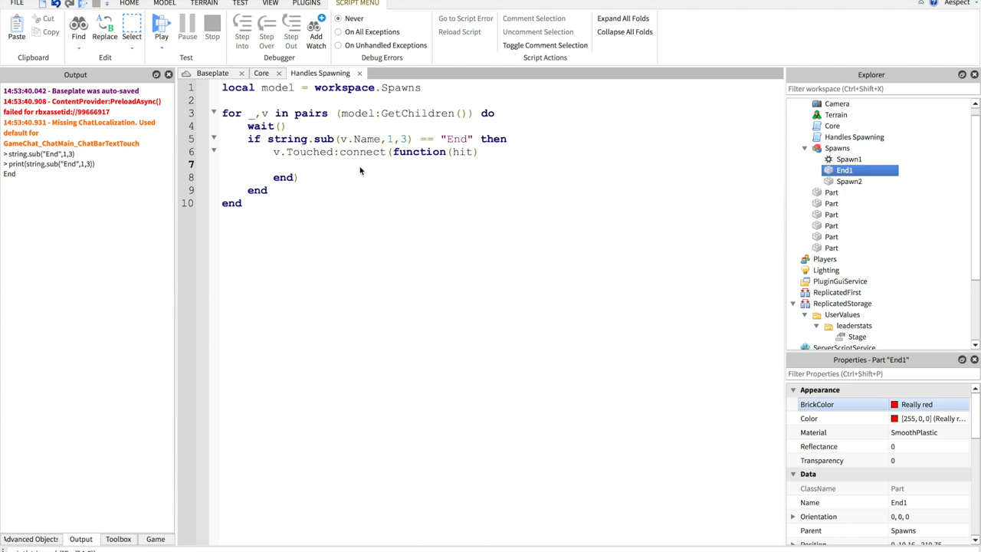
type("local p")
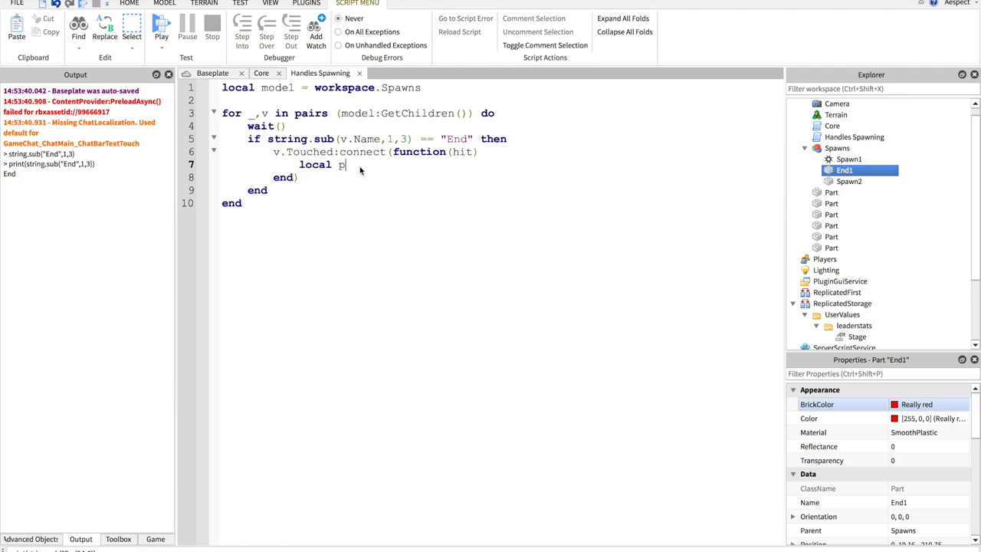
type("newStage = s")
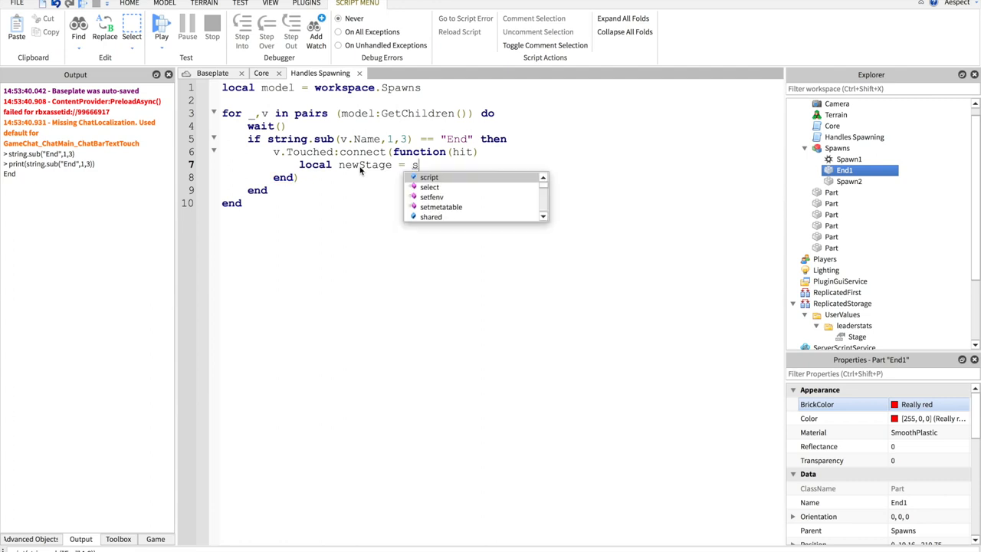
type("tonumber")
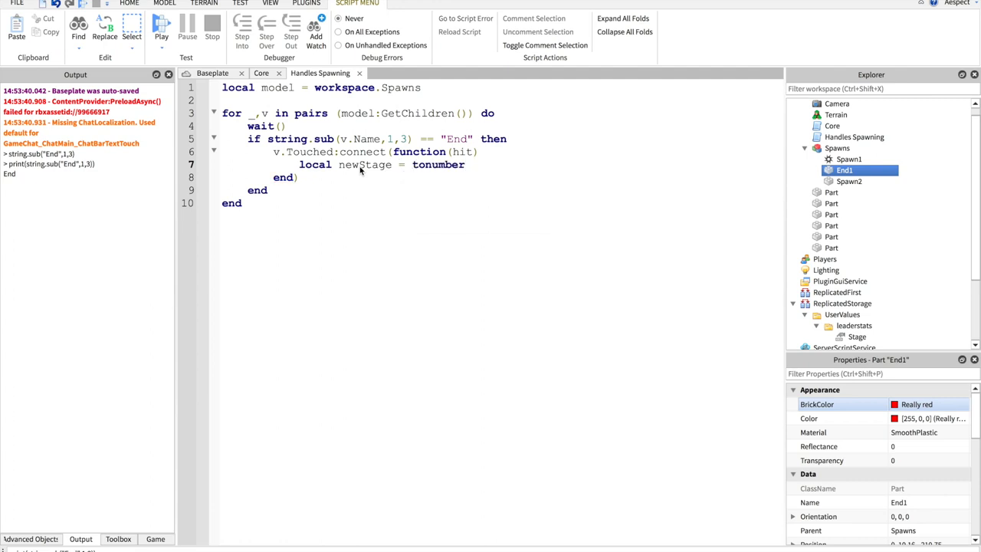
type("(string.sub(")
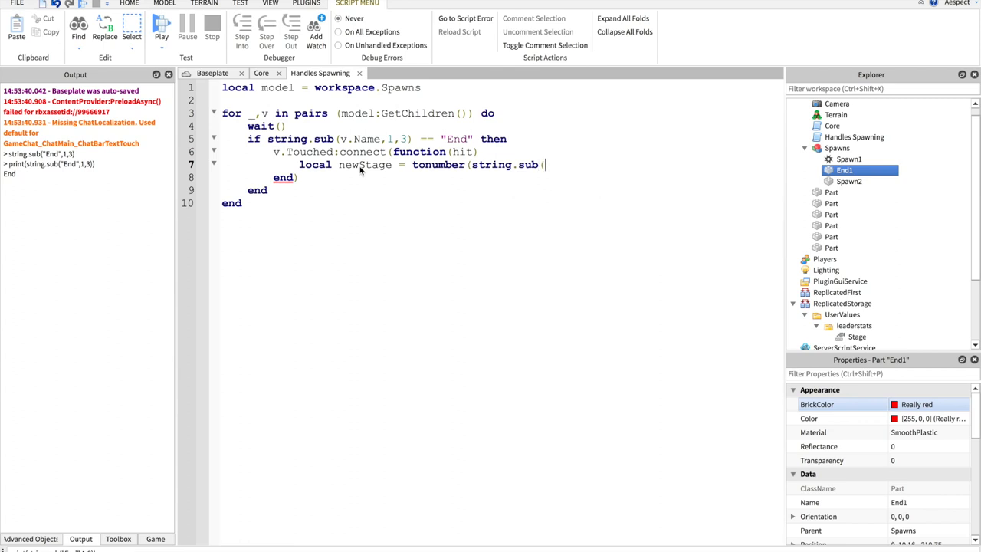
type("v.Name,4")
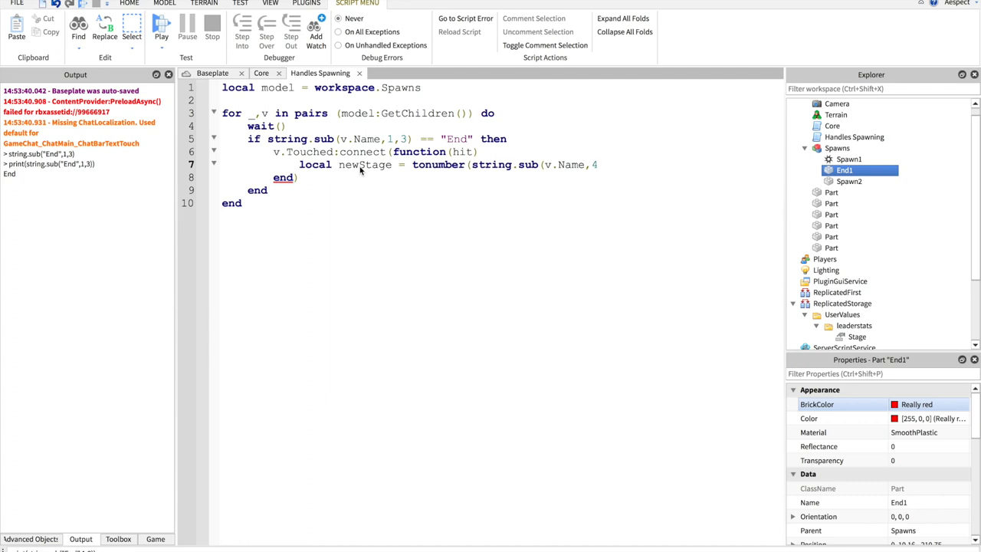
type("))")
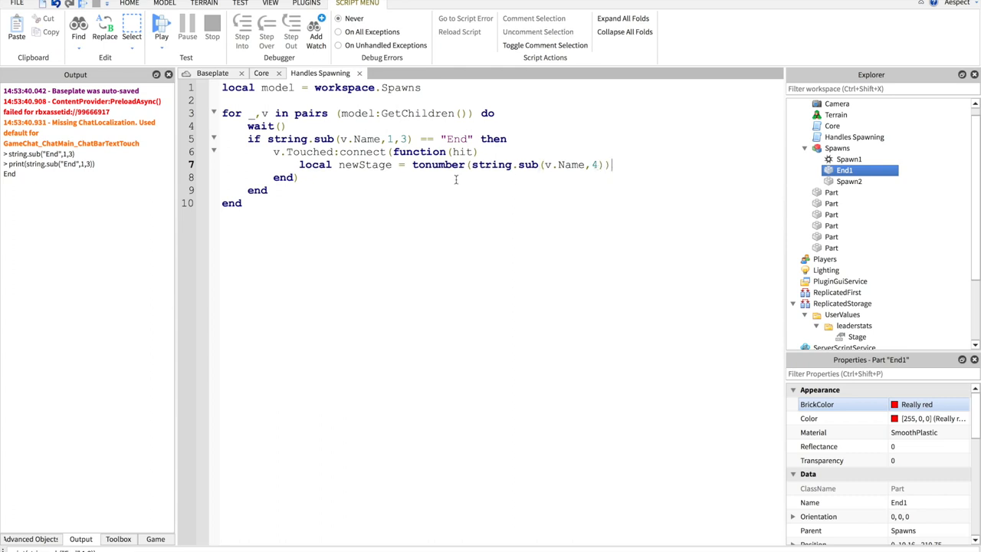
mouse_move(695, 173)
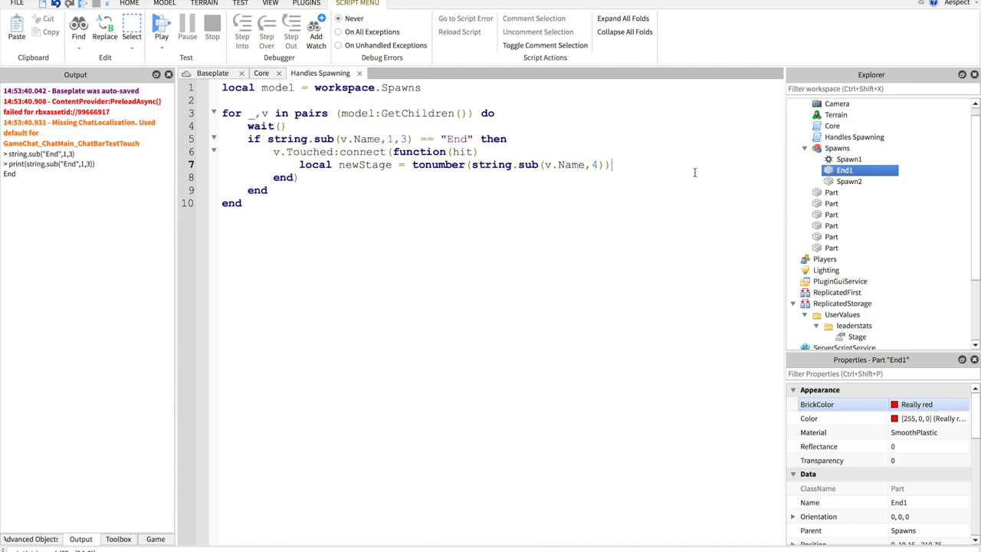
mouse_move(596, 169)
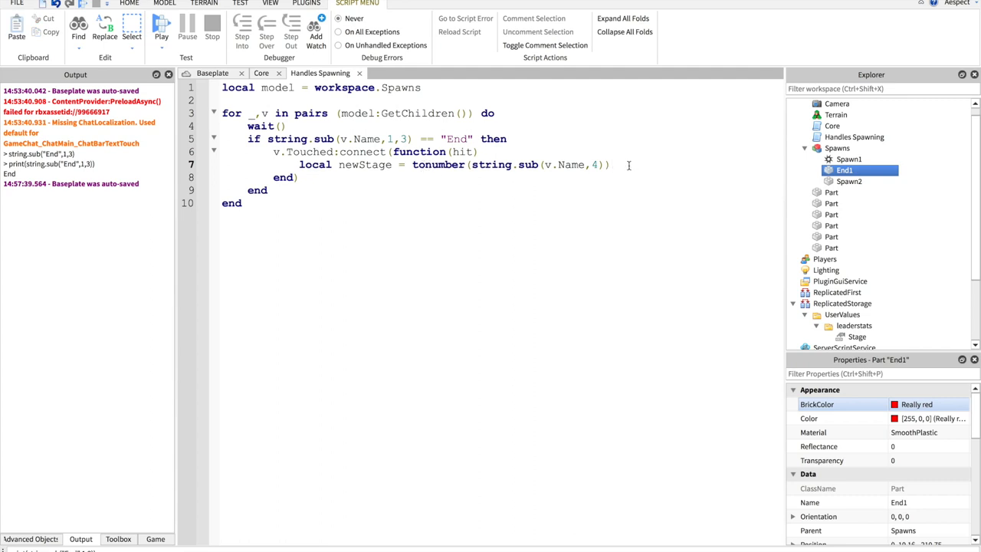
type("+ 1")
type("local player = game.Players")
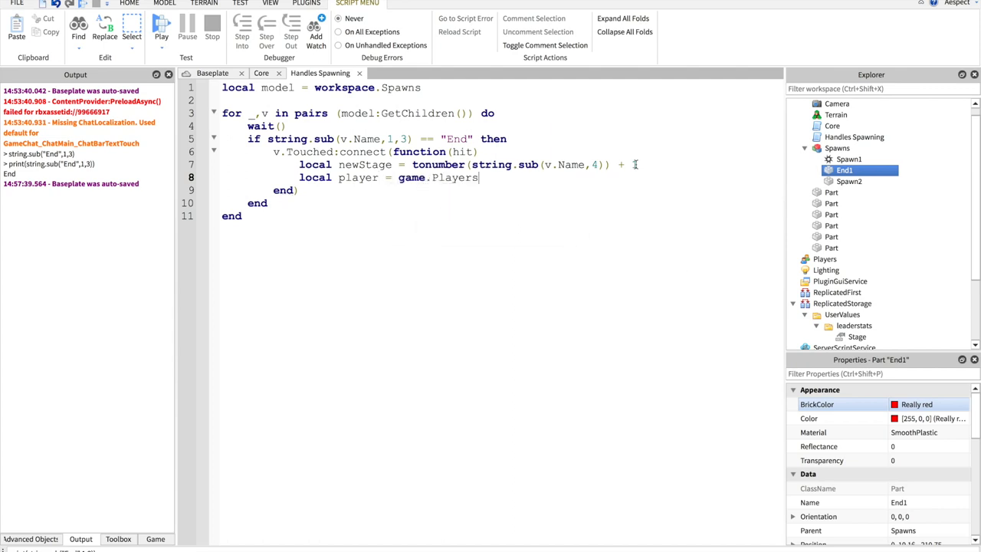
Get player via game.Players[hit.Parent.Name] inside an if hit.Parent:FindFirstChild("Humanoid") check
type("[hit")
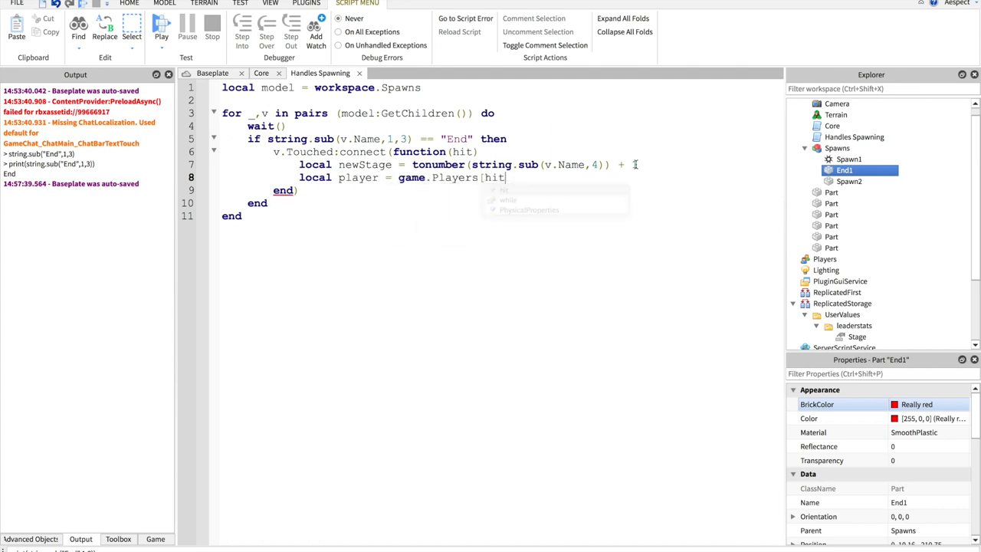
type(".Parent.Name")
type("if hit")
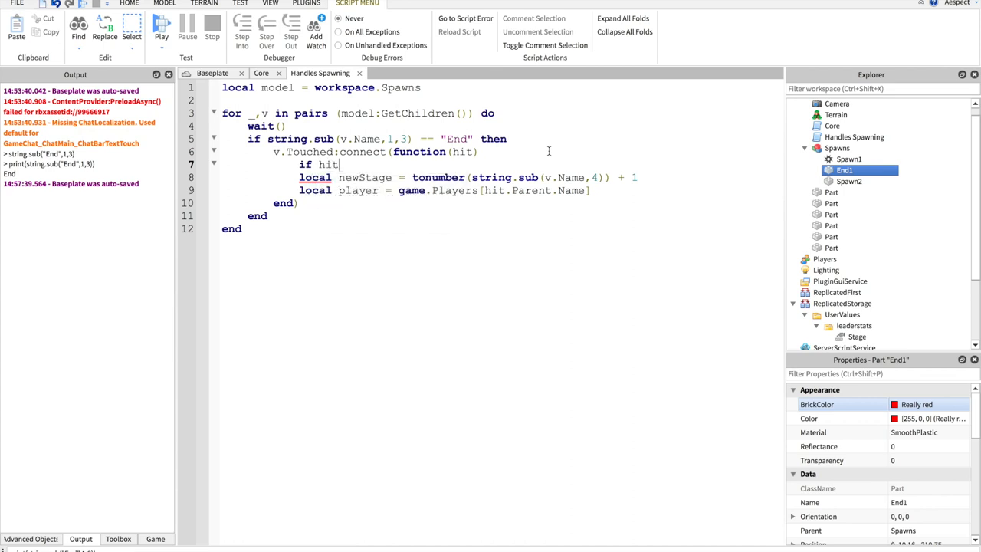
type(".Parent:Find")
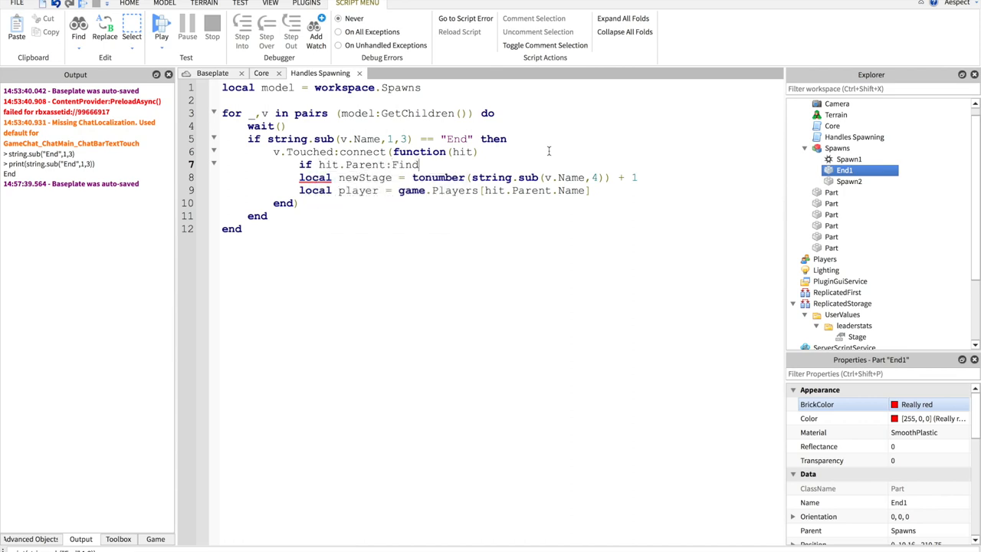
type("FirstChild(\"Humano")
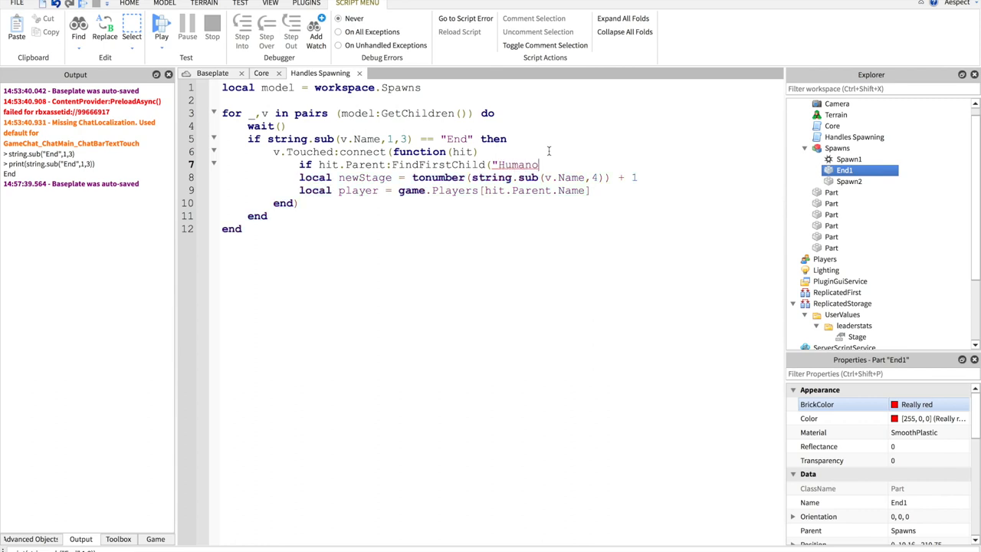
type("id\") then")
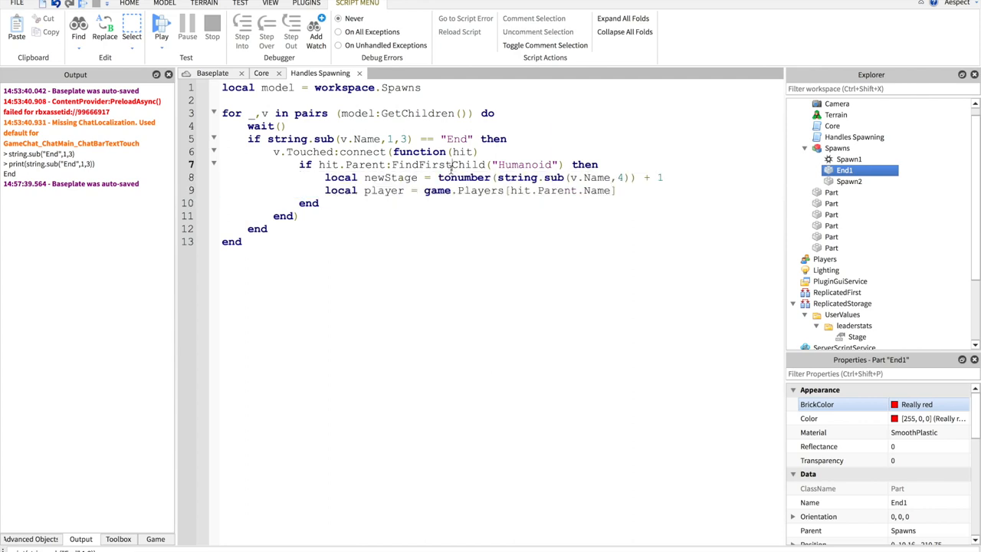
mouse_move(538, 168)
type("player.leadersta")
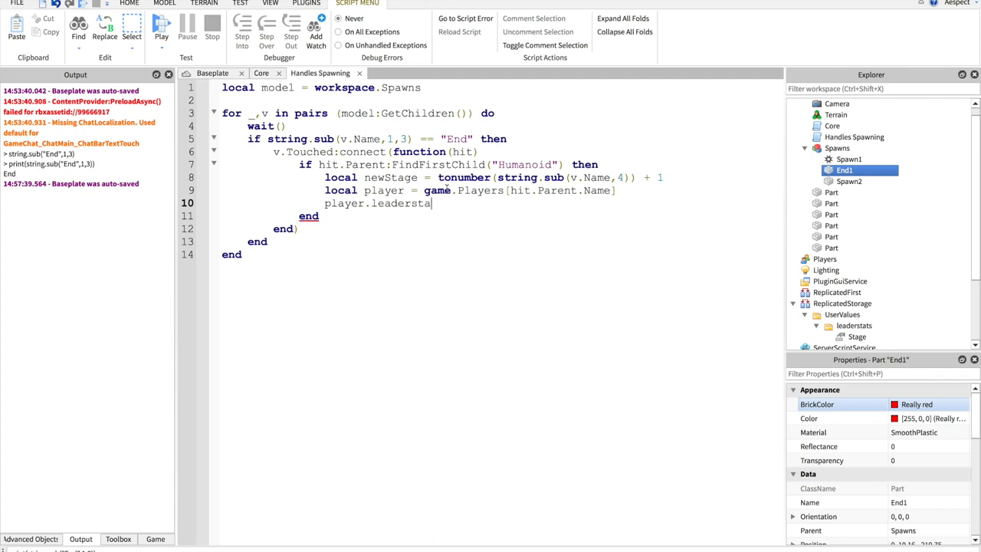
Set player.leaderstats.Stage.Value = newStage, then view End1's properties
type(".S")
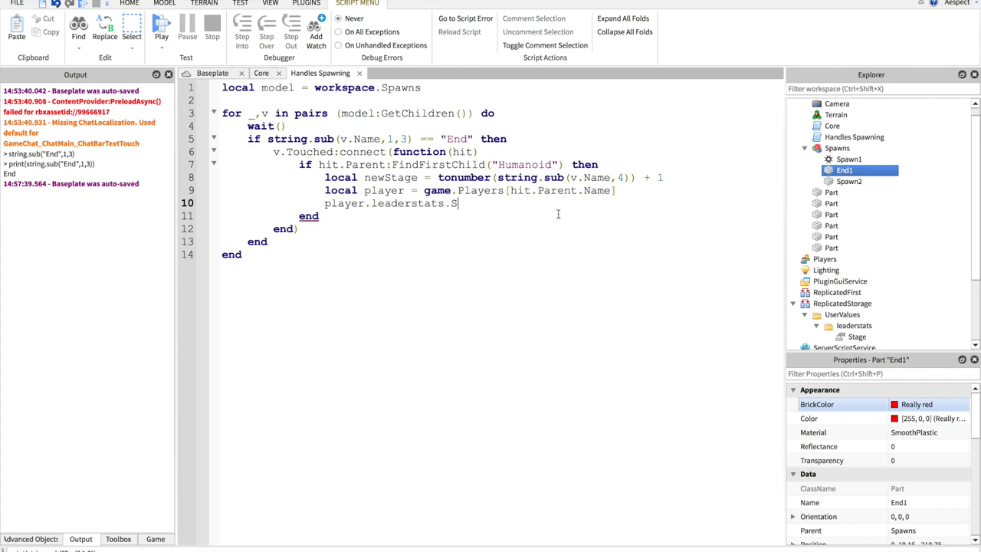
type("tage.Value")
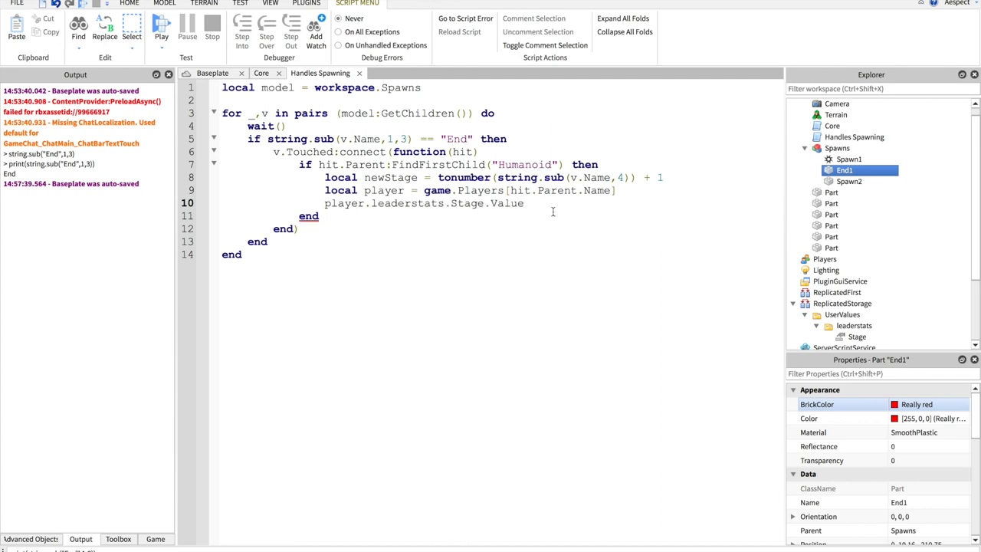
left_click(857, 337)
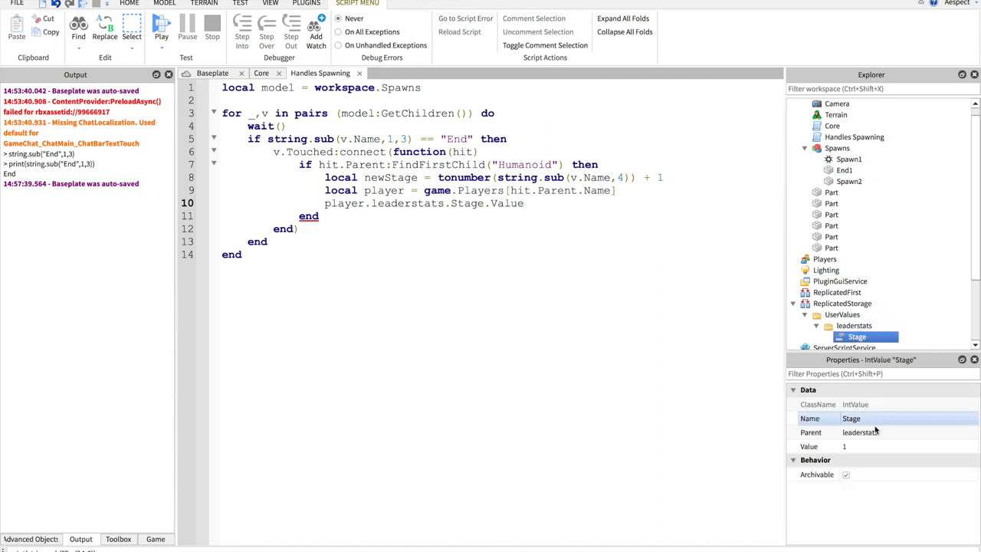
left_click(525, 203)
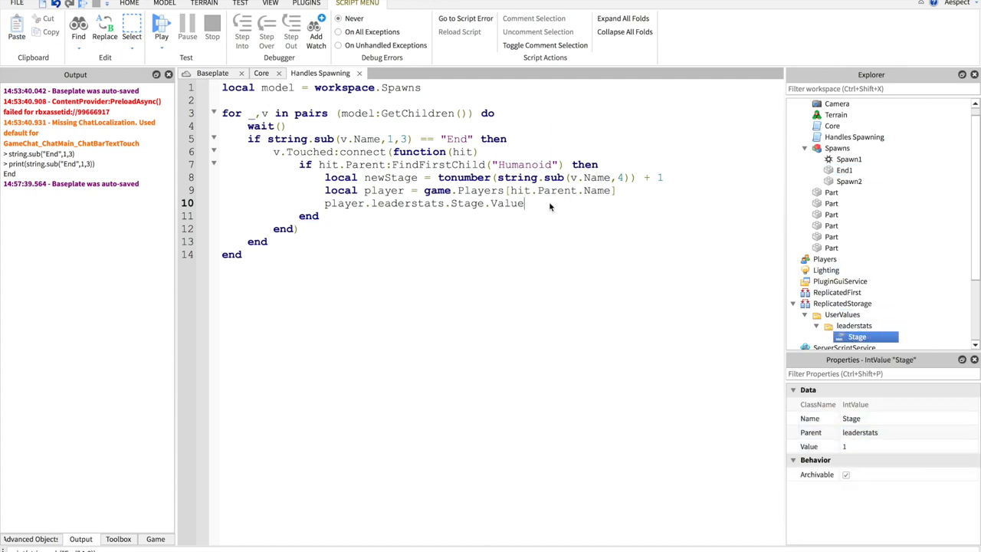
type("= newStage")
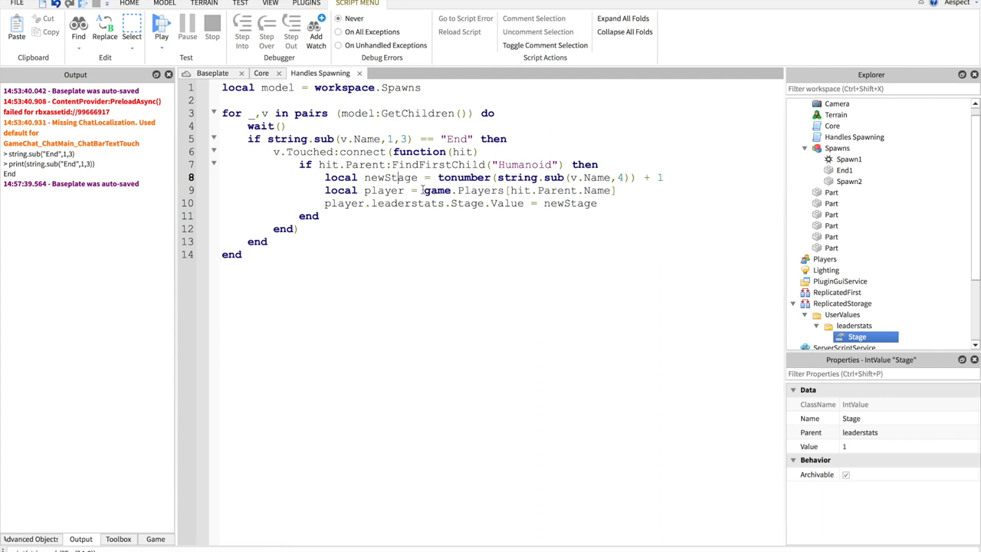
mouse_move(468, 194)
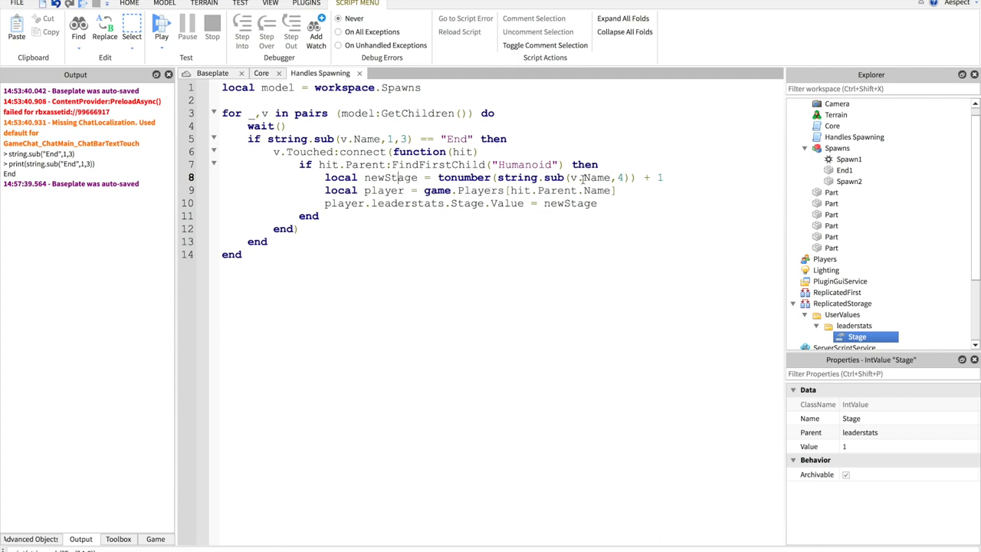
left_click(845, 170)
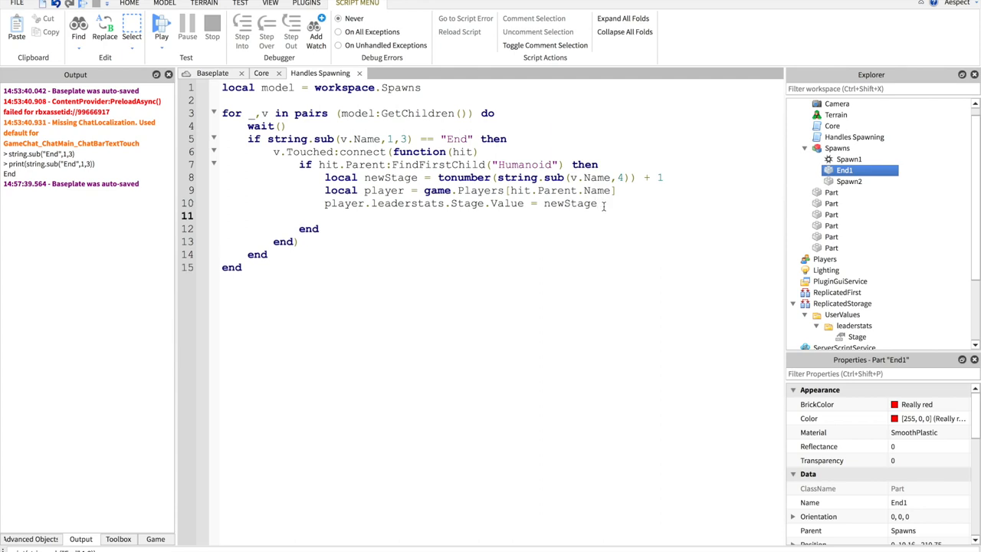
Set hit.Parent.HumanoidRootPart.CFrame to model["Spawn" .. newStage].CFrame plus Vector3.new(0,4,0)
type("hit.Par")
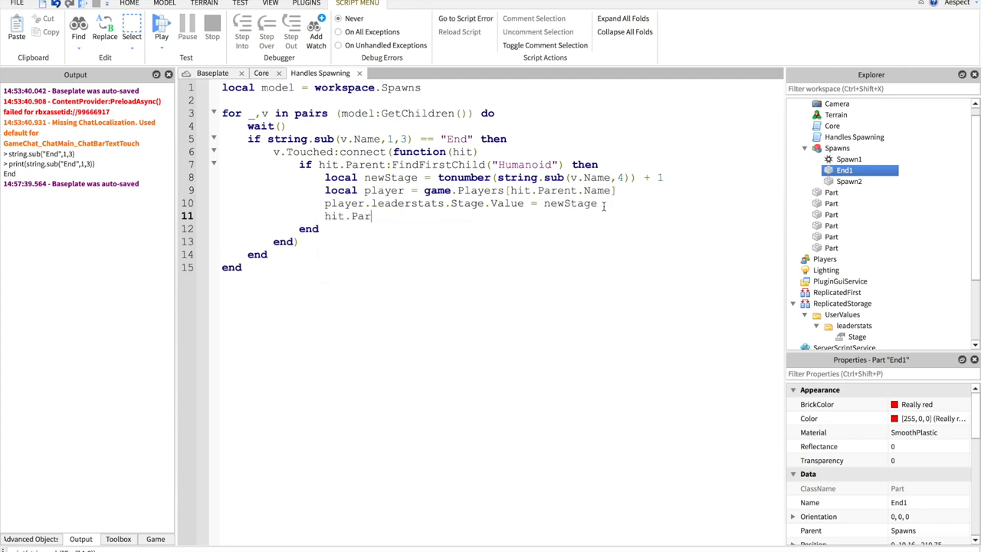
type("ent.Hua")
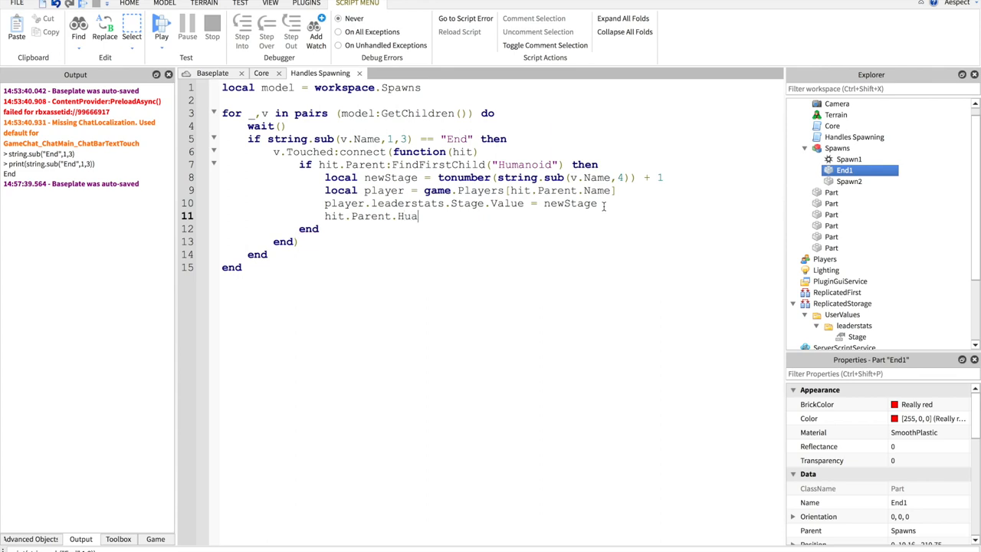
type("manoidRootPar")
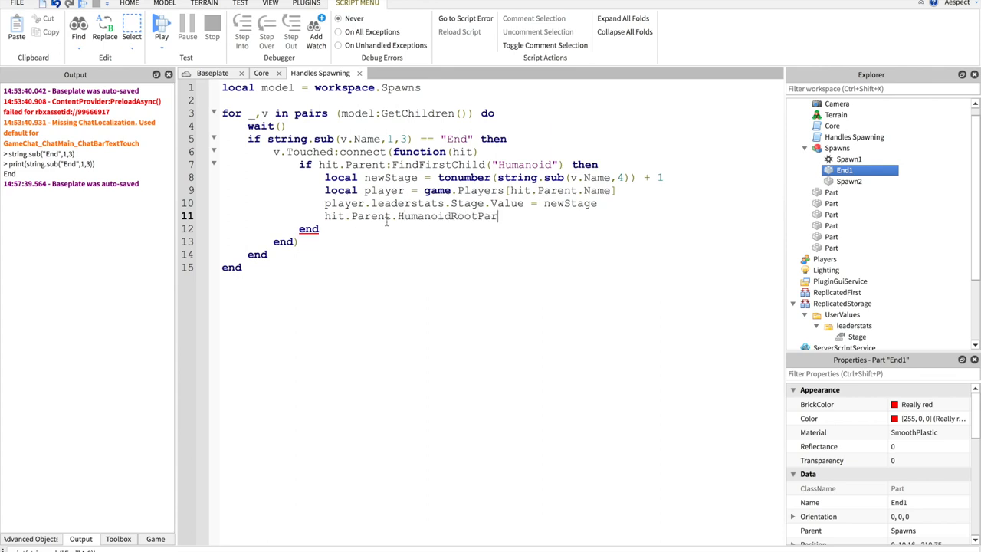
type(".CFrame =")
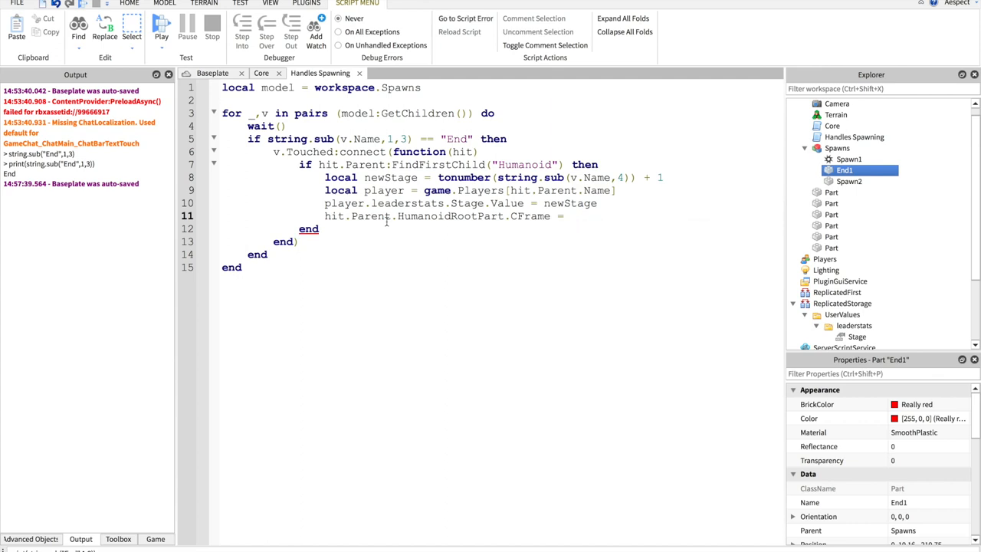
type("model")
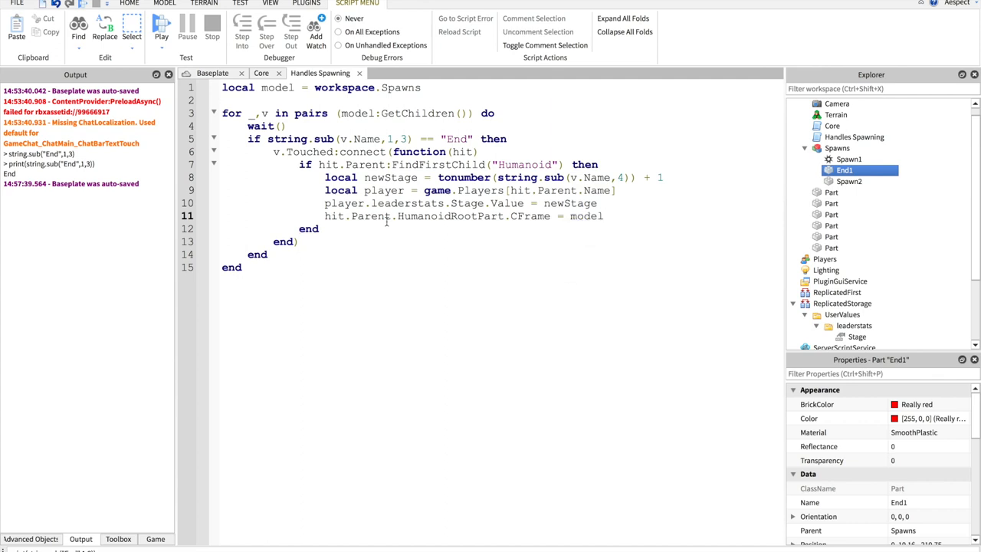
type("[\"S")
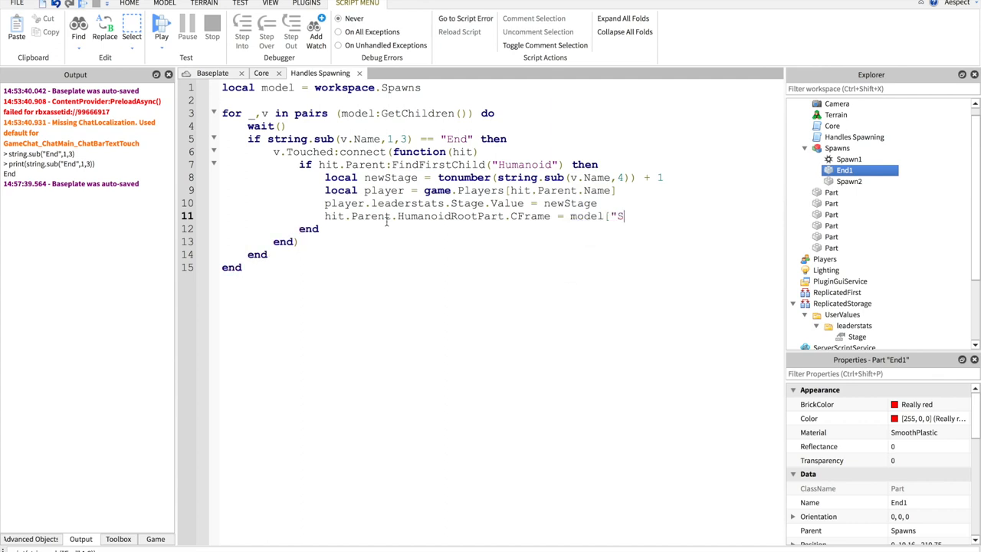
type("pawn\"")
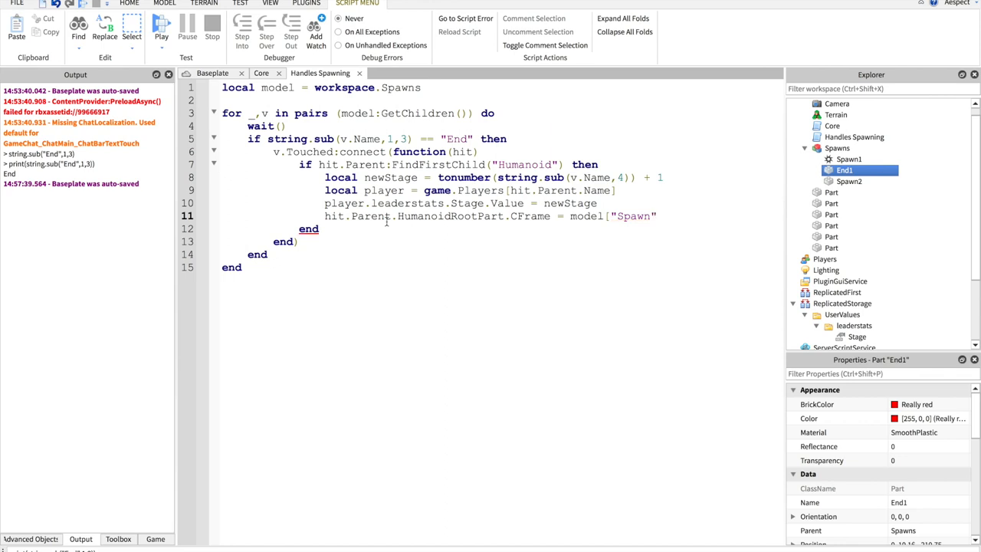
type("..")
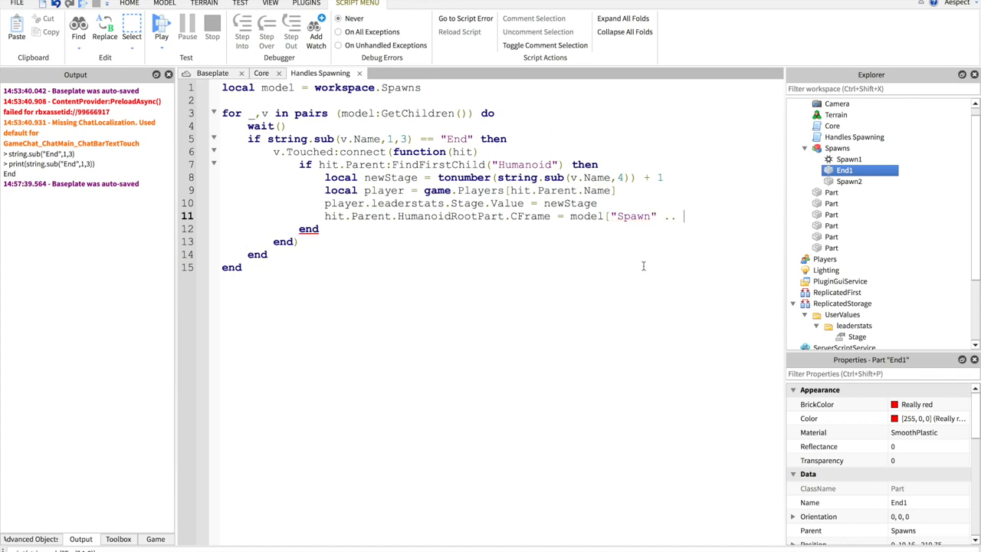
type("newStag")
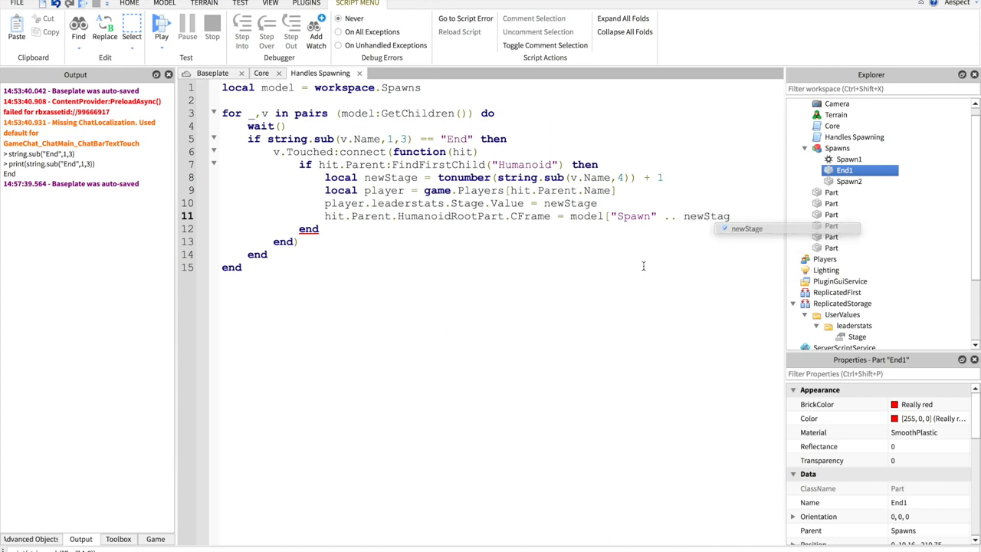
type("].CFrame + Vector3.ne")
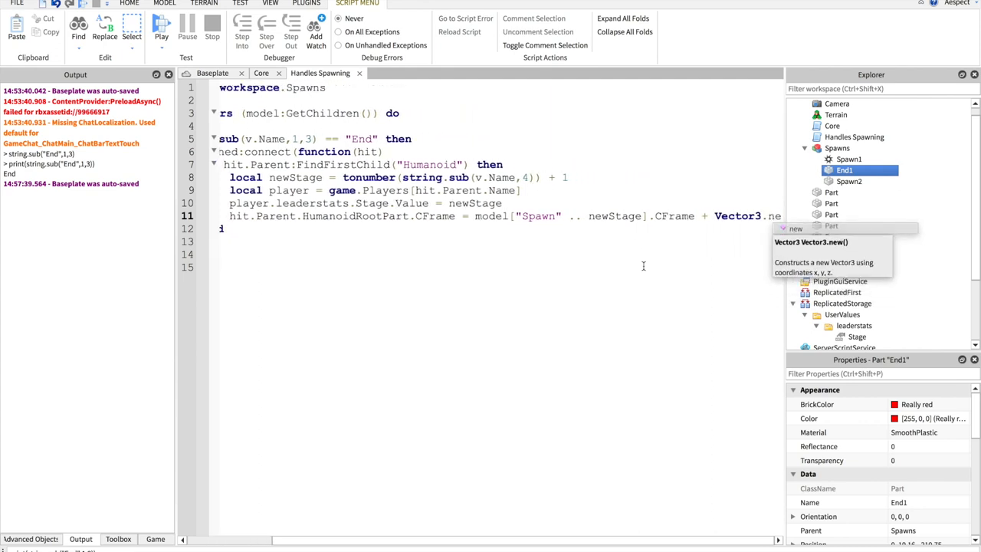
type("0,4,)")
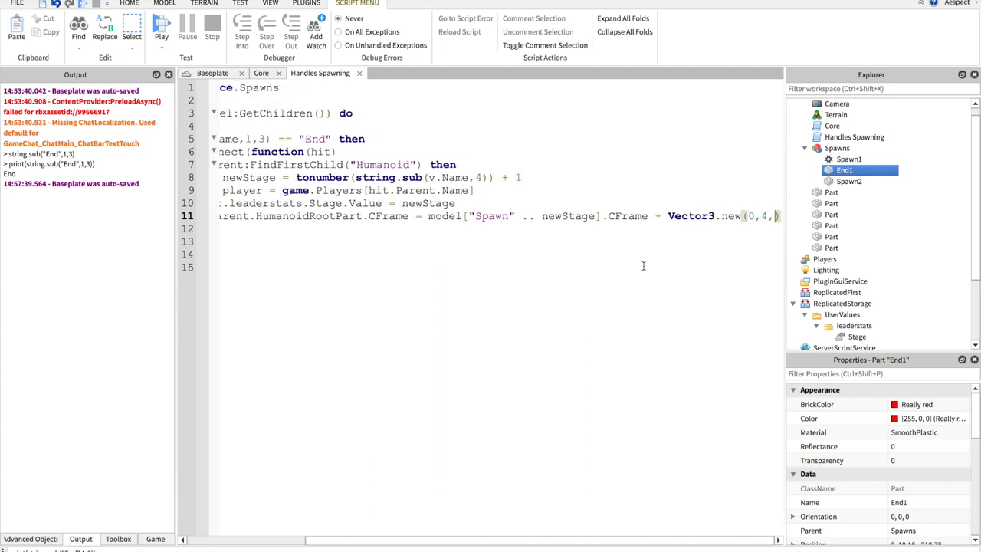
type("0")
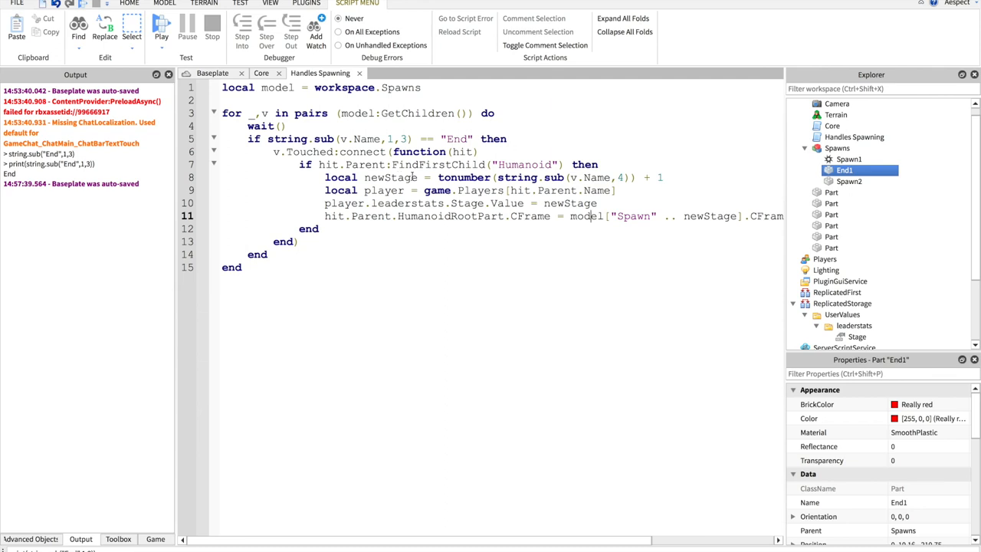
mouse_move(458, 152)
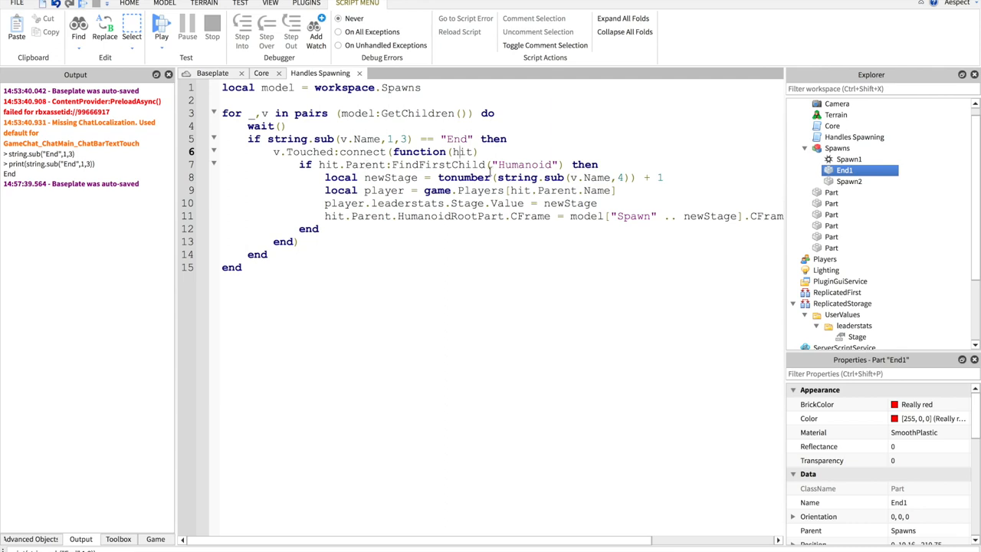
mouse_move(526, 165)
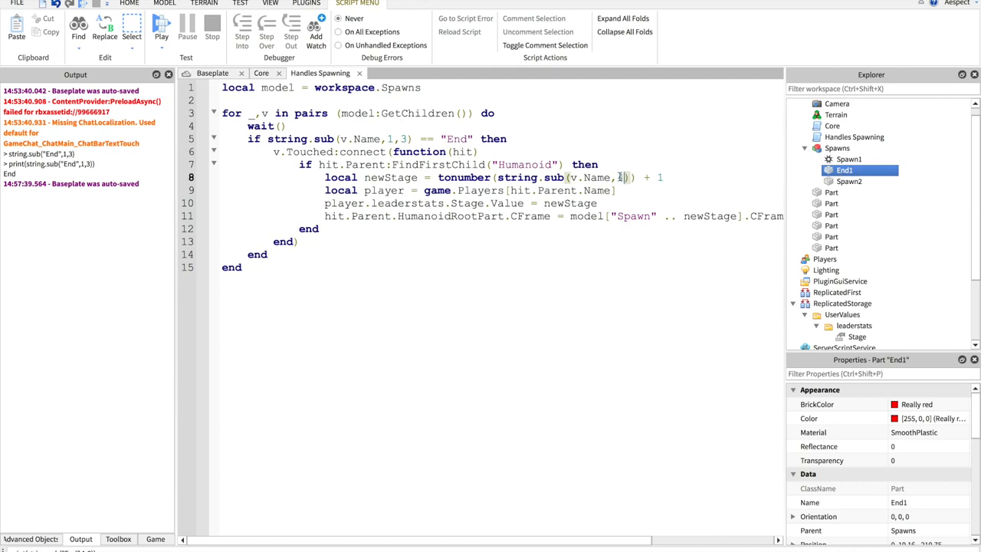
type("4")
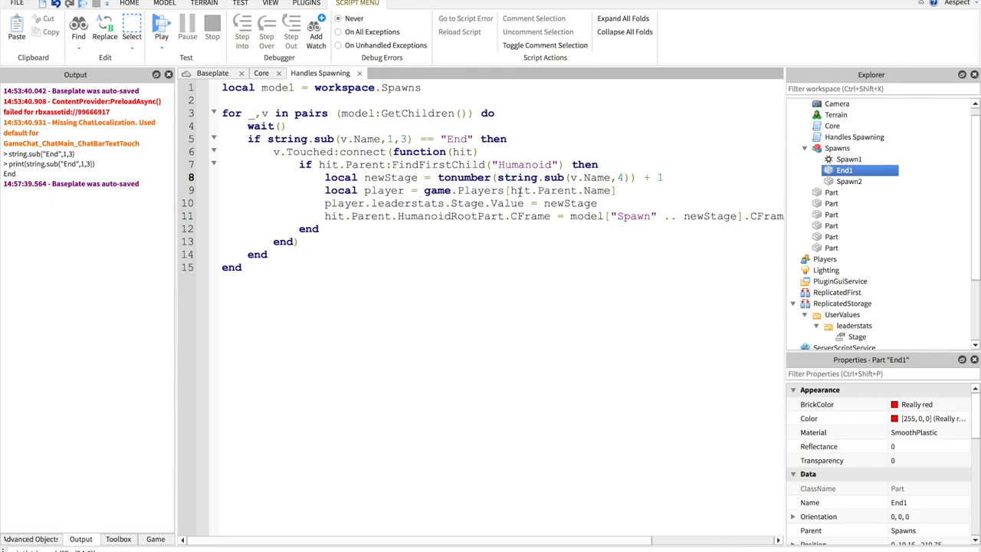
mouse_move(475, 196)
type("e + Vector3.new(0,4,0)")
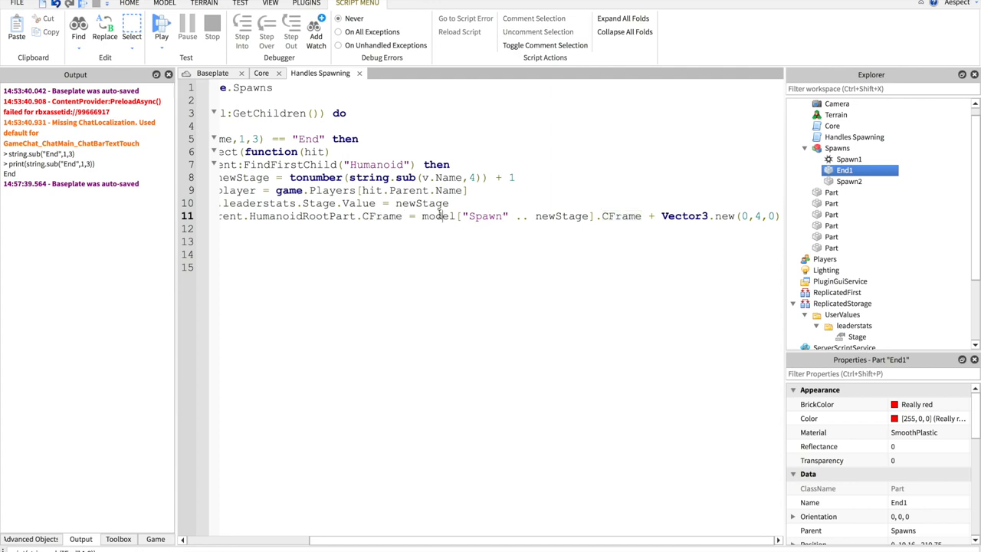
double_click(437, 216)
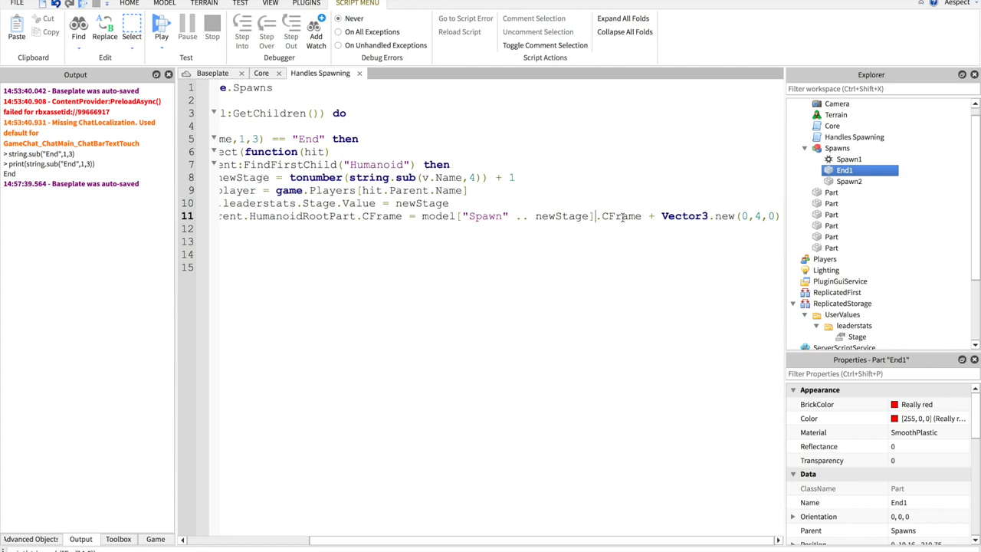
double_click(622, 216)
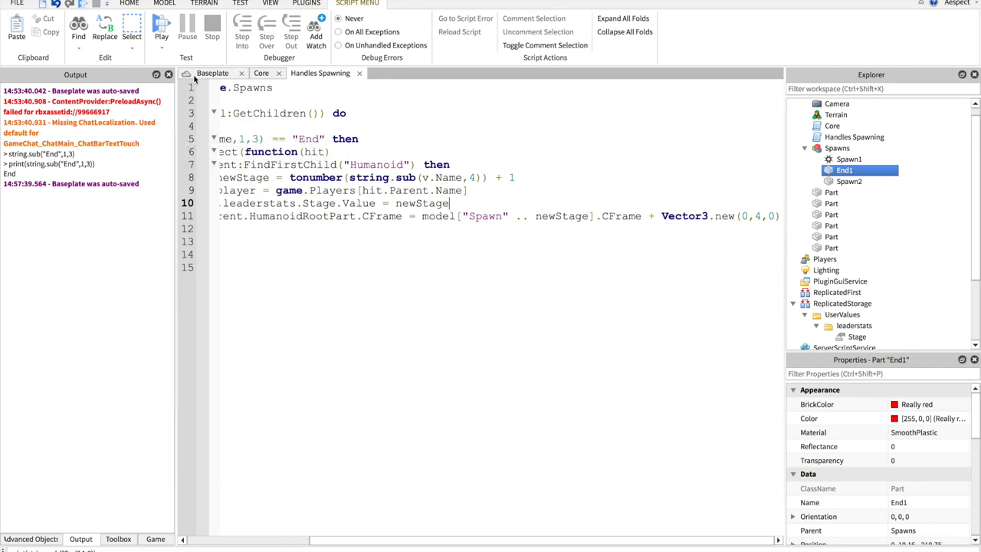
Return to the Baseplate scene and select the long platform that becomes GoPad
left_click(164, 3)
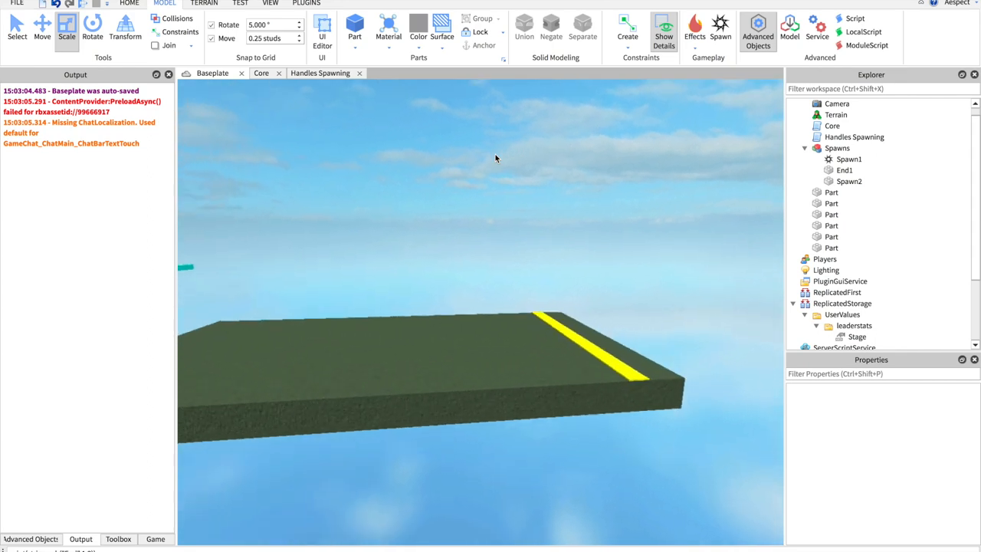
left_click(837, 148)
type("GoPad")
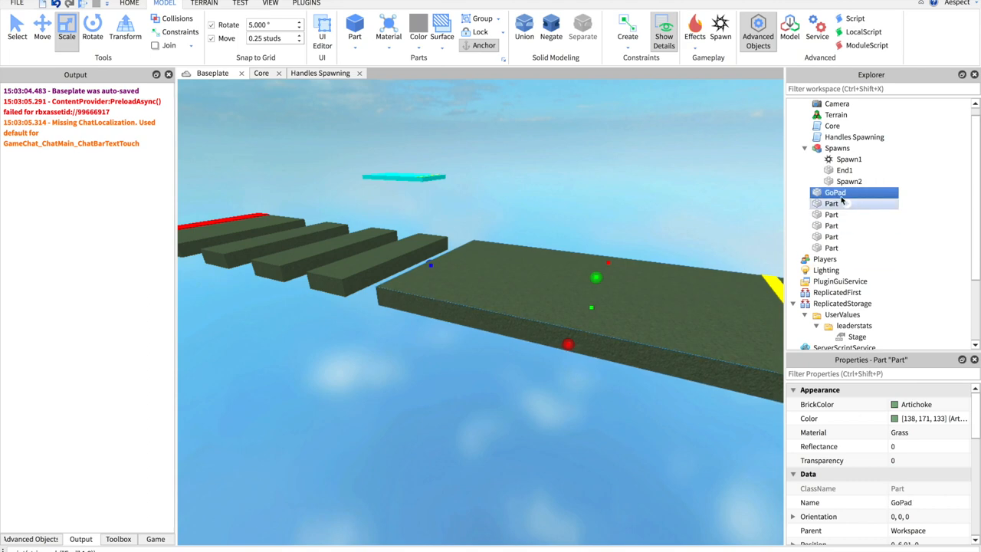
mouse_move(836, 192)
type("scr")
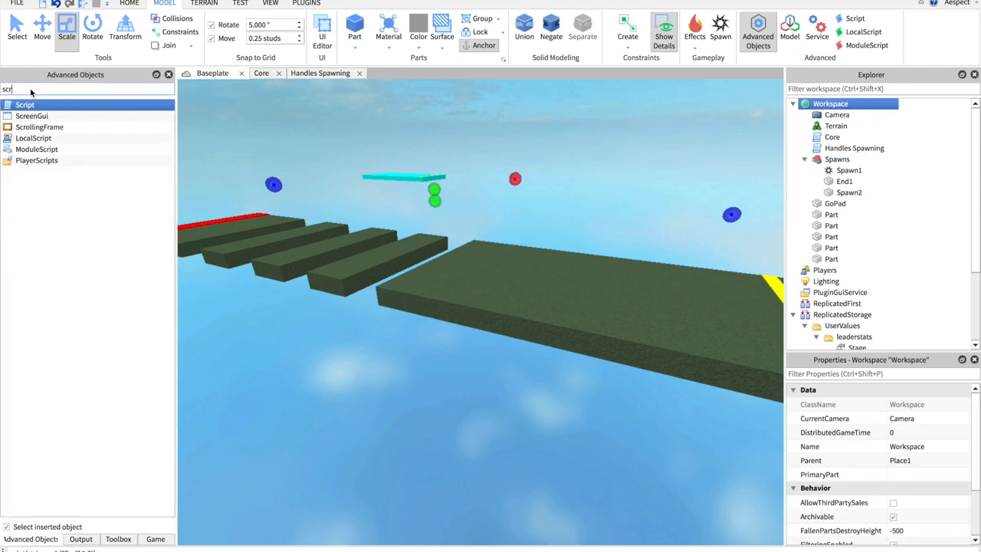
Insert the GoPad Script and start a for loop over GoPads:GetChildren()
double_click(25, 104)
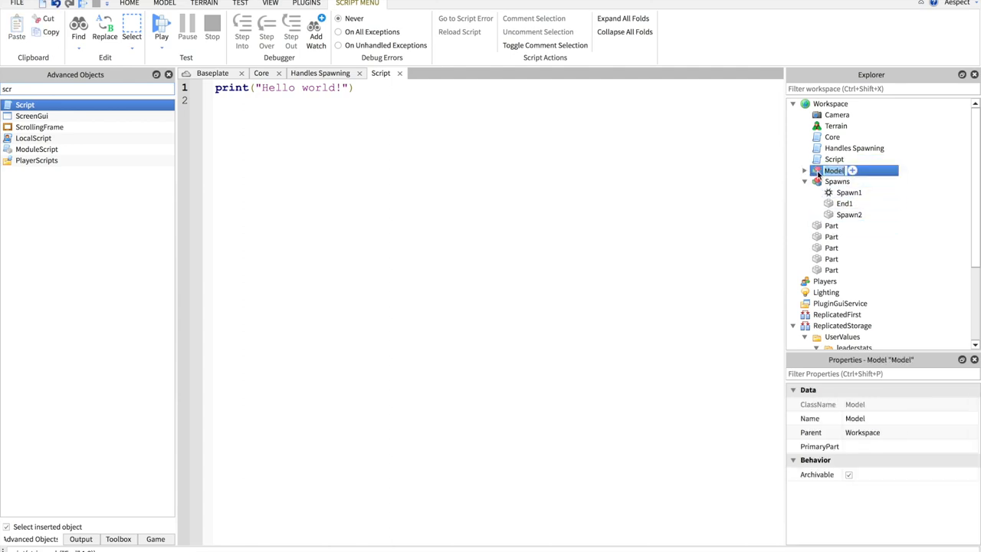
type("GoPads")
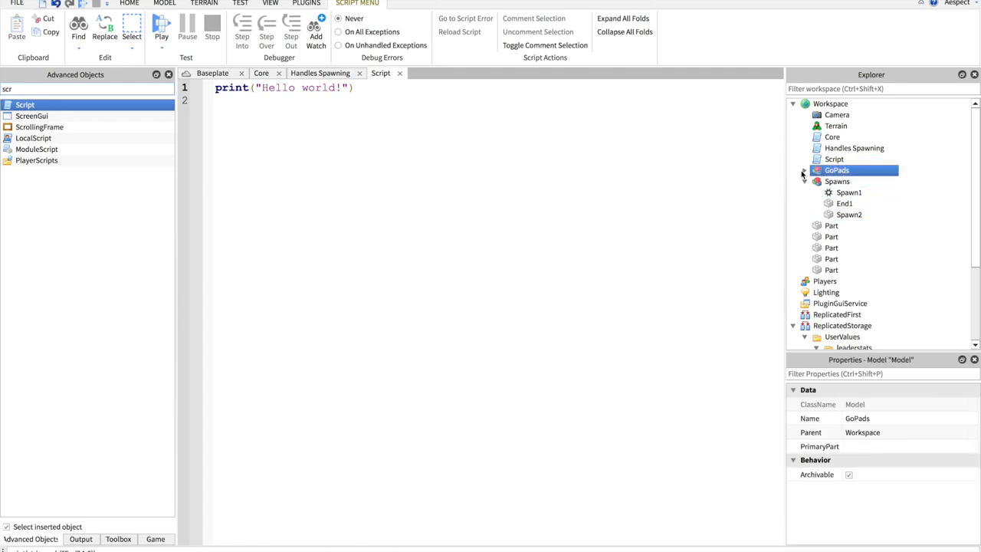
left_click(834, 158)
type("GoPad ")
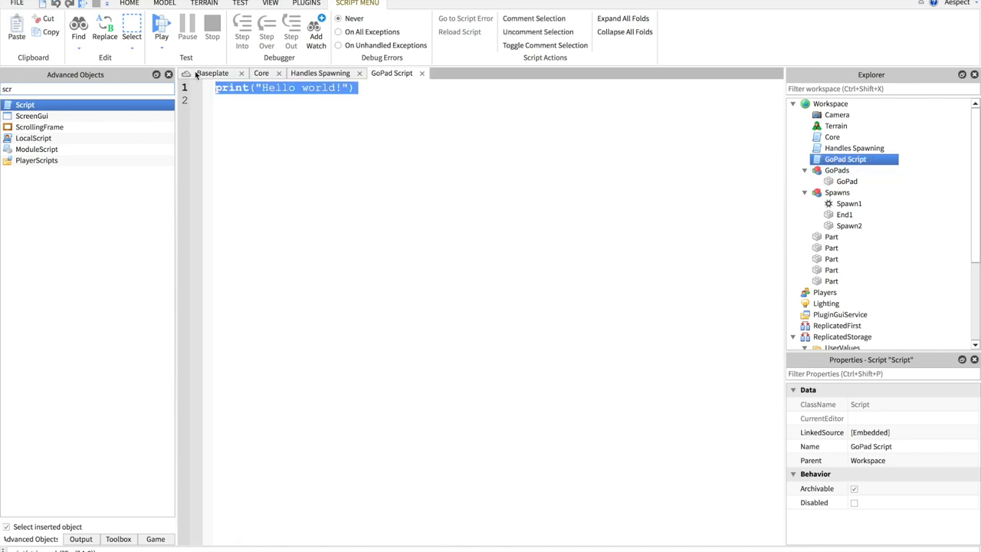
type("for _, V")
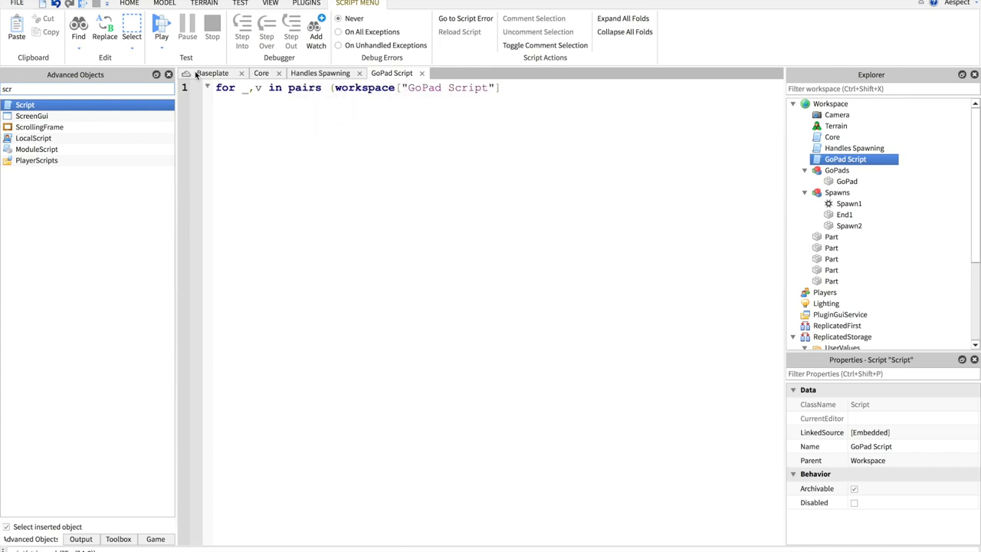
type(".GoPads")
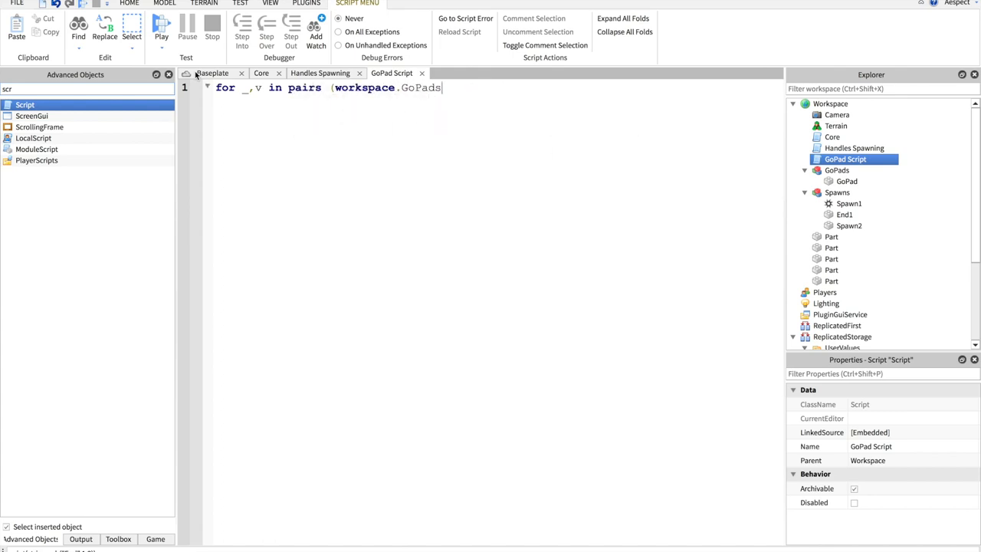
type(":GetChildren()) do")
type("wait()")
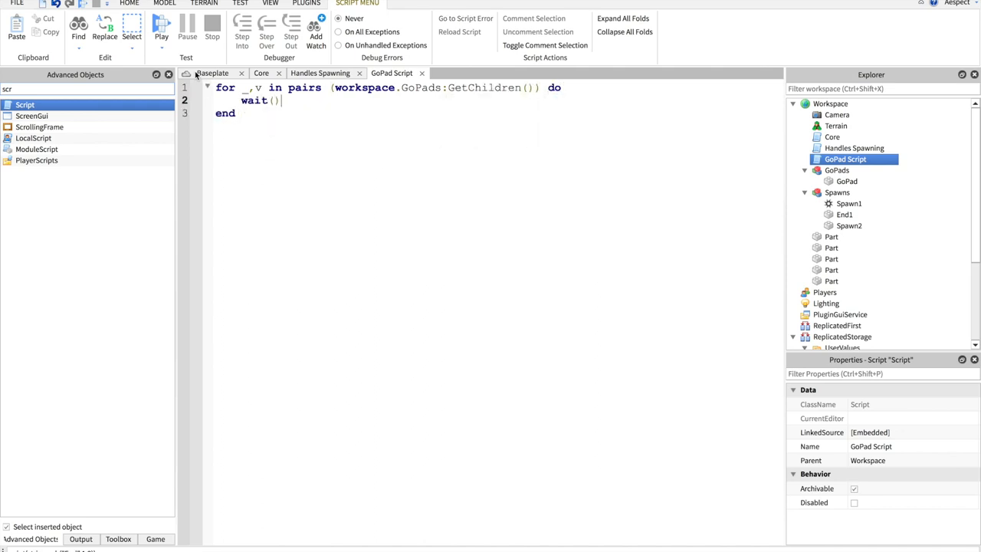
key("enter")
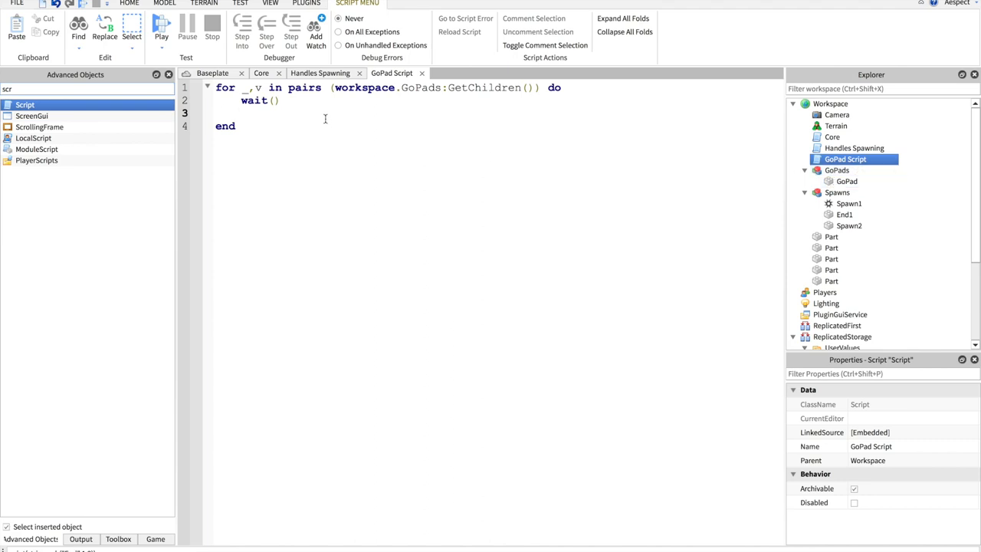
Inside the loop, connect each pad's Touched event to a function(hit)
type("v")
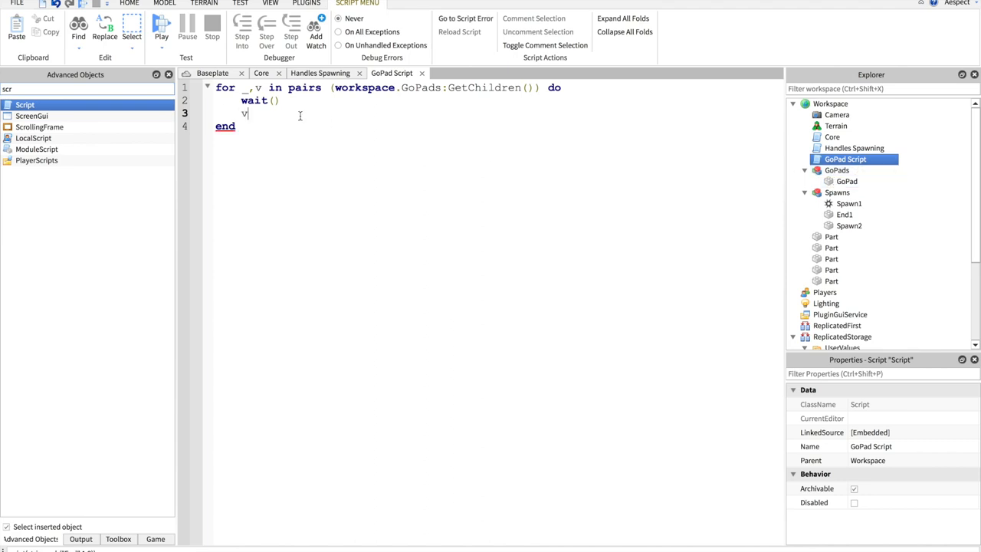
type(".Touched:c")
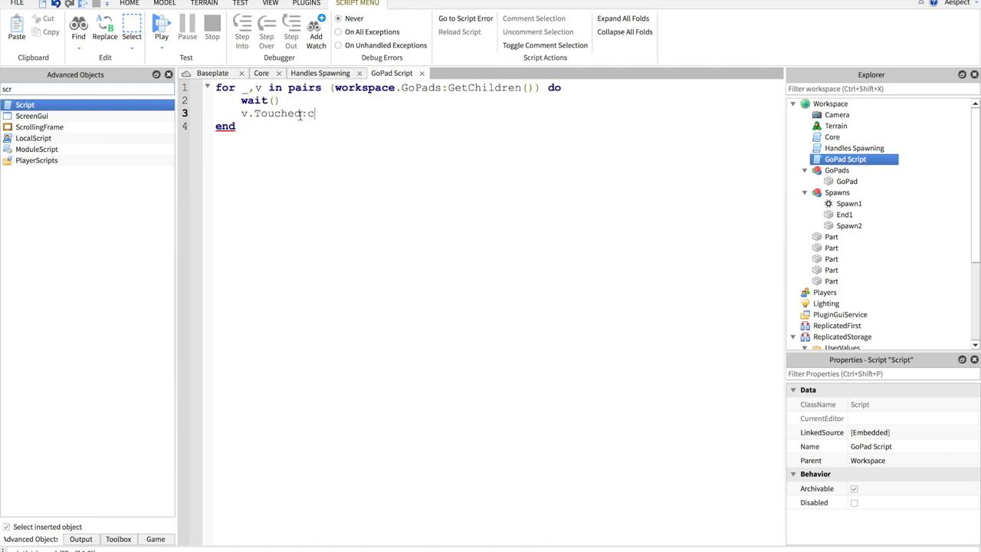
type("onnect(function")
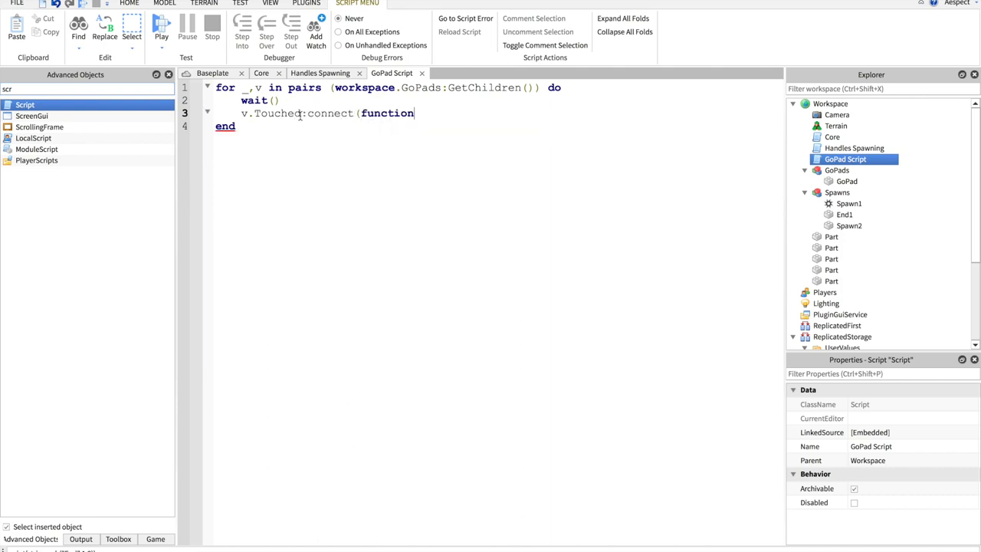
type("hit)")
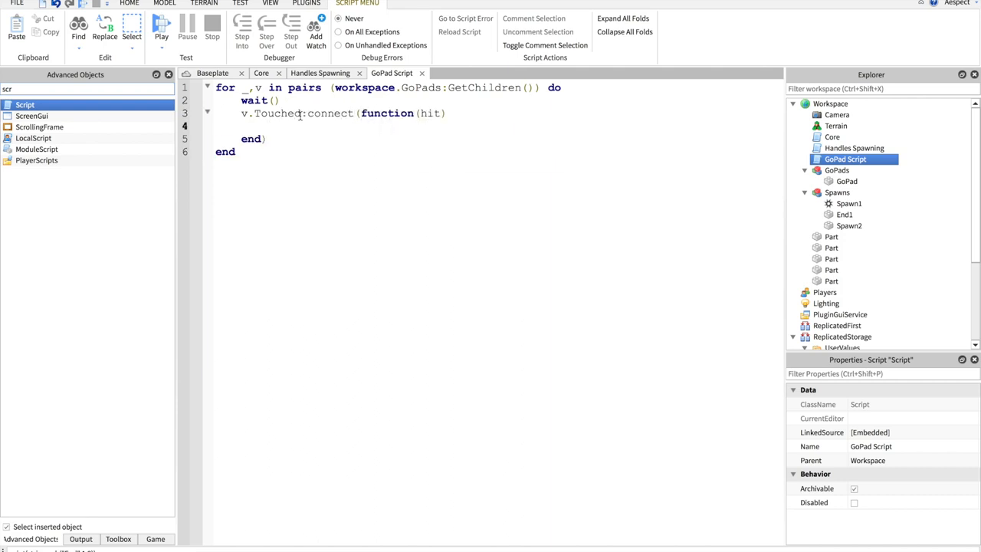
If hit.Parent has a Humanoid, set its WalkSpeed to 80
type("if")
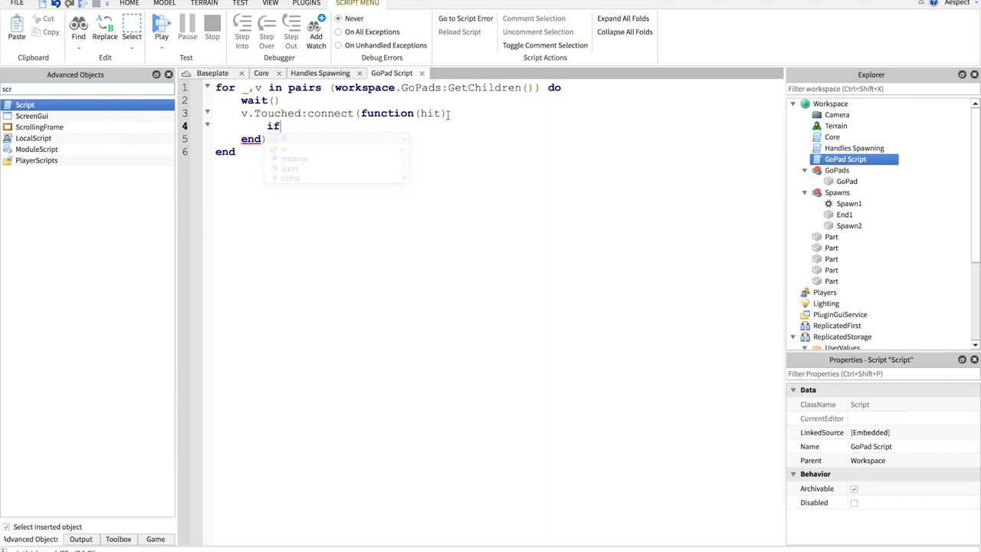
type("hit.Paren")
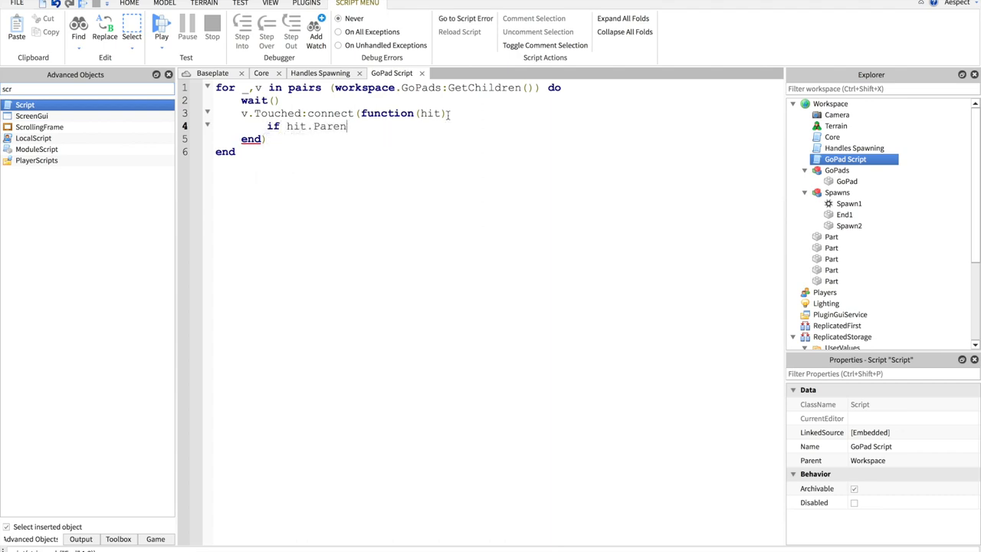
type(":FindFi")
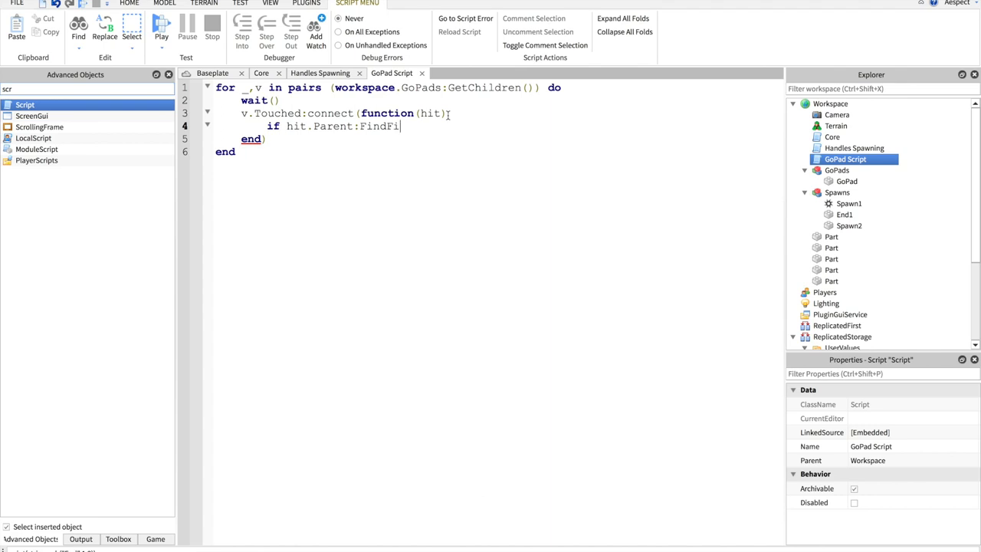
type("rstChild(\":")
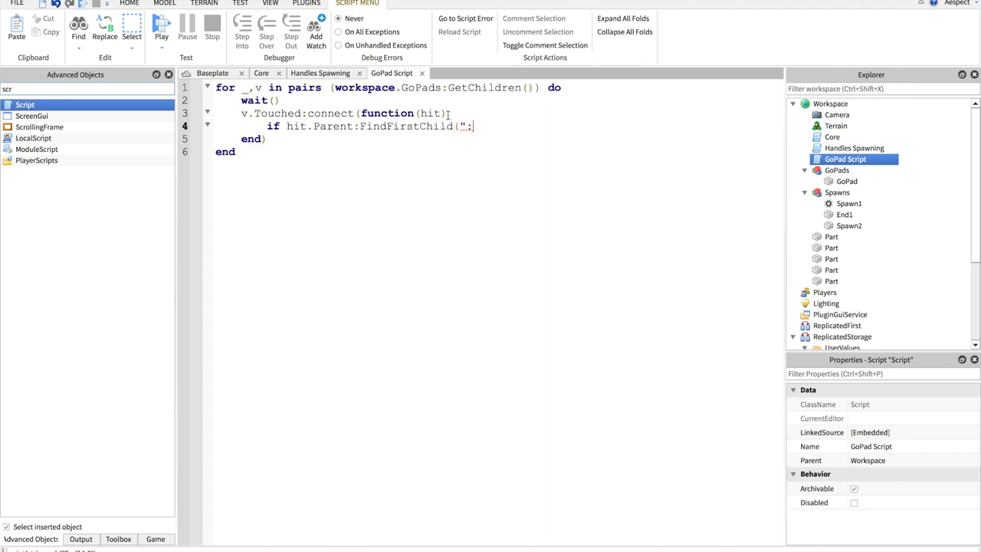
type("Humanoid\") then")
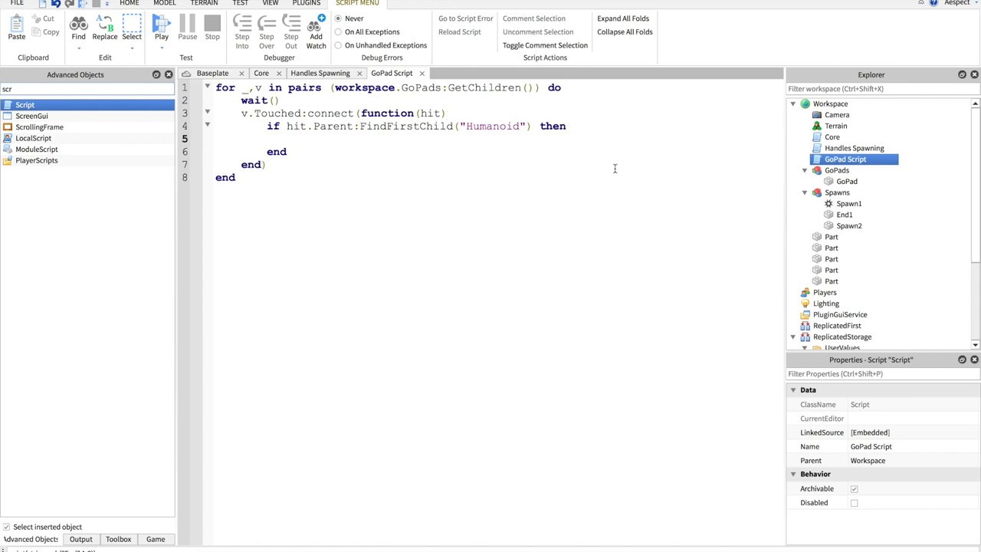
type("l")
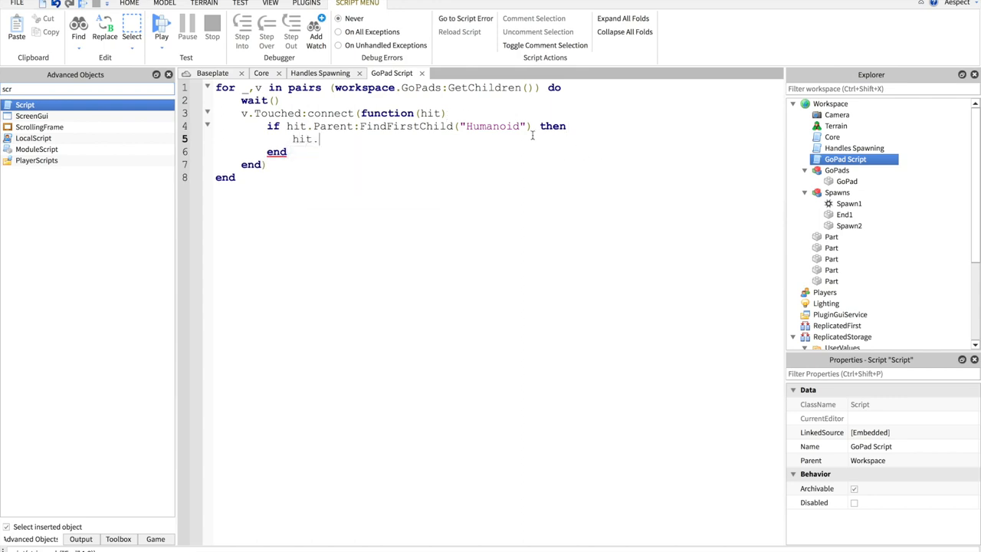
type("Parent.H")
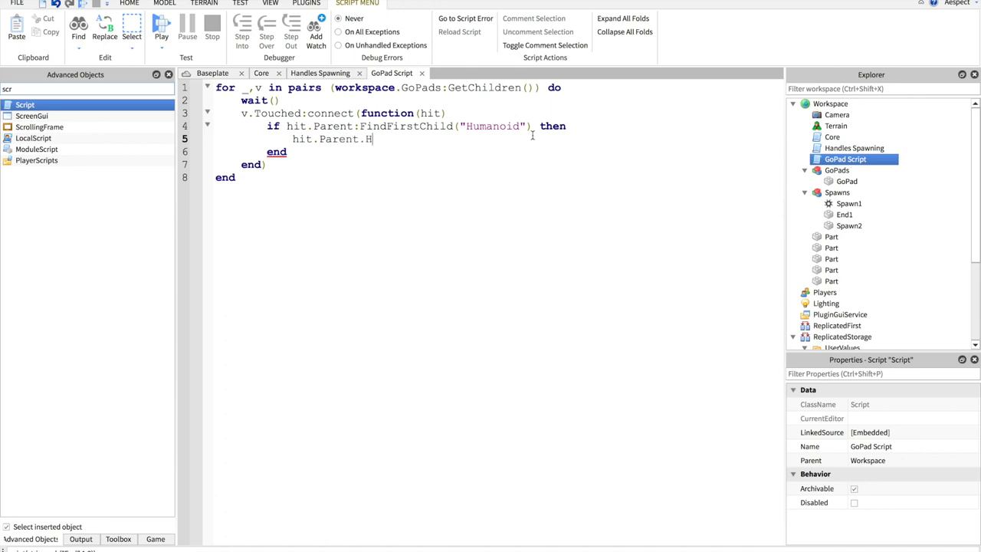
type("umanoid.Walk")
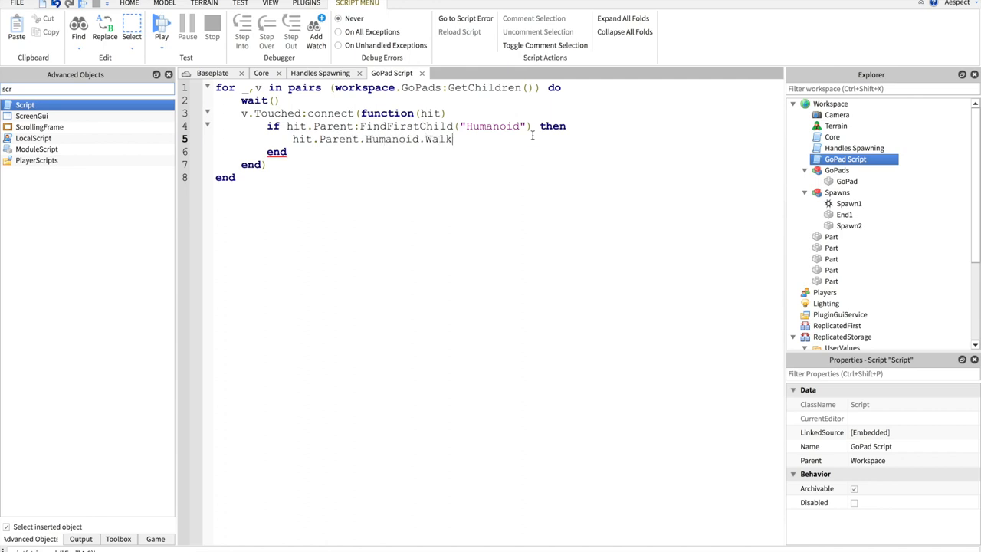
type("Speed =")
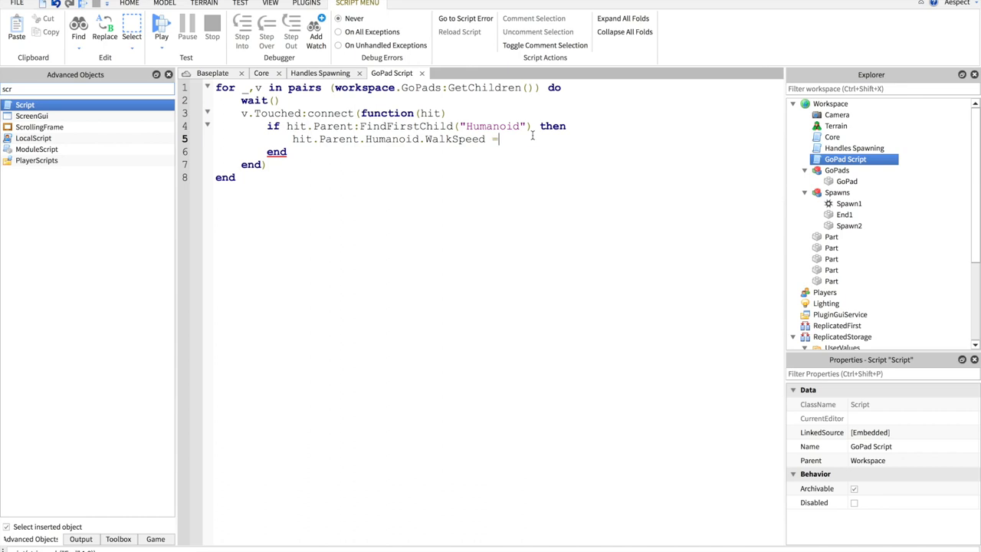
type("80")
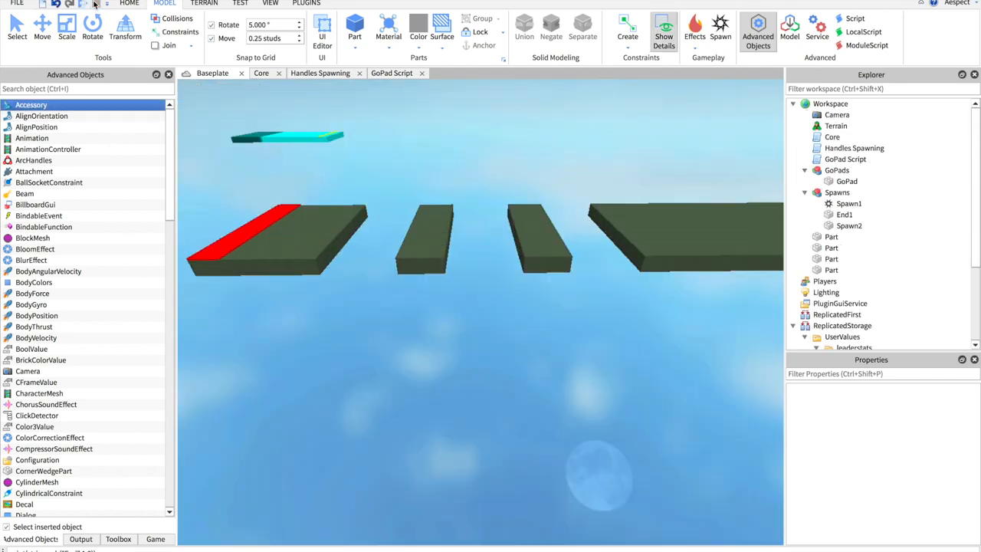
left_click(846, 192)
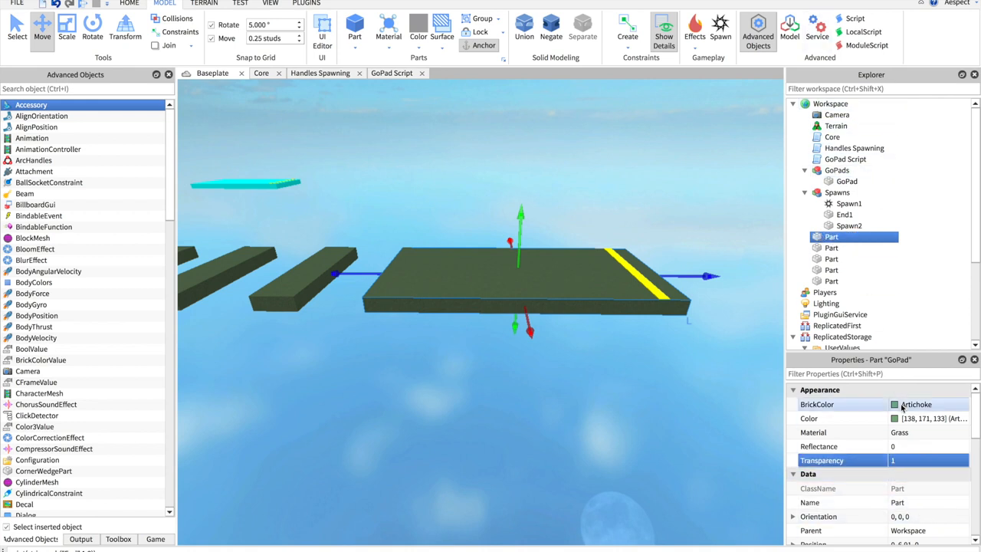
left_click(847, 181)
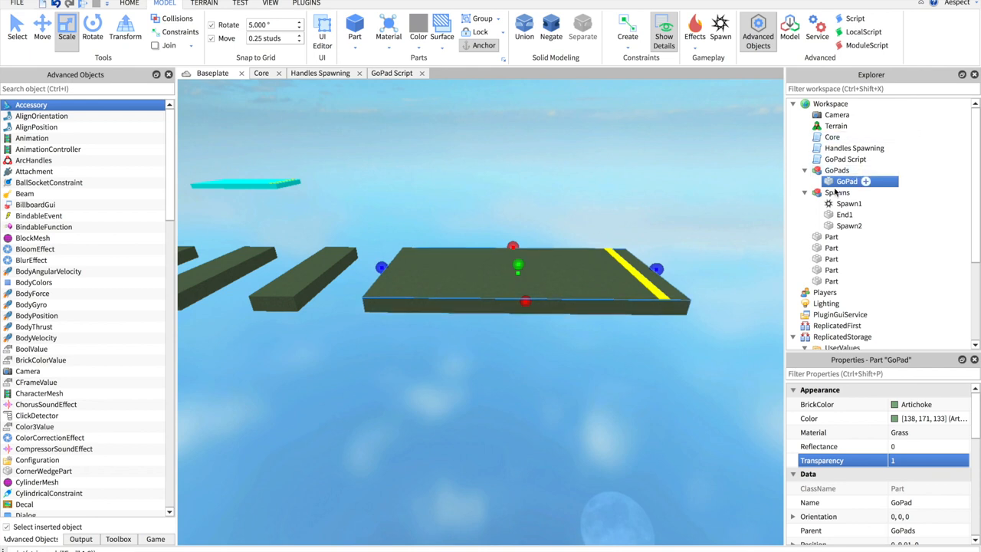
left_click(42, 31)
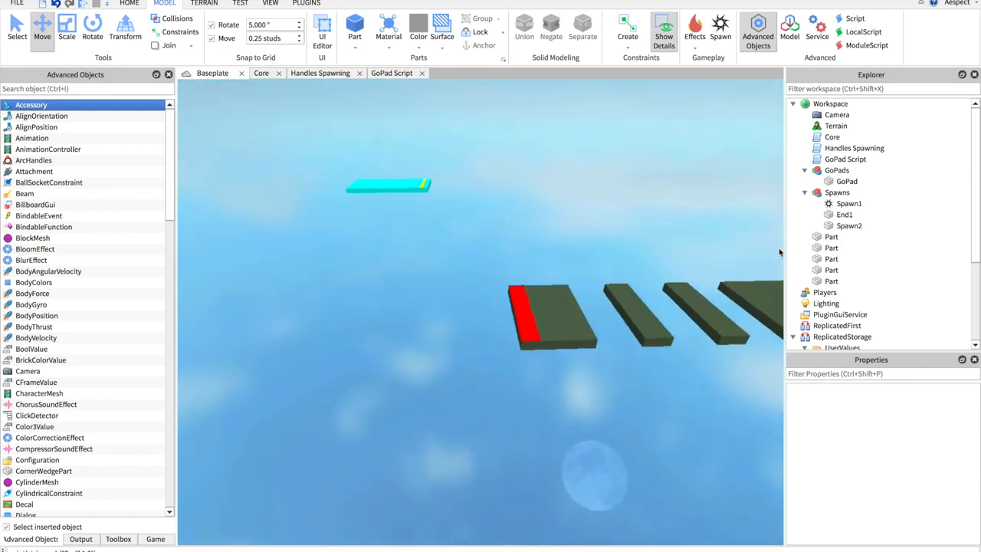
Duplicate cyan platforms, a second GoPad and End1 as End2 for level two
left_click(387, 186)
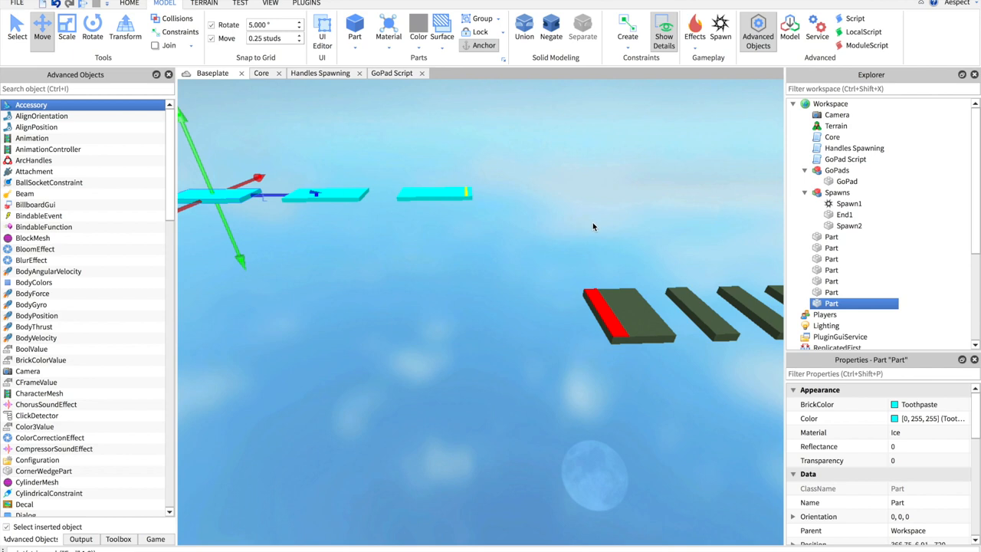
left_click(847, 192)
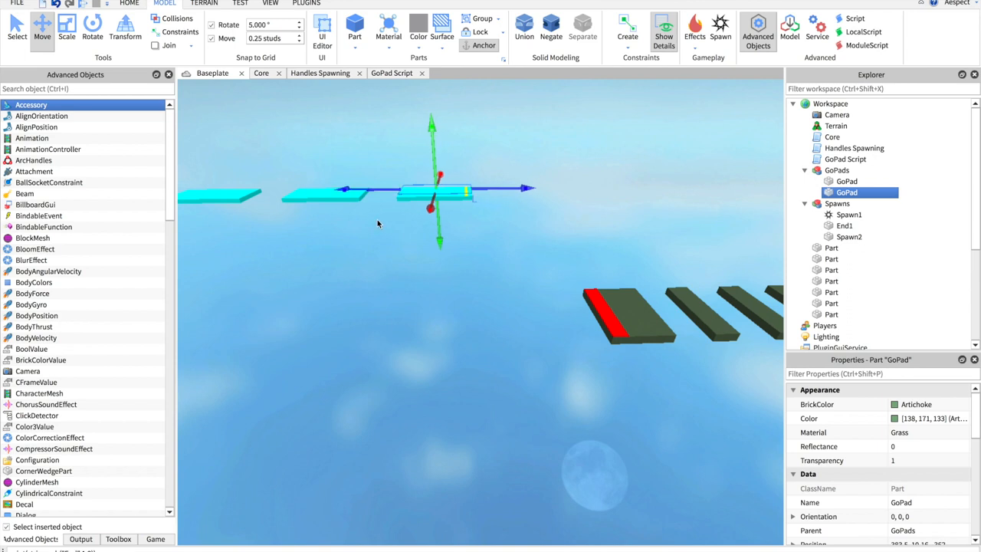
left_click(67, 28)
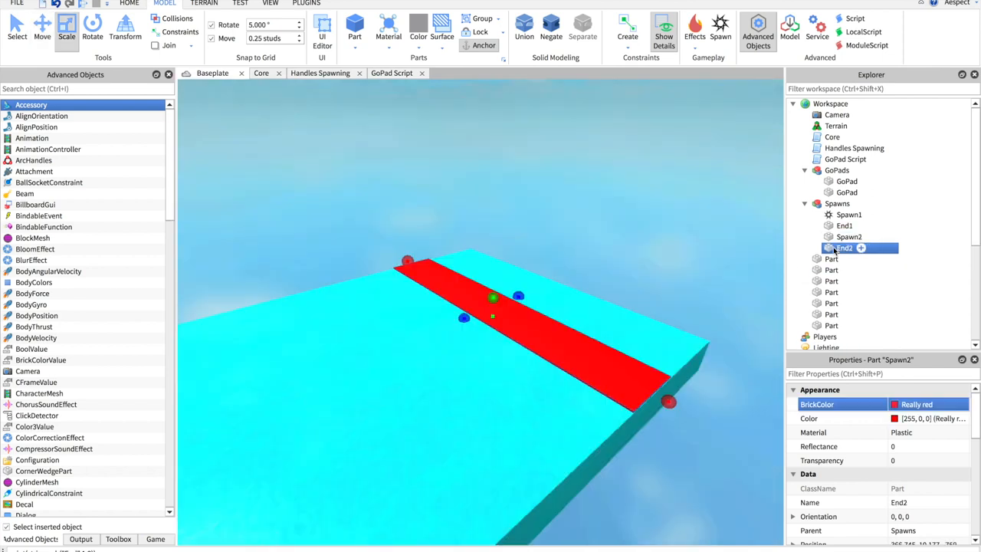
Copy level two into grey level three with Spawn3 and a third GoPad
left_click(42, 31)
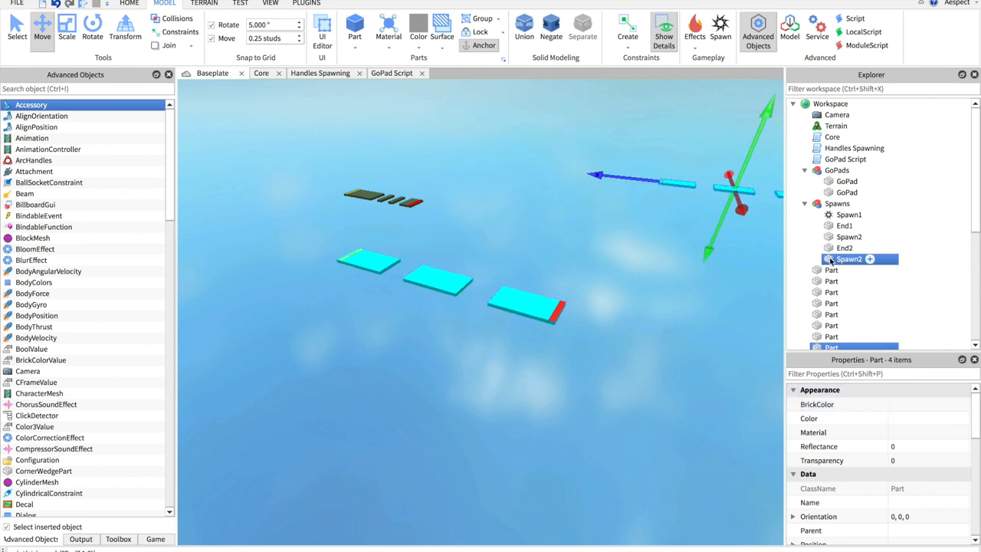
left_click(832, 269)
type("3")
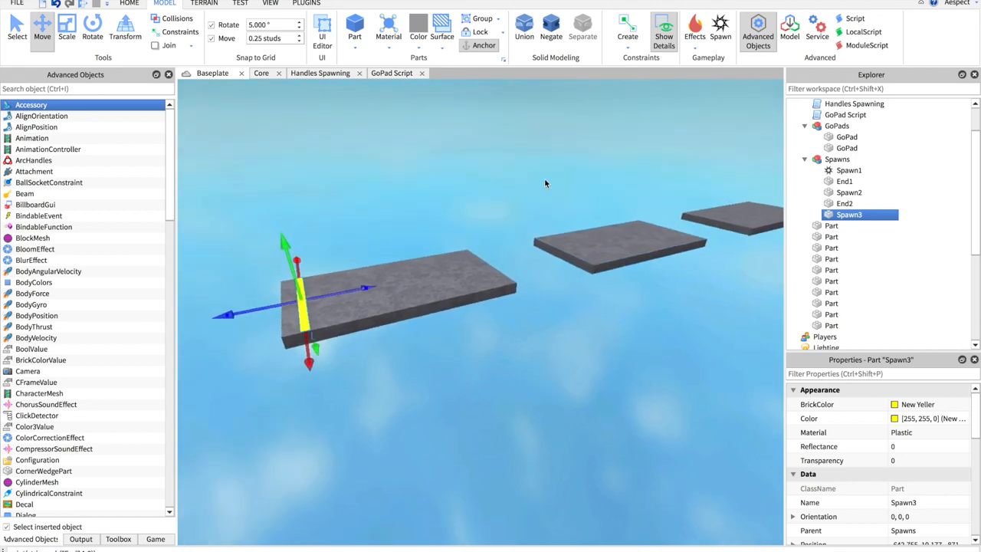
left_click(846, 147)
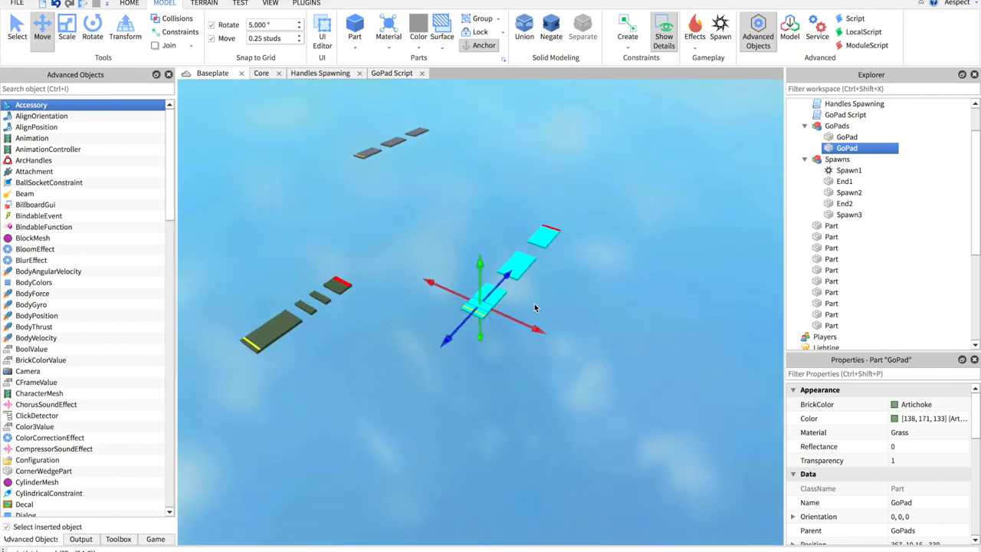
left_click(847, 159)
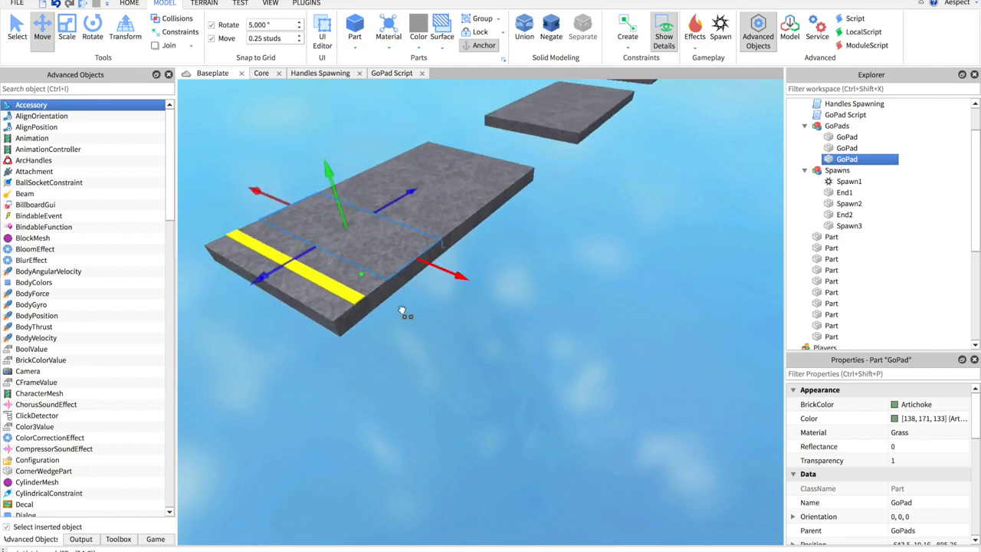
left_click(850, 181)
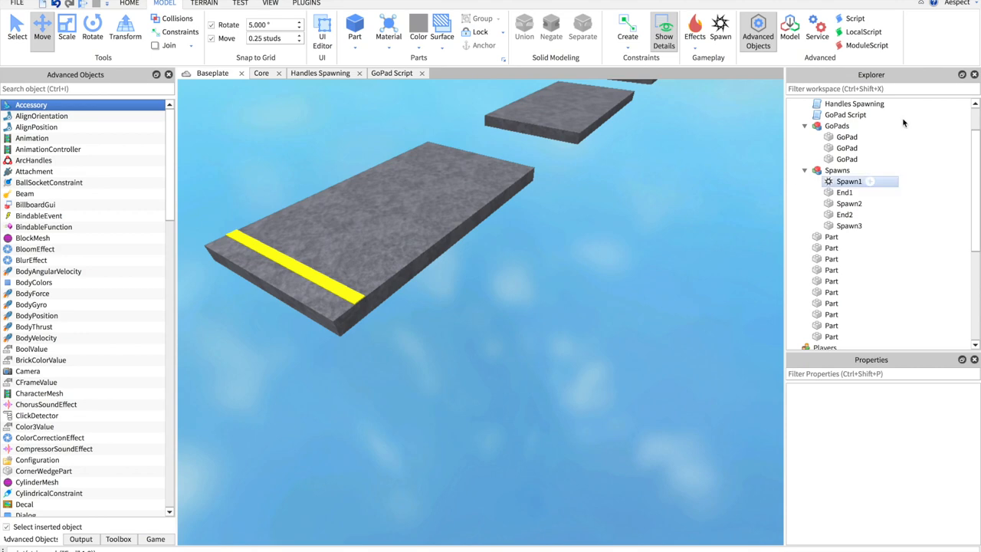
left_click(848, 137)
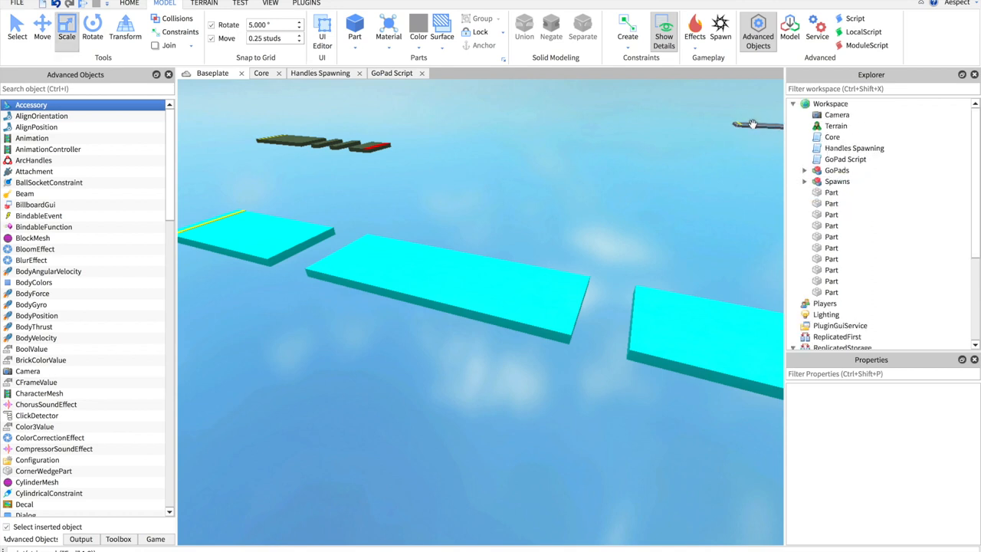
Collapse the GoPads and Spawns folders in Explorer
left_click(831, 213)
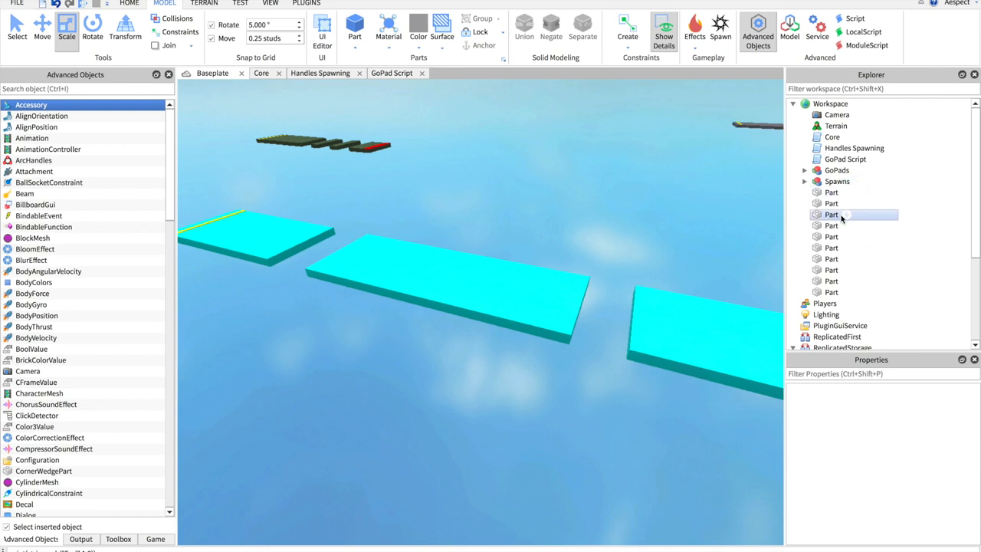